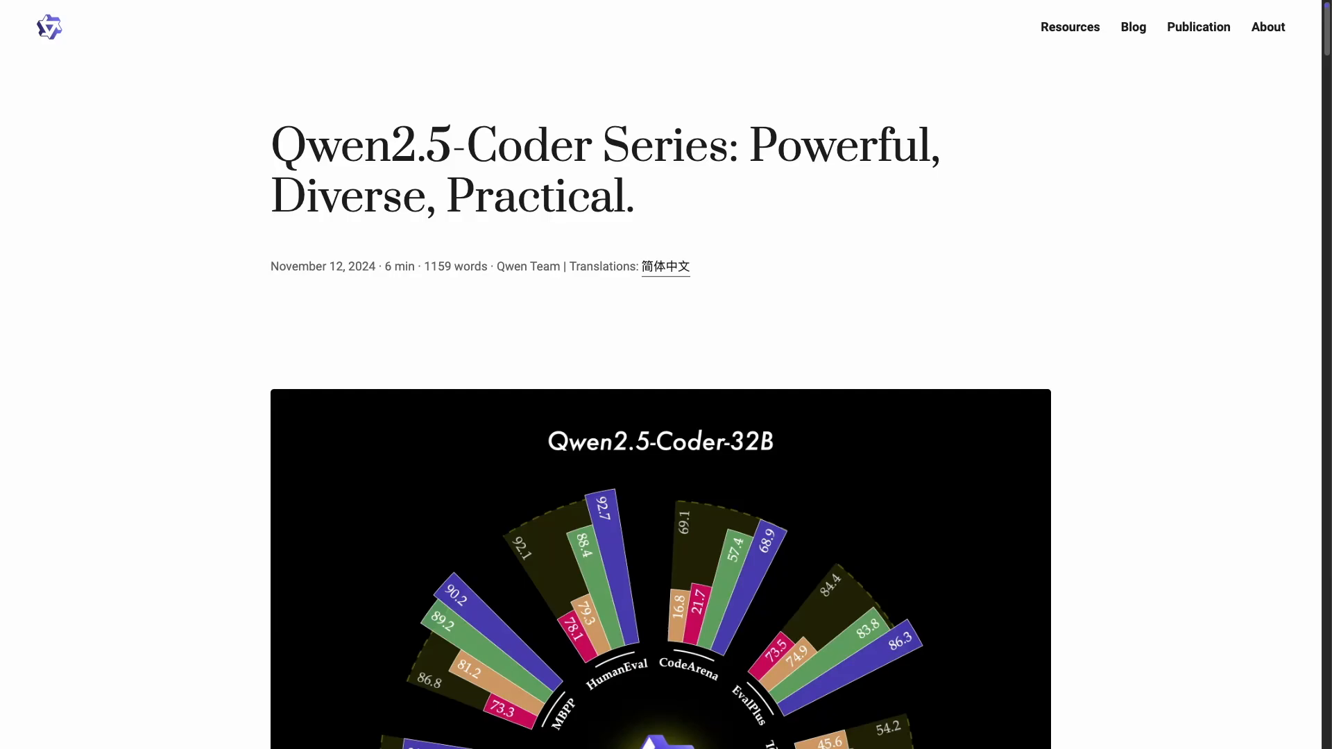
Scroll through the post title and Introduction down to the open-source SOTA benchmark table.
scroll(down, 3)
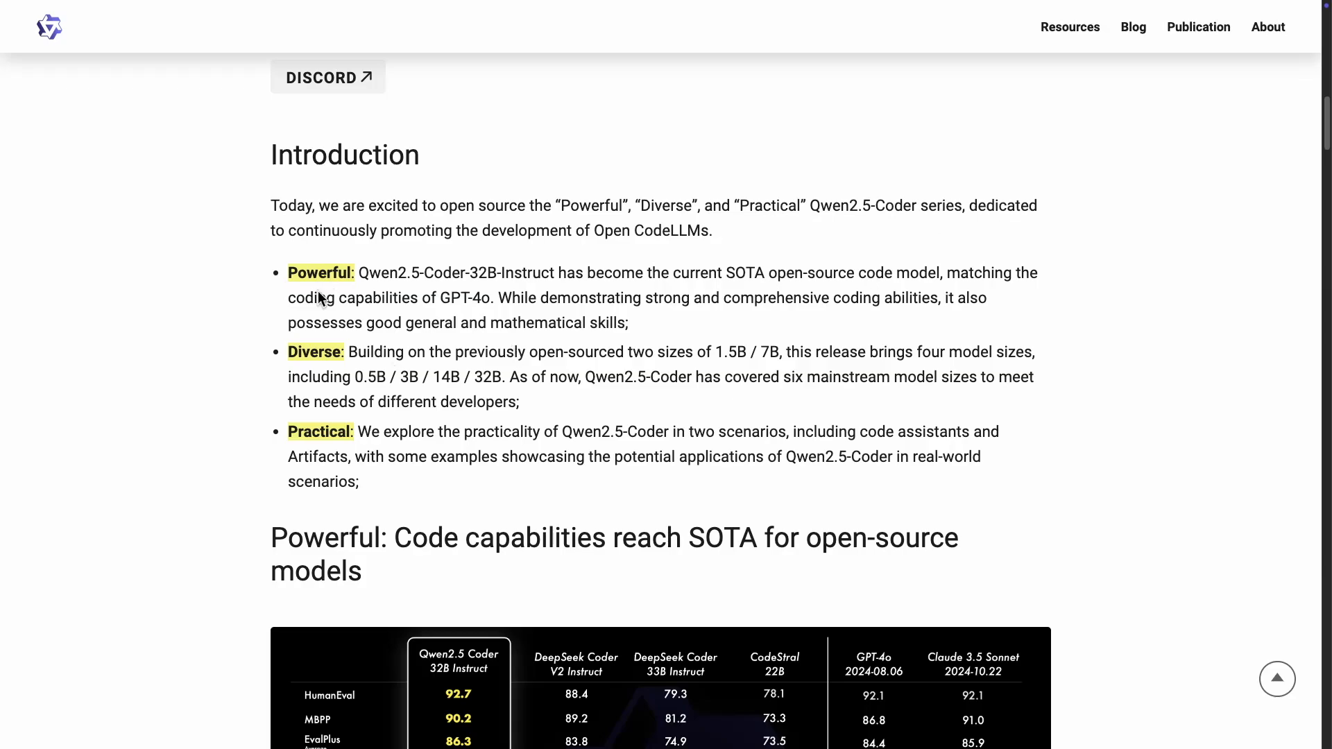
mouse_move(441, 287)
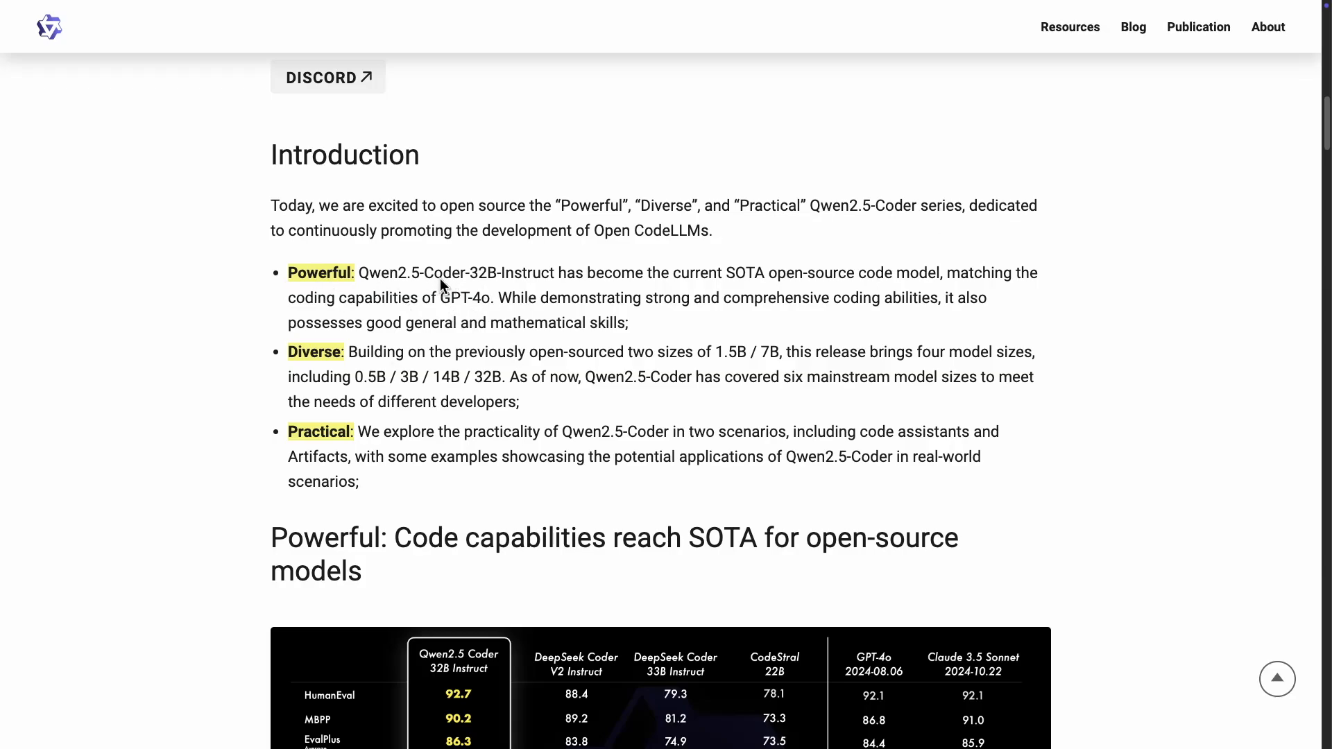
mouse_move(573, 284)
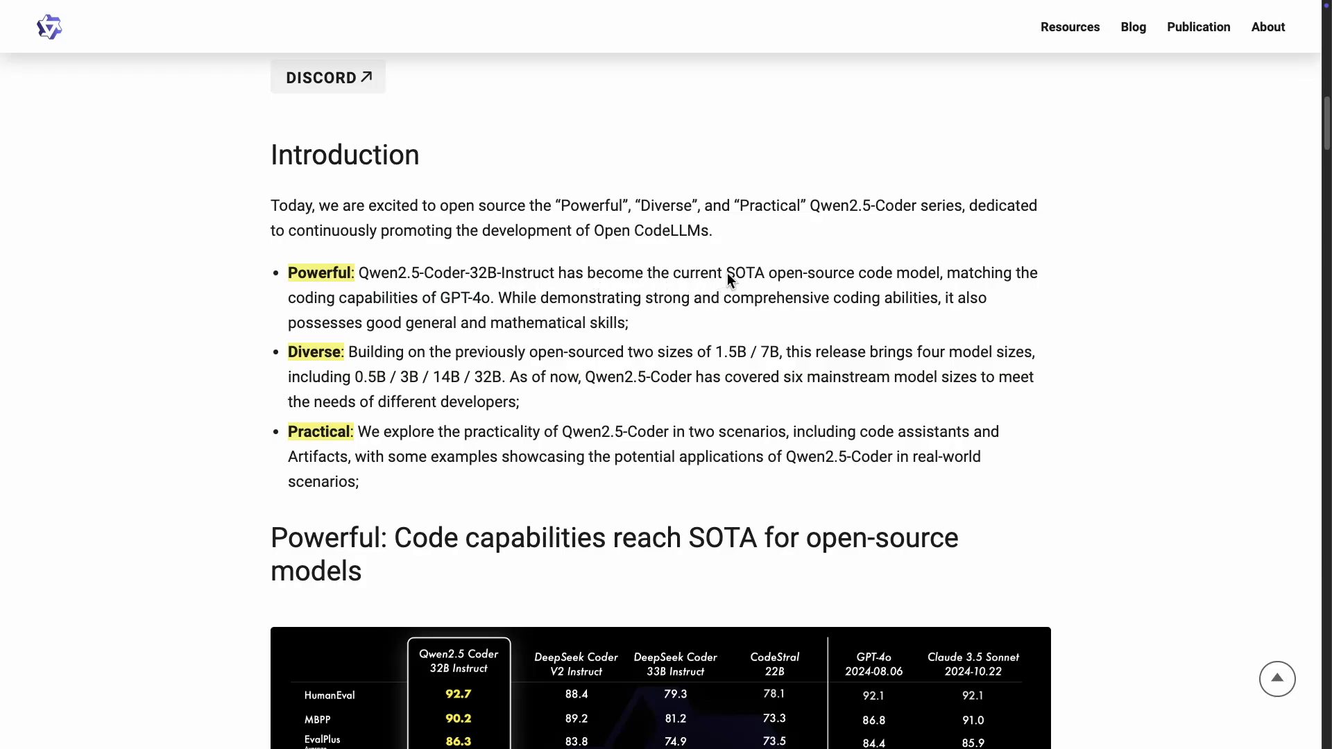
mouse_move(880, 286)
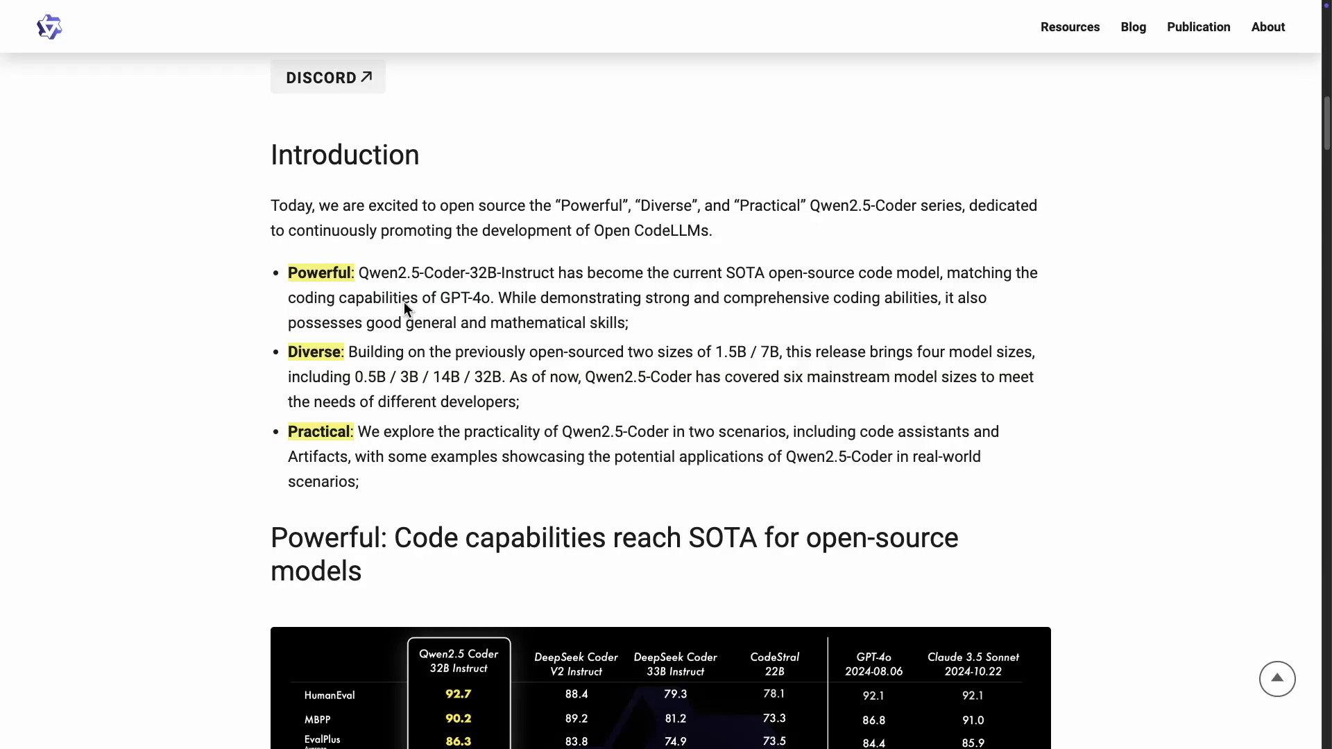
scroll(down, 3)
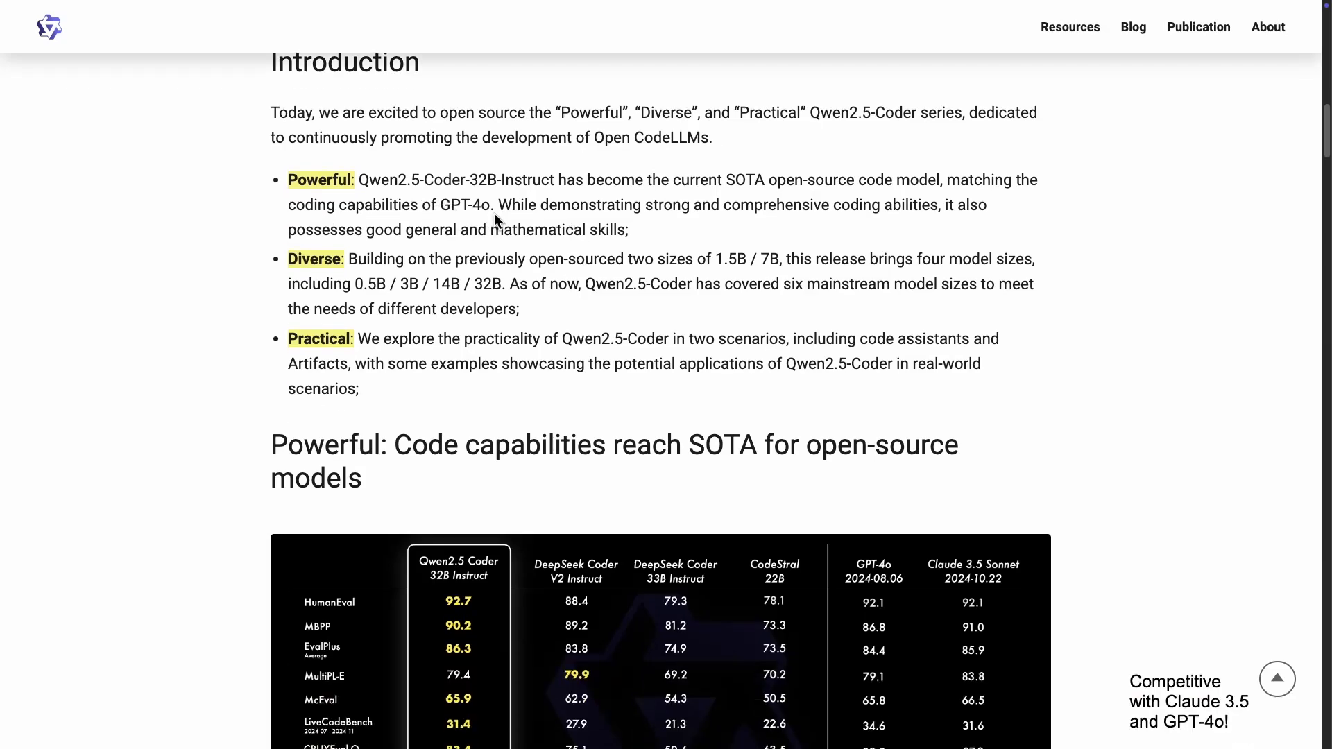
scroll(down, 3)
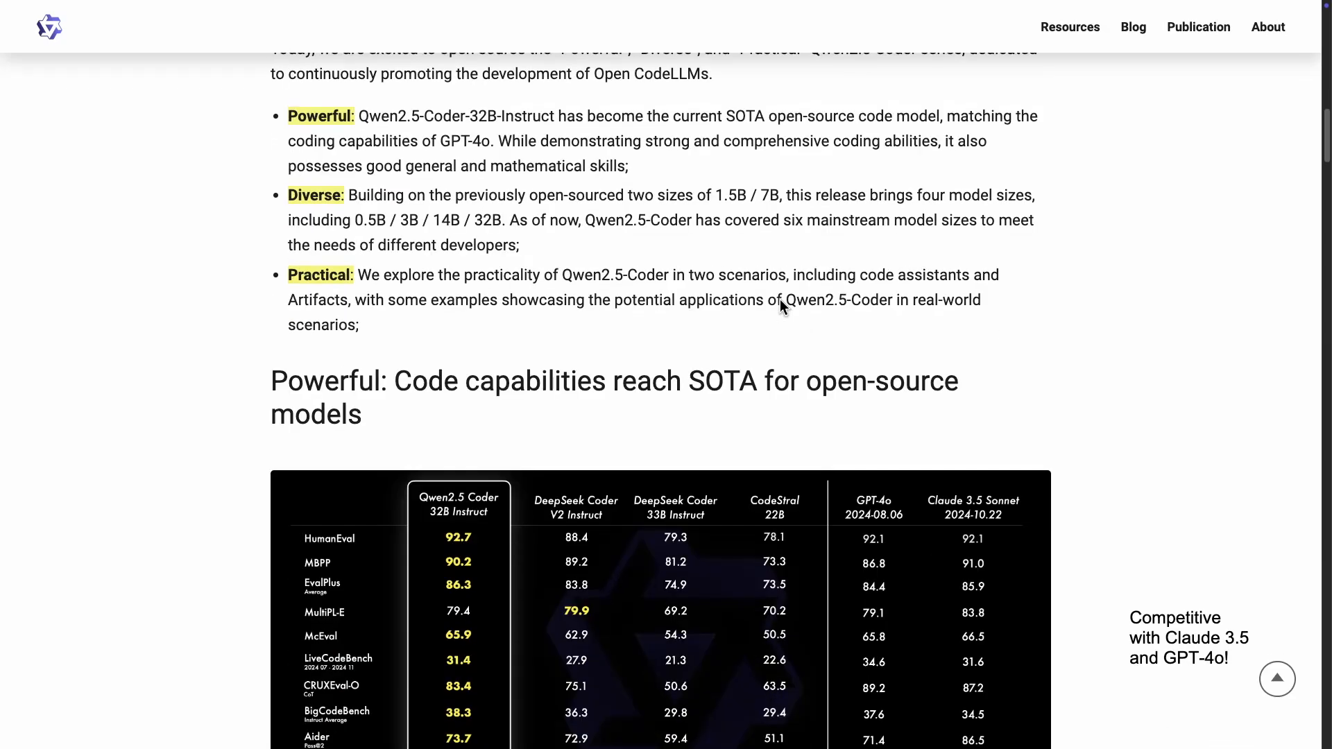
scroll(down, 3)
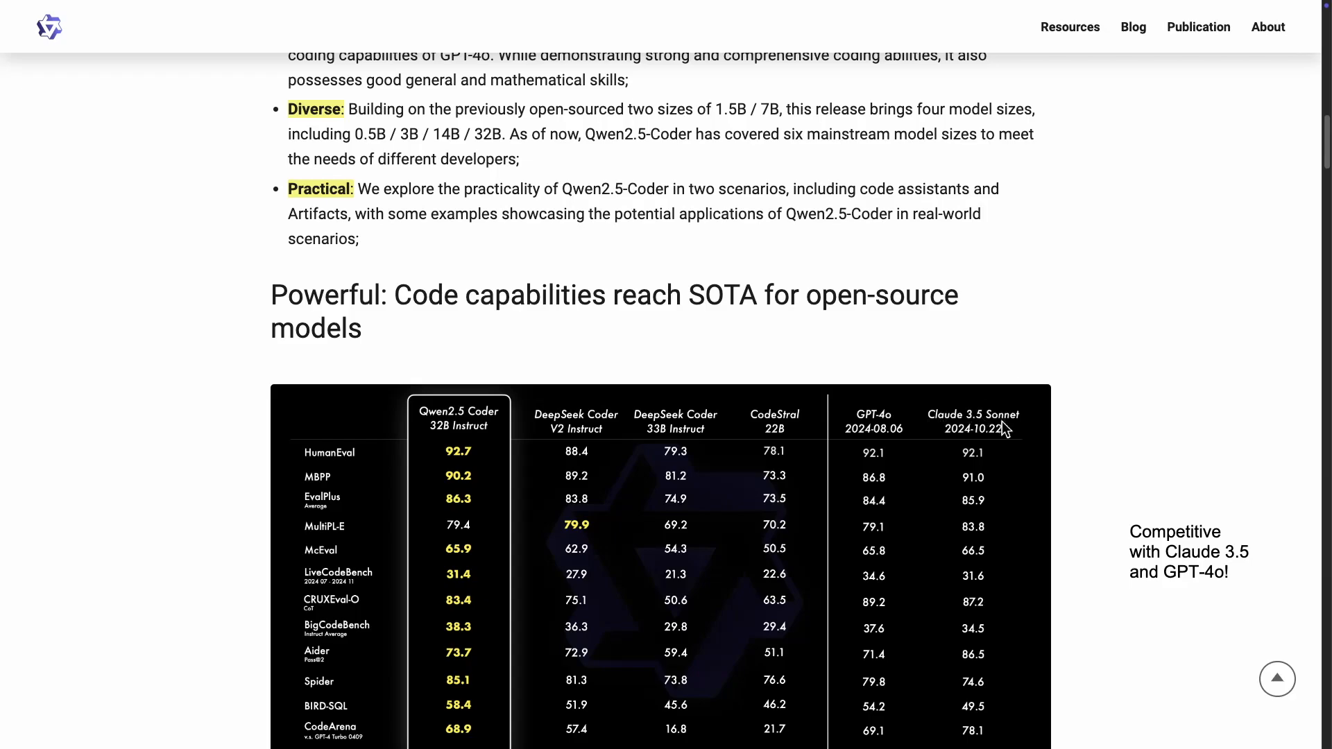
Scroll to the 'Powerful: Code capabilities reach SOTA' table comparing Qwen2.5-Coder-32B-Instruct with other code models.
scroll(down, 3)
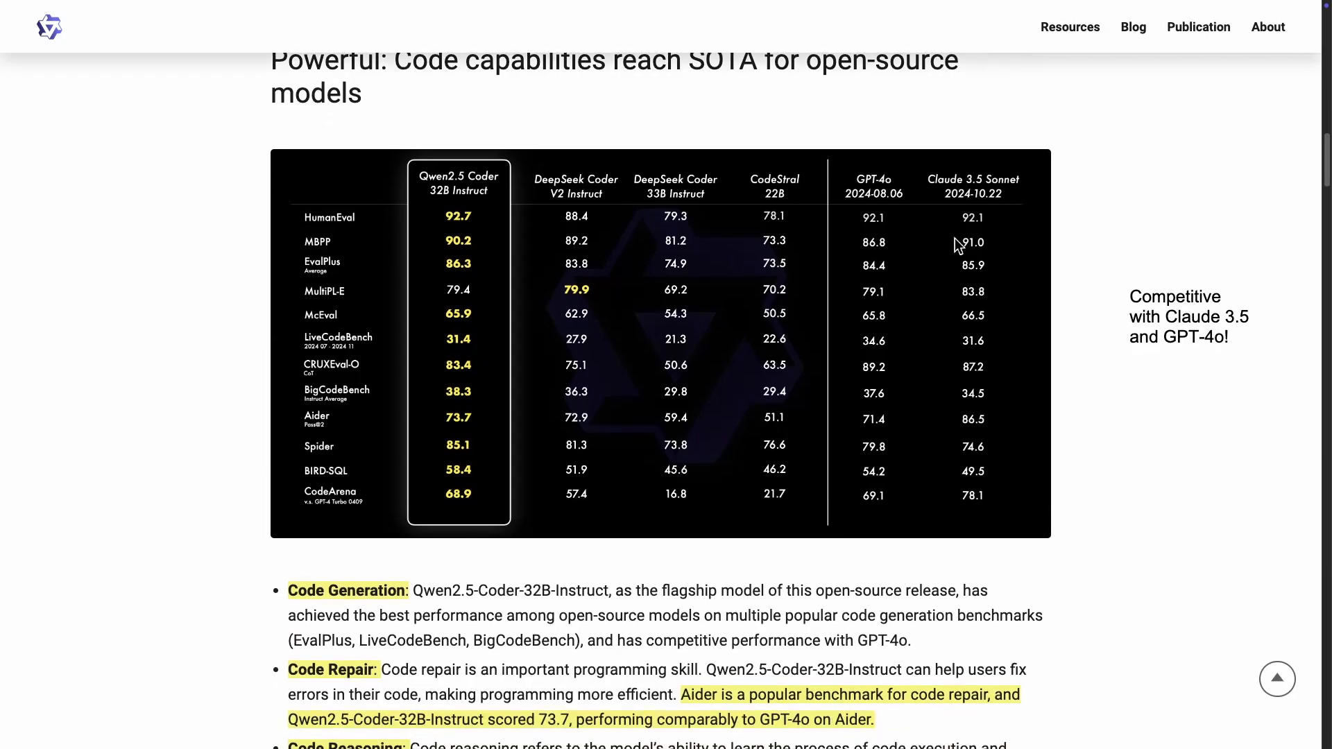
mouse_move(985, 187)
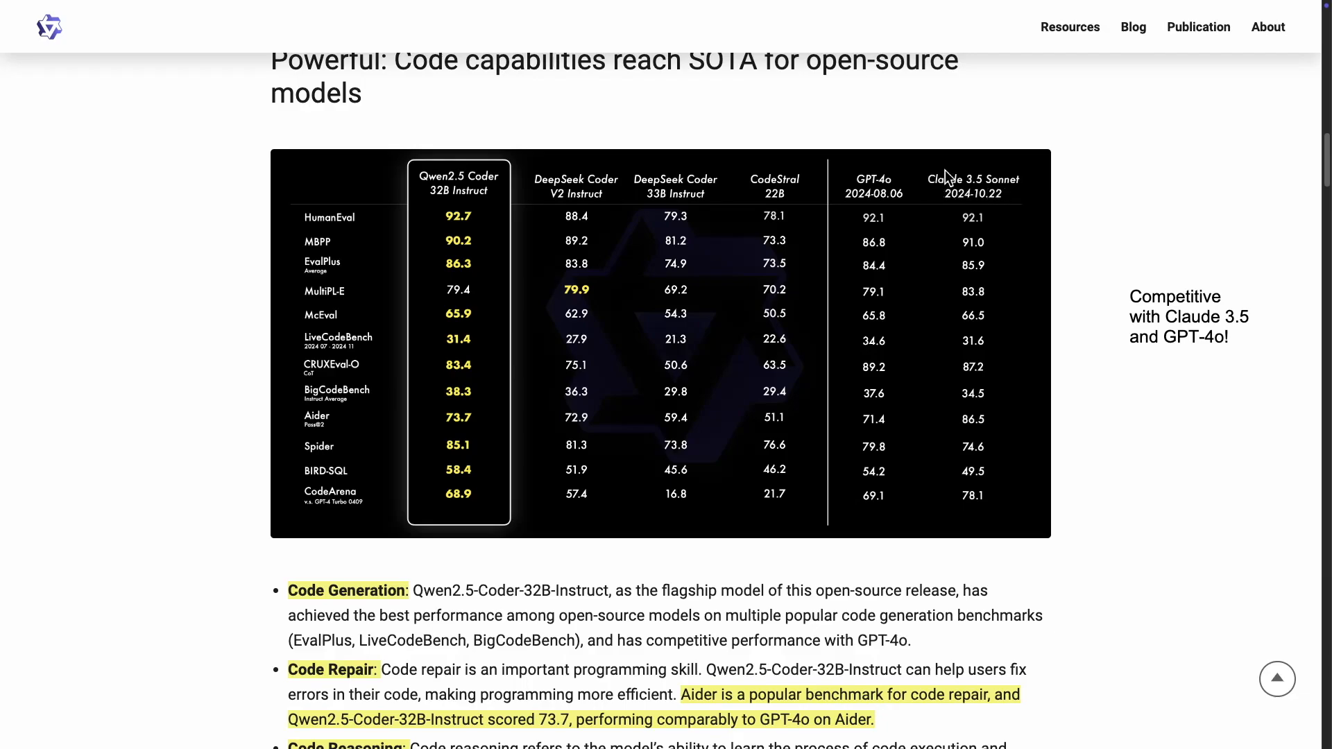
mouse_move(925, 200)
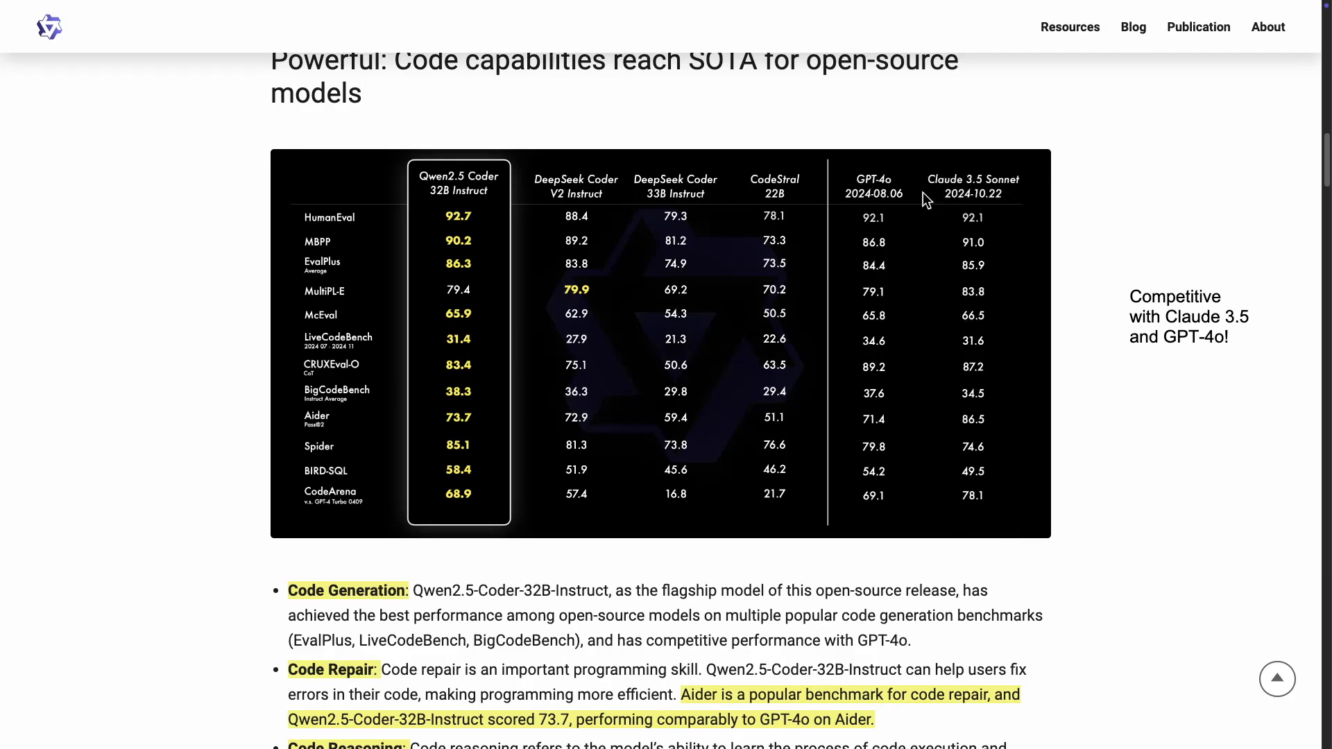
mouse_move(921, 184)
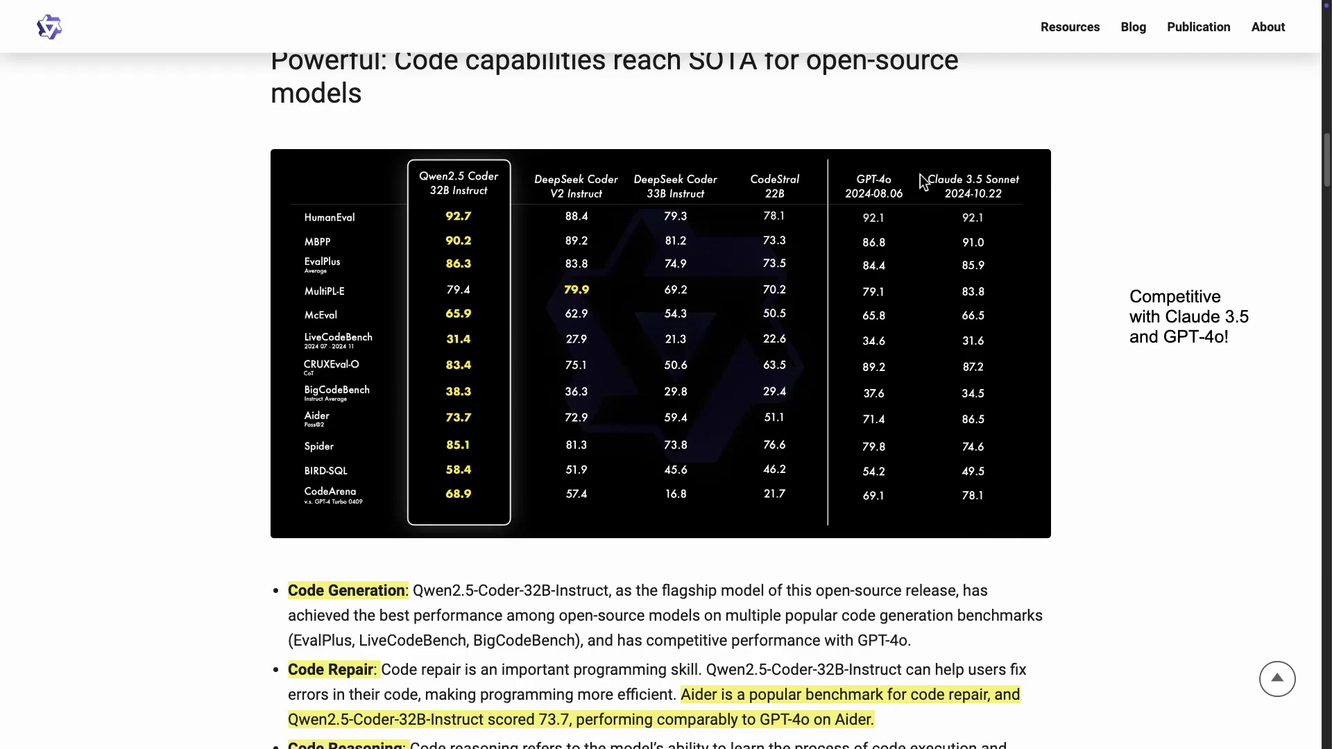
mouse_move(1001, 205)
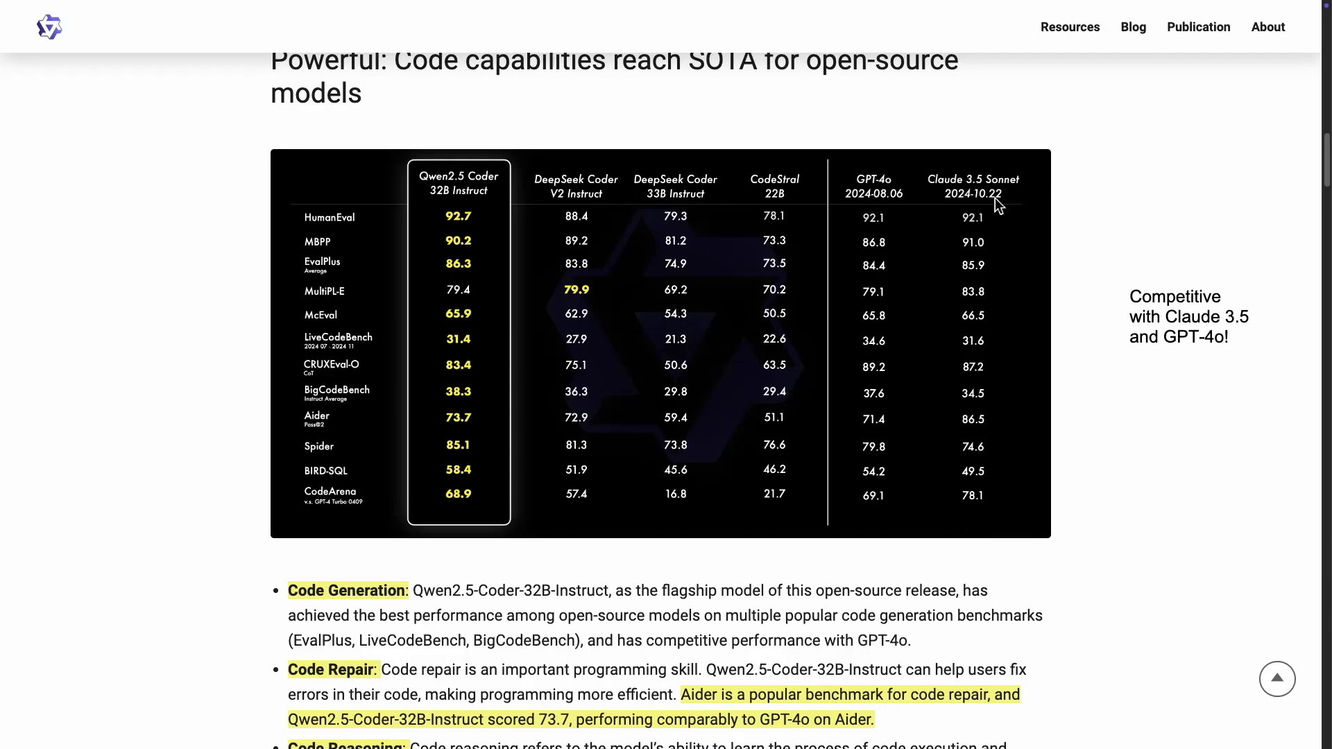
mouse_move(952, 209)
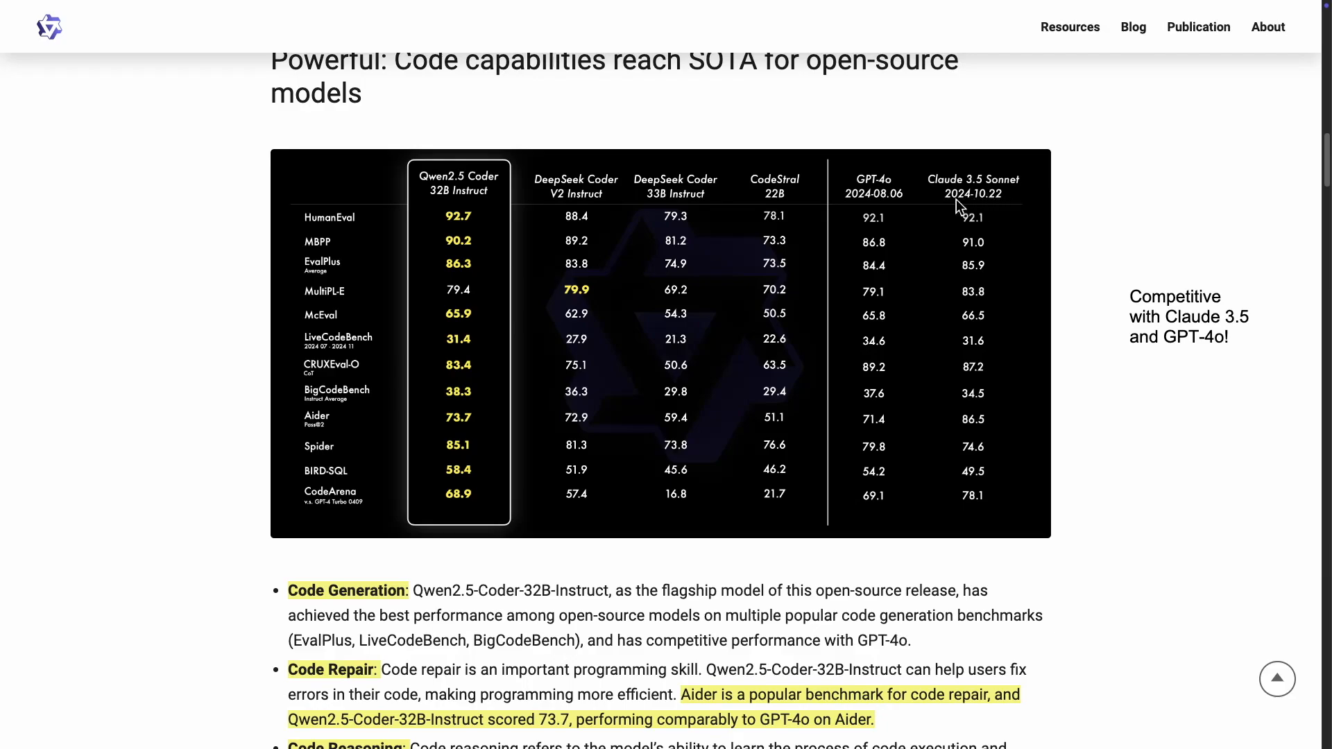
mouse_move(518, 235)
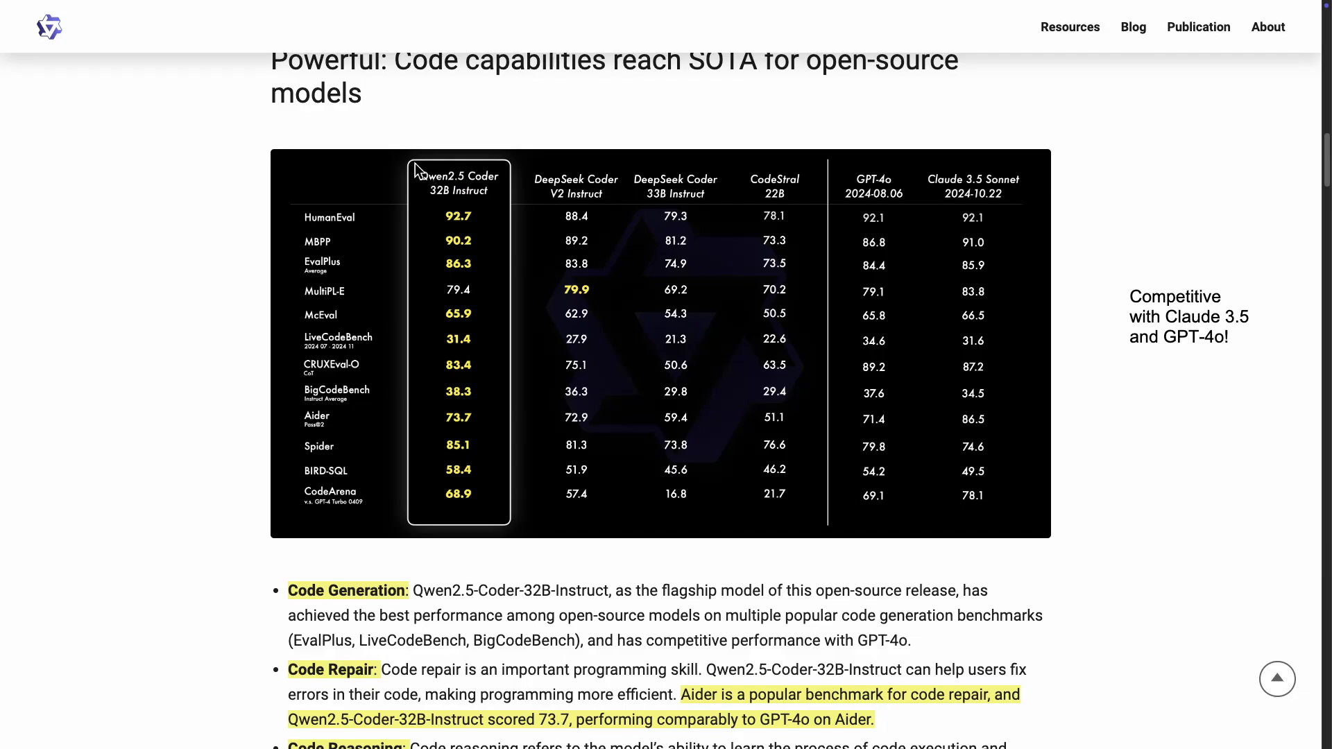
mouse_move(500, 527)
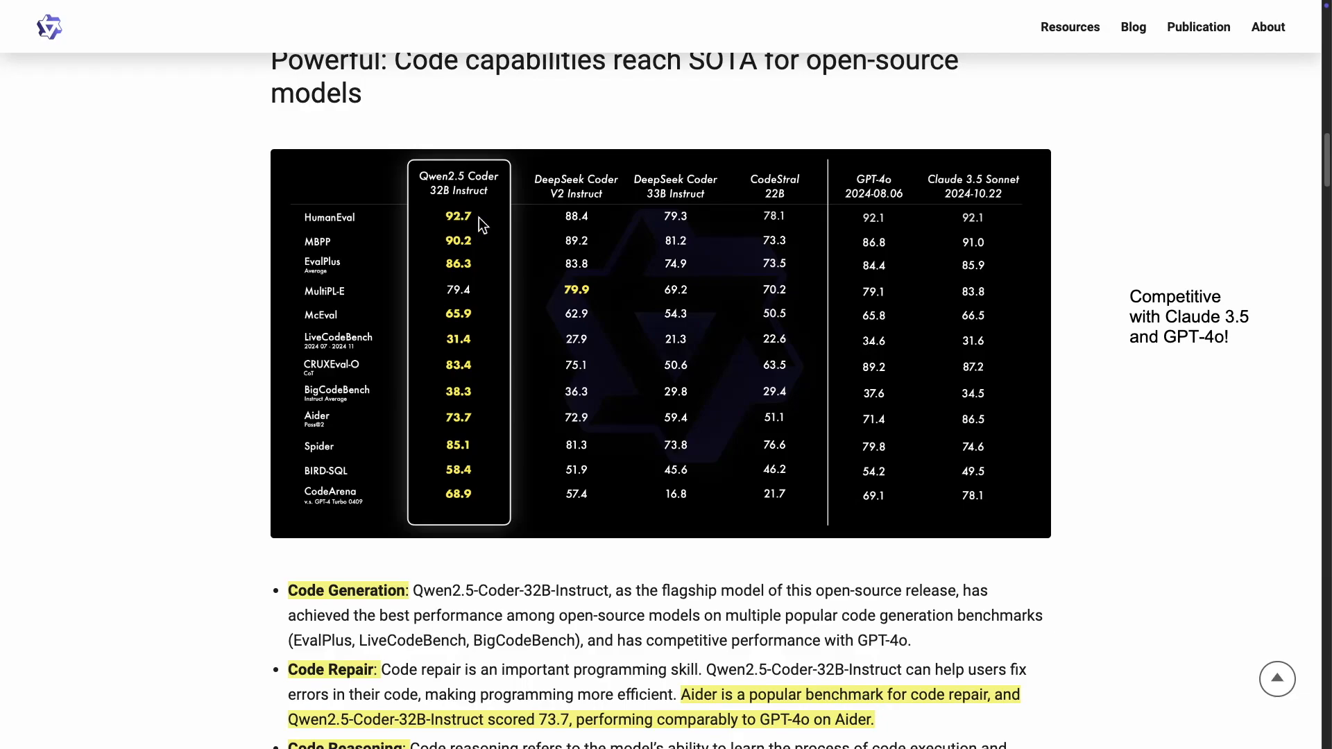
mouse_move(456, 225)
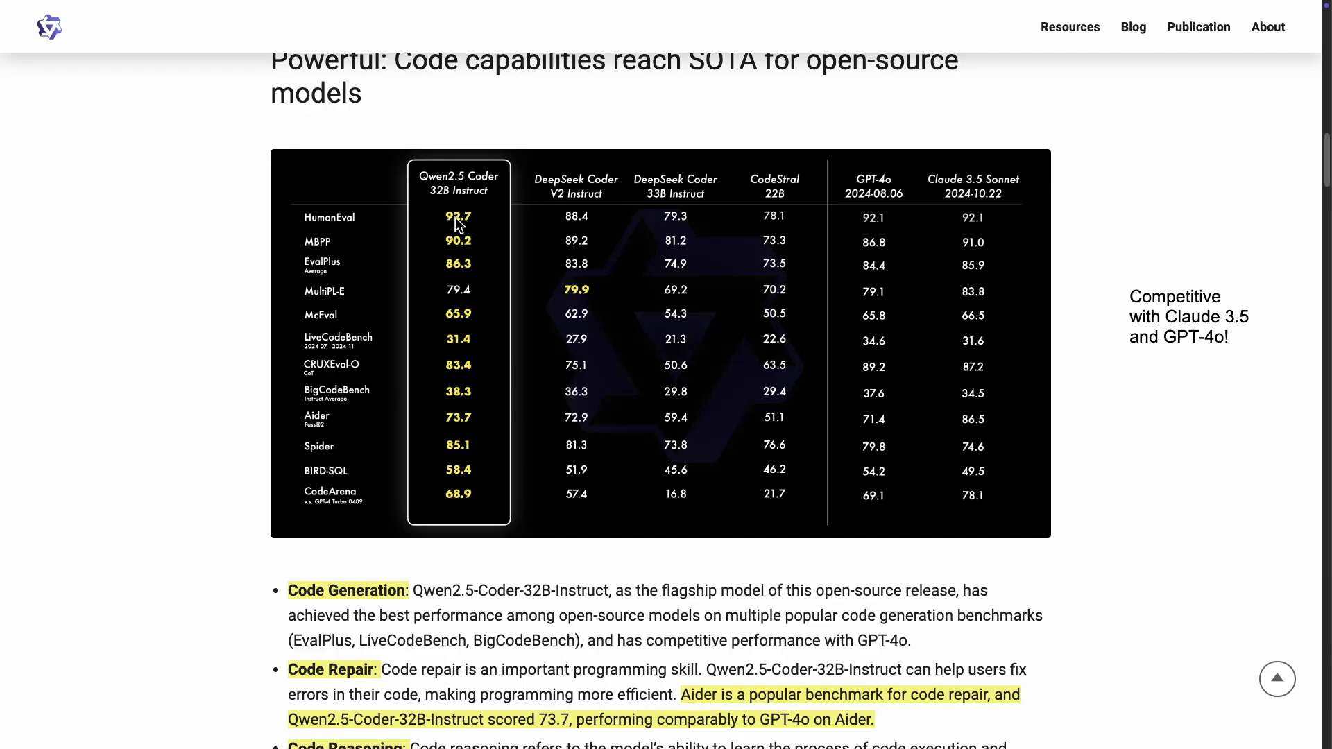
mouse_move(981, 194)
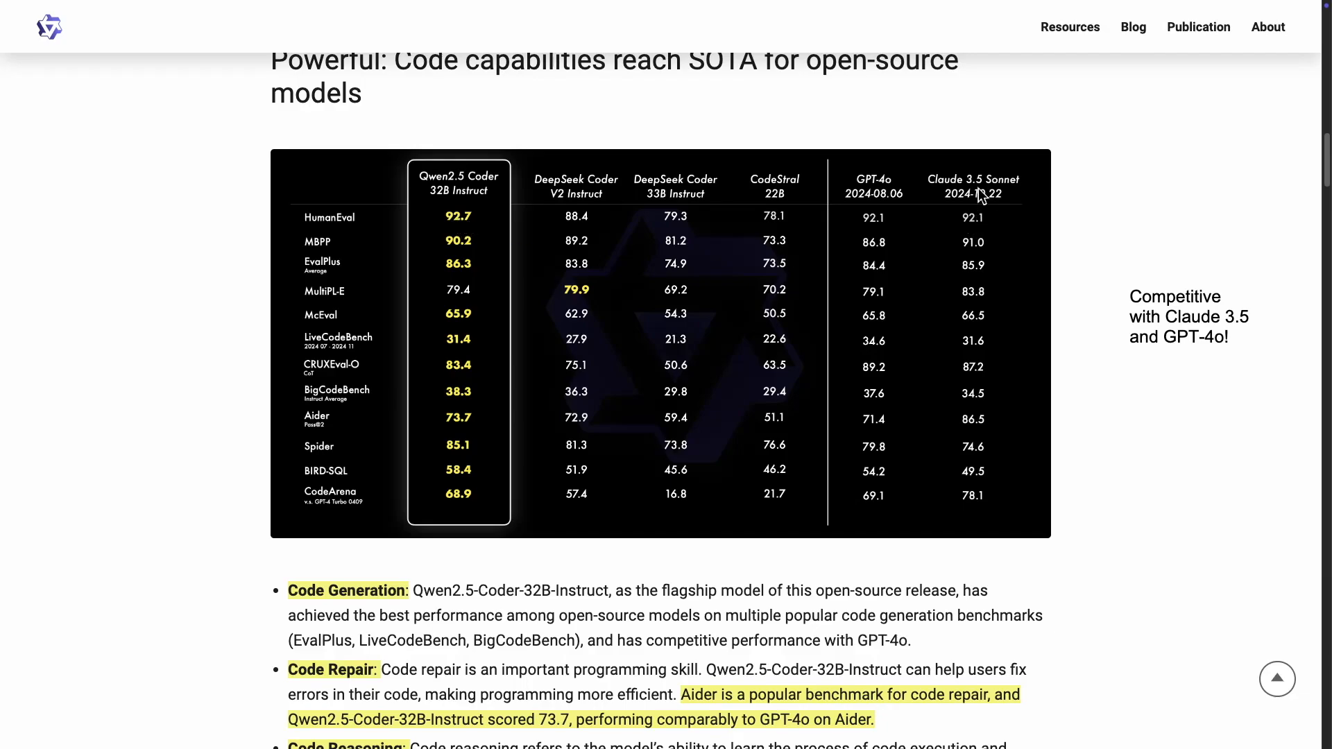
mouse_move(1020, 189)
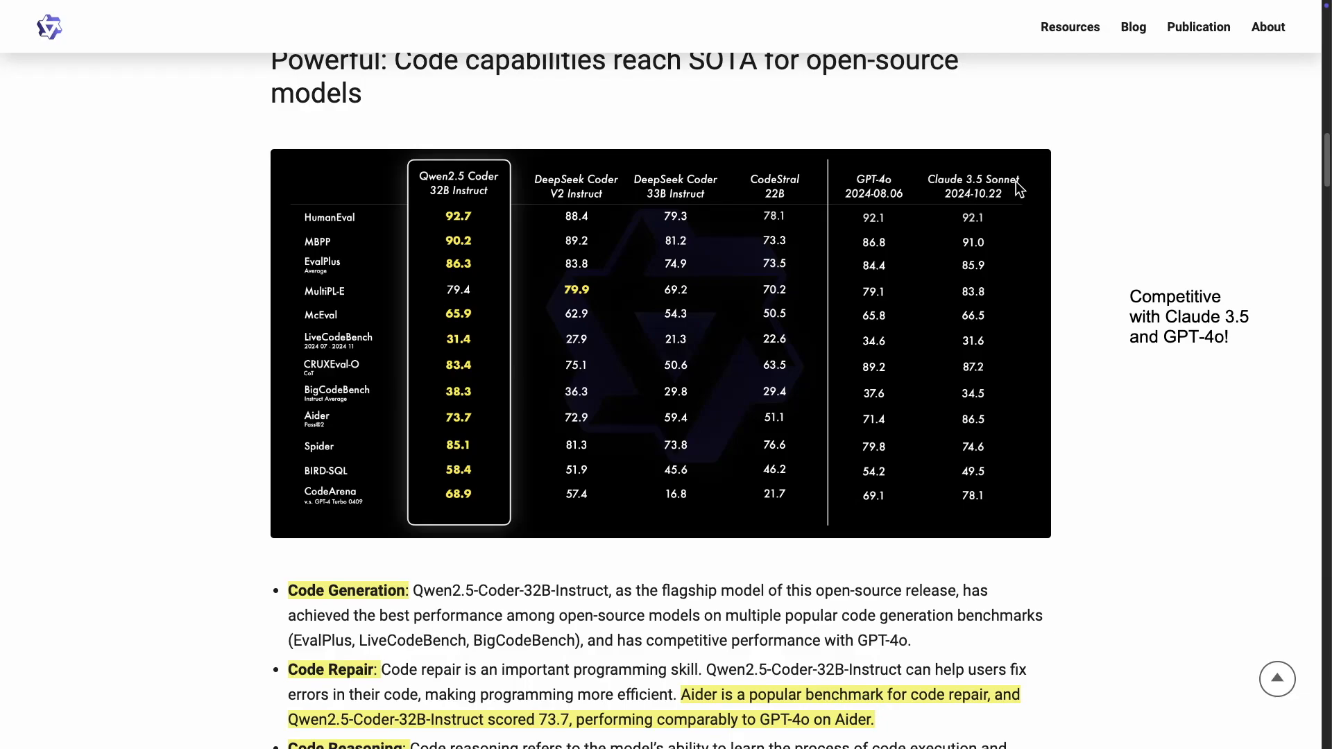
mouse_move(505, 205)
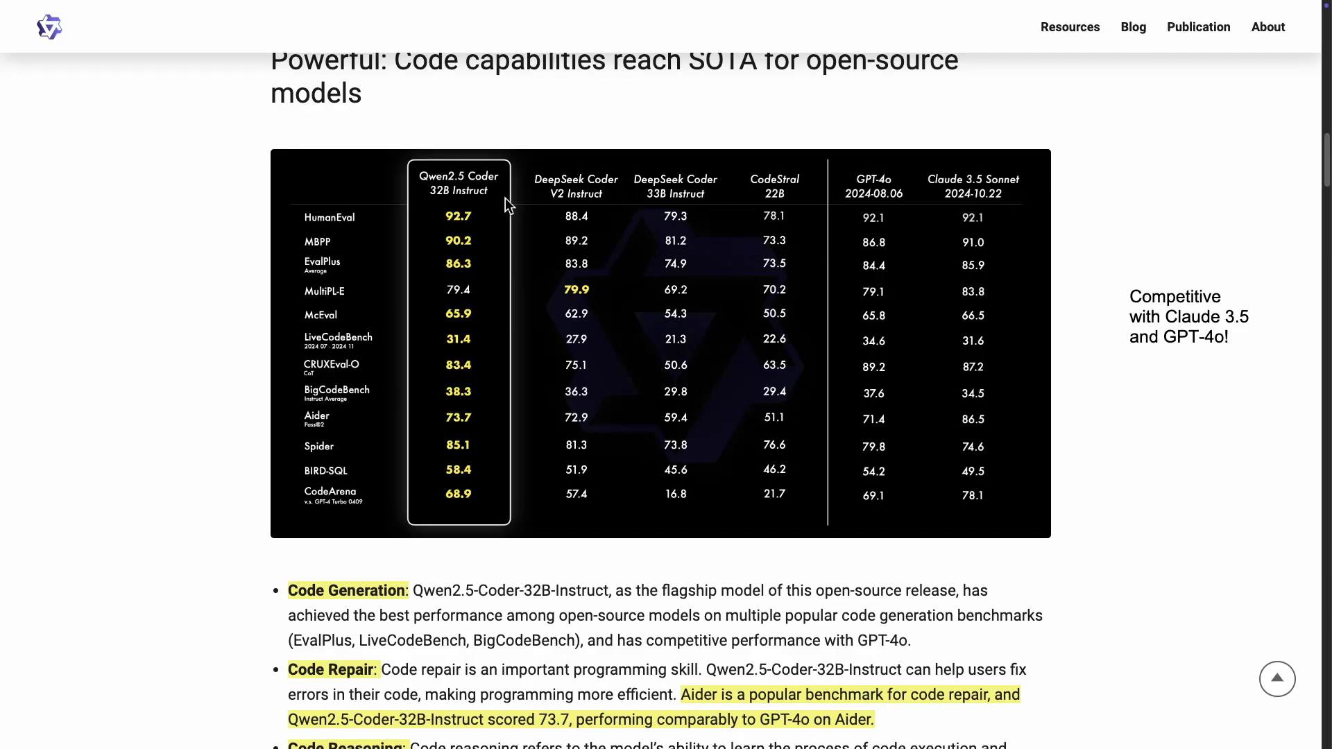
mouse_move(426, 223)
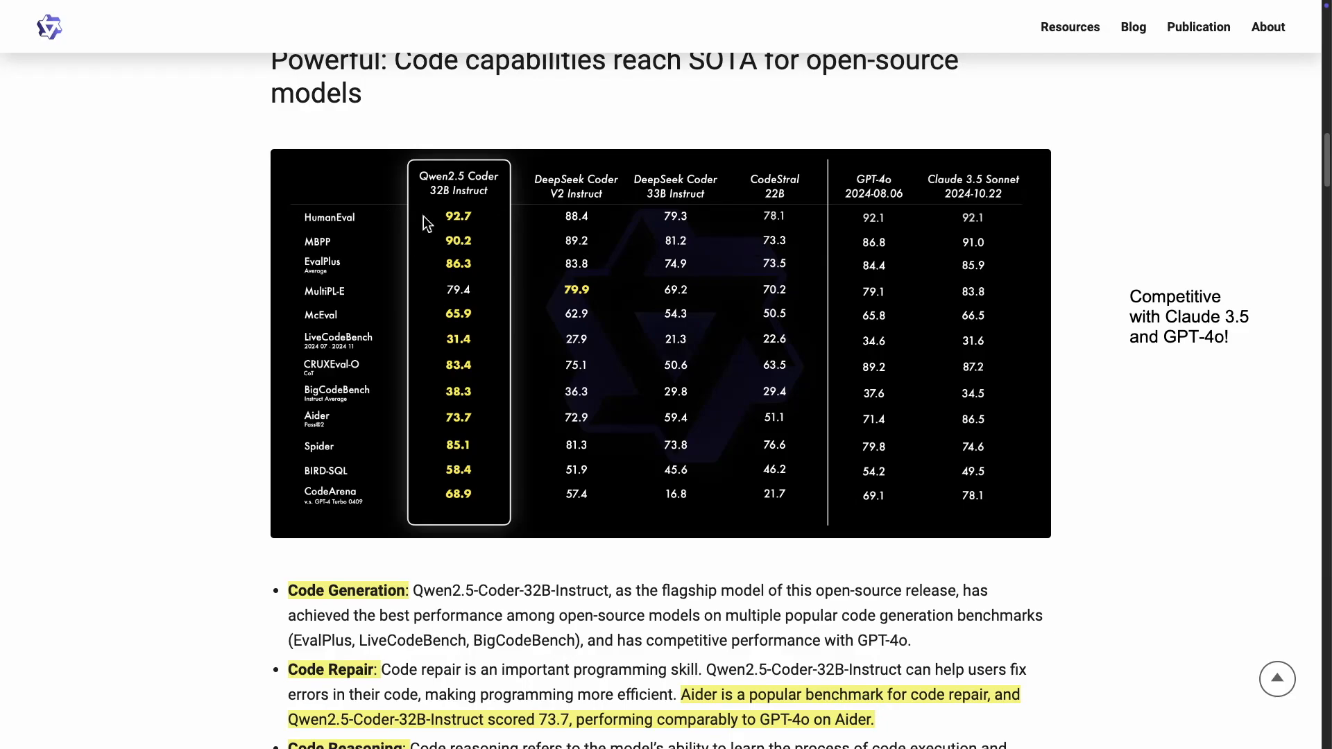
mouse_move(470, 247)
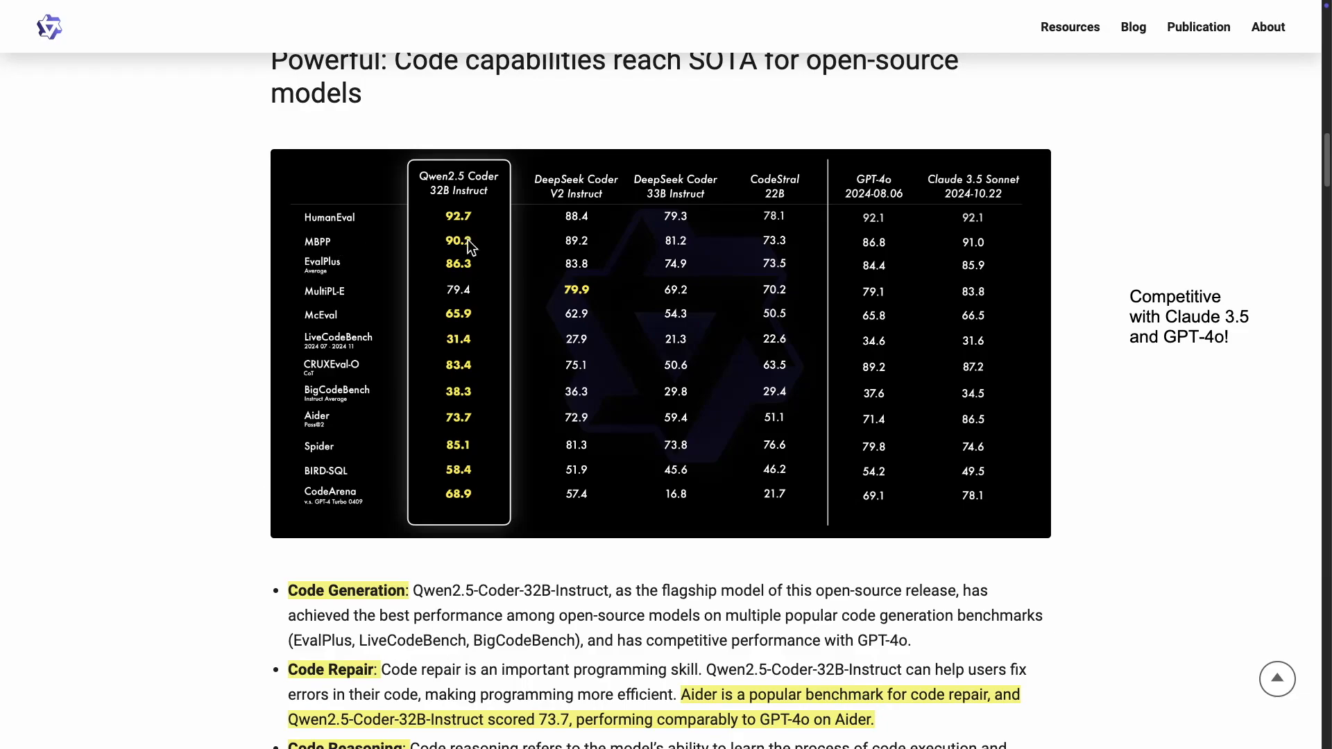
mouse_move(489, 201)
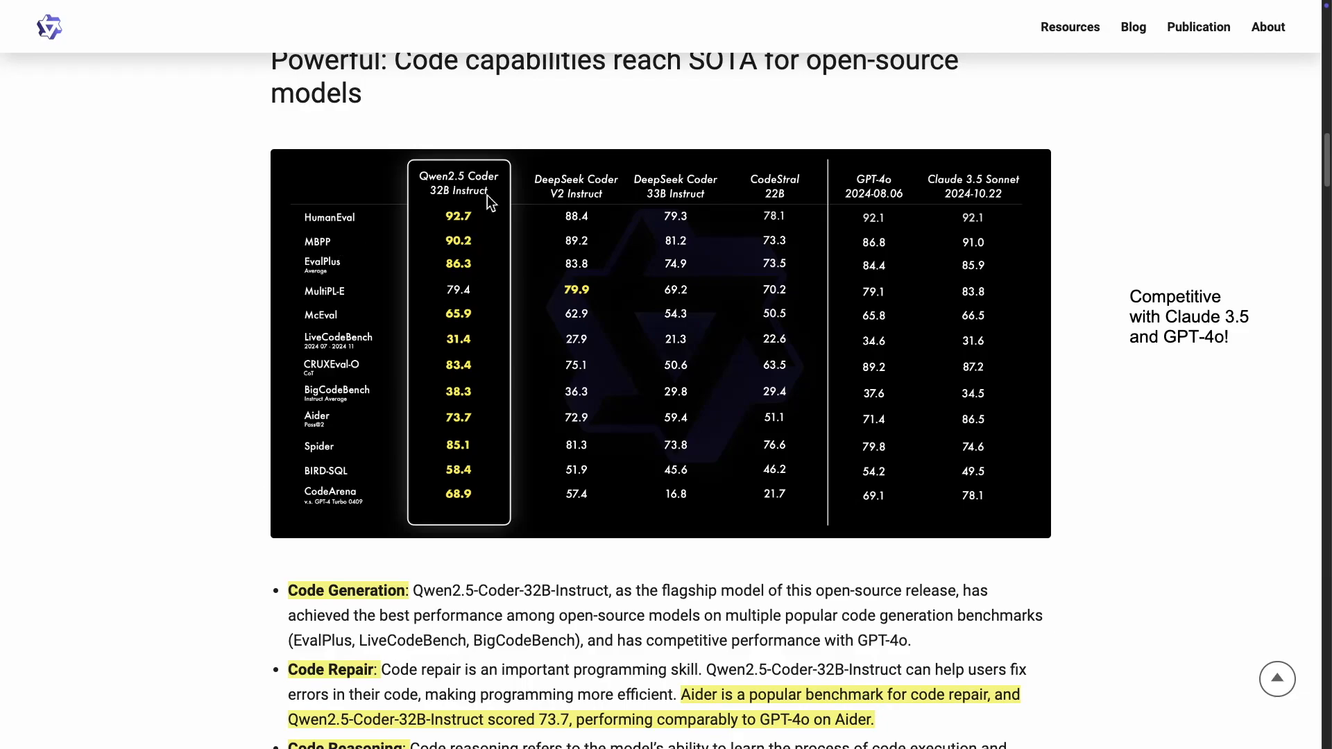
mouse_move(1089, 231)
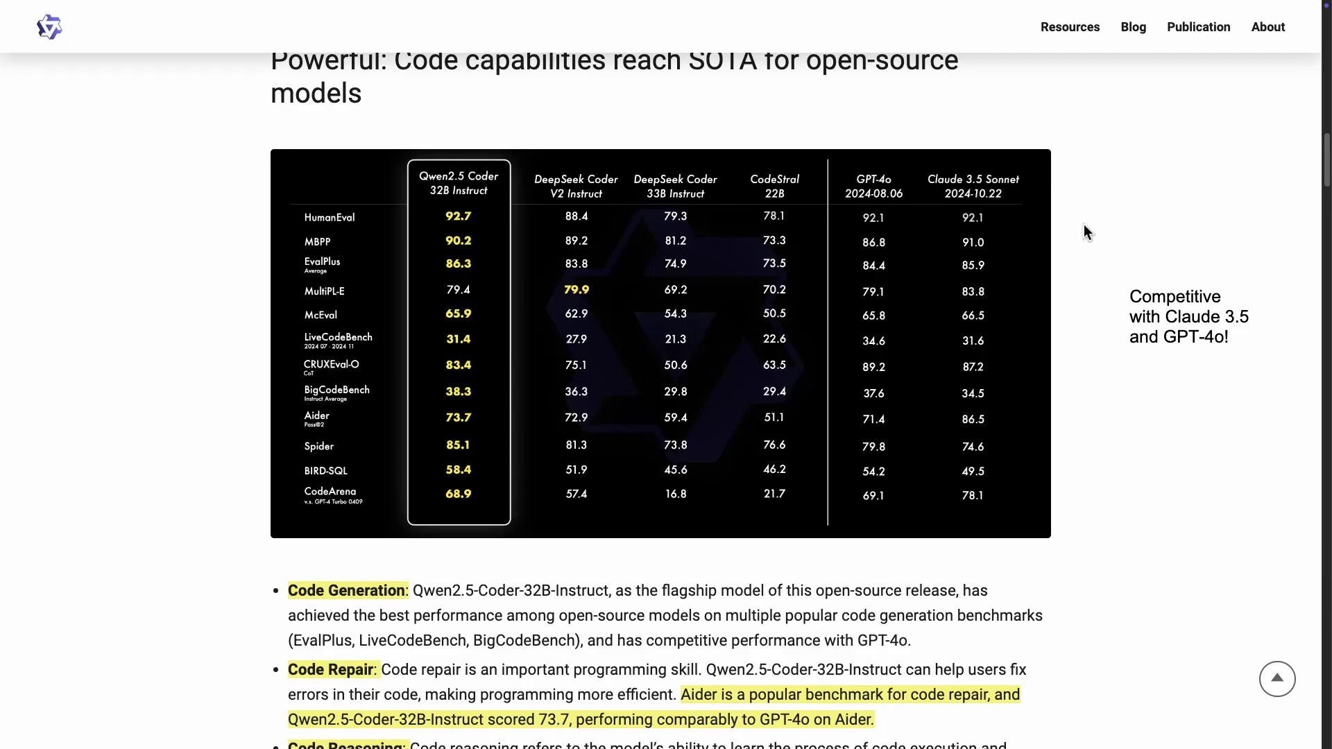
mouse_move(355, 448)
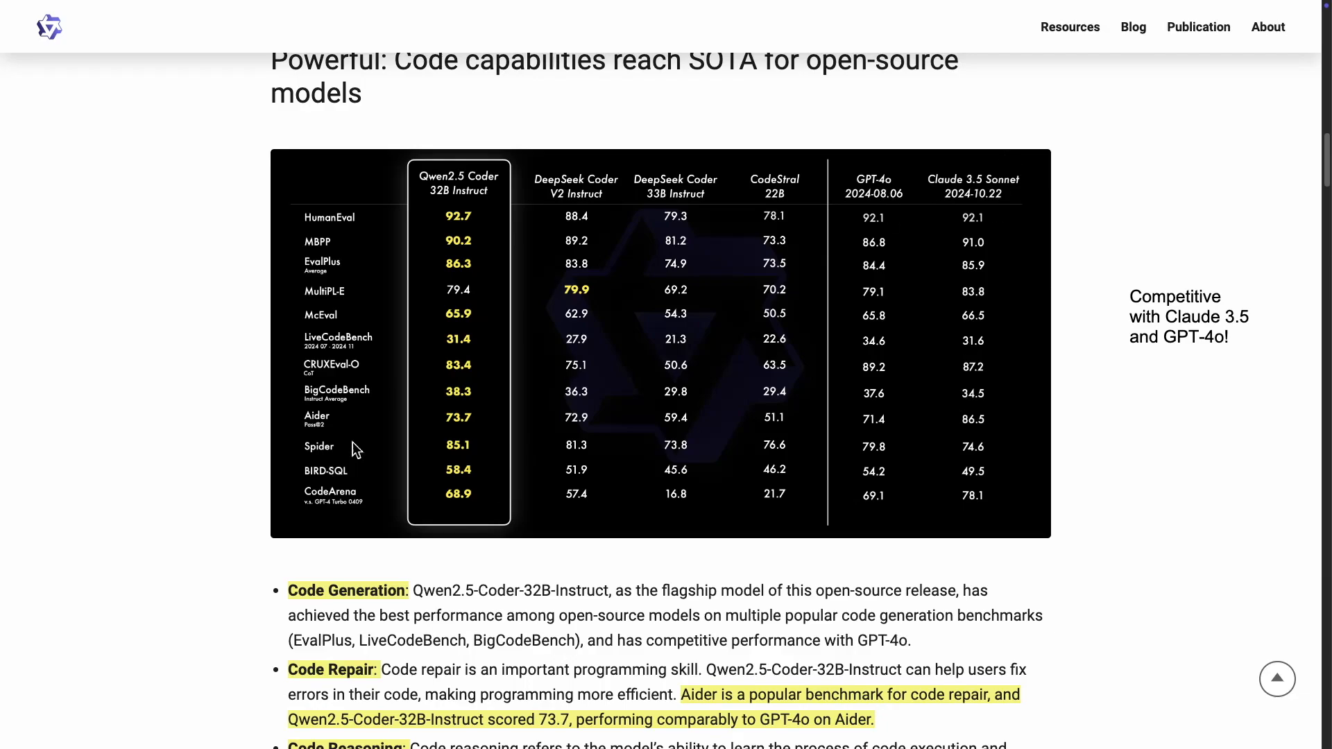
mouse_move(449, 432)
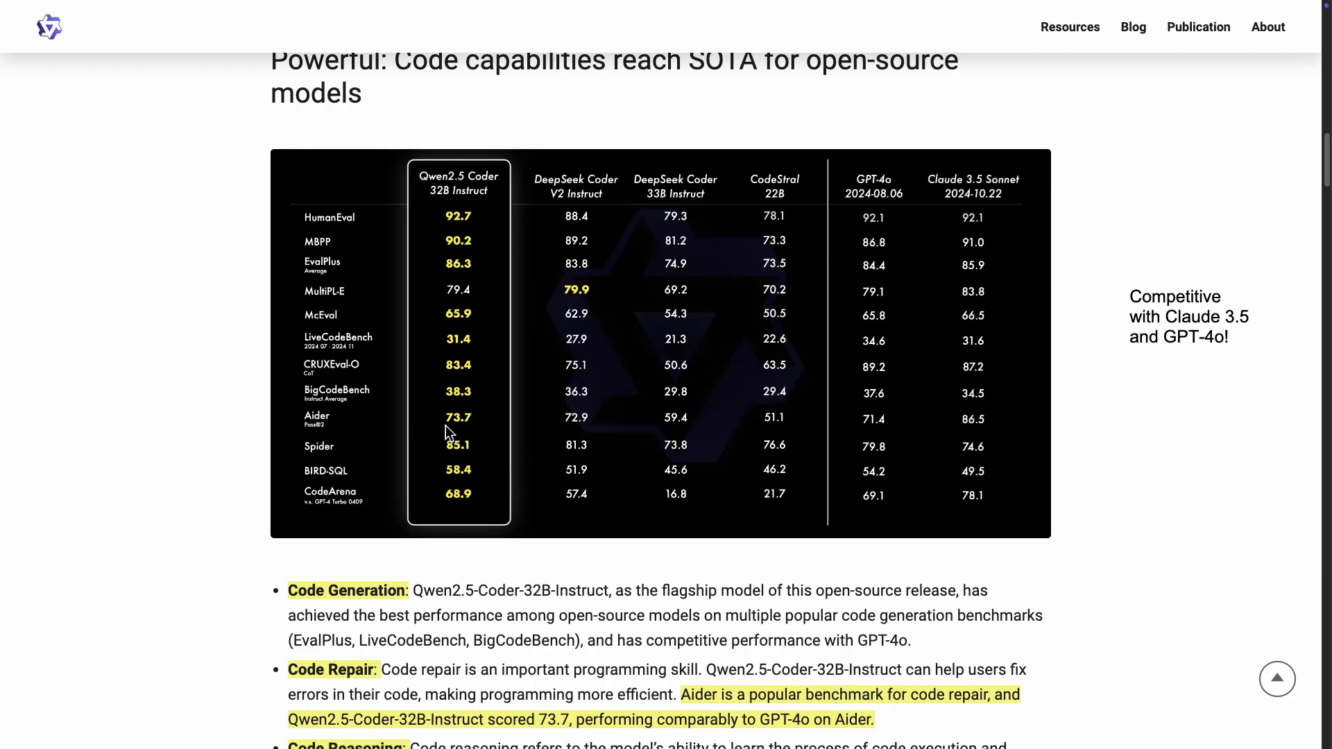
mouse_move(478, 201)
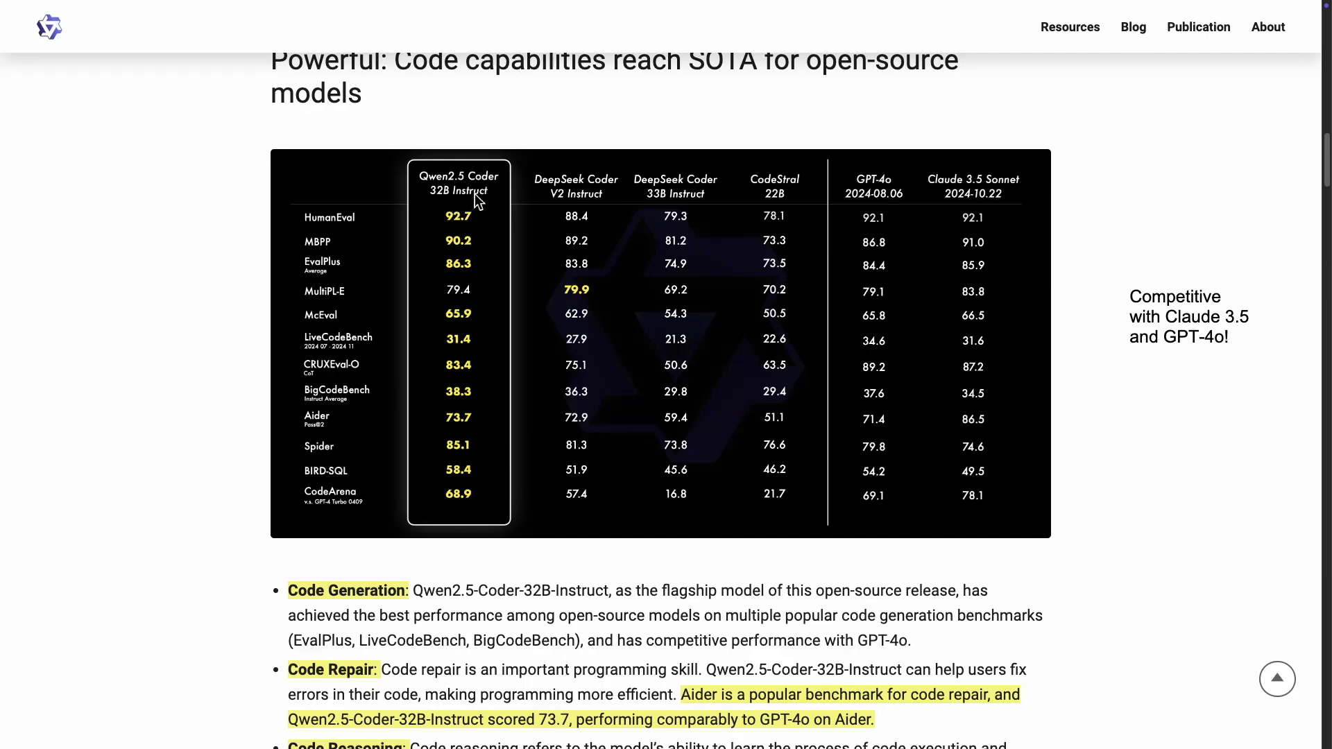
mouse_move(463, 429)
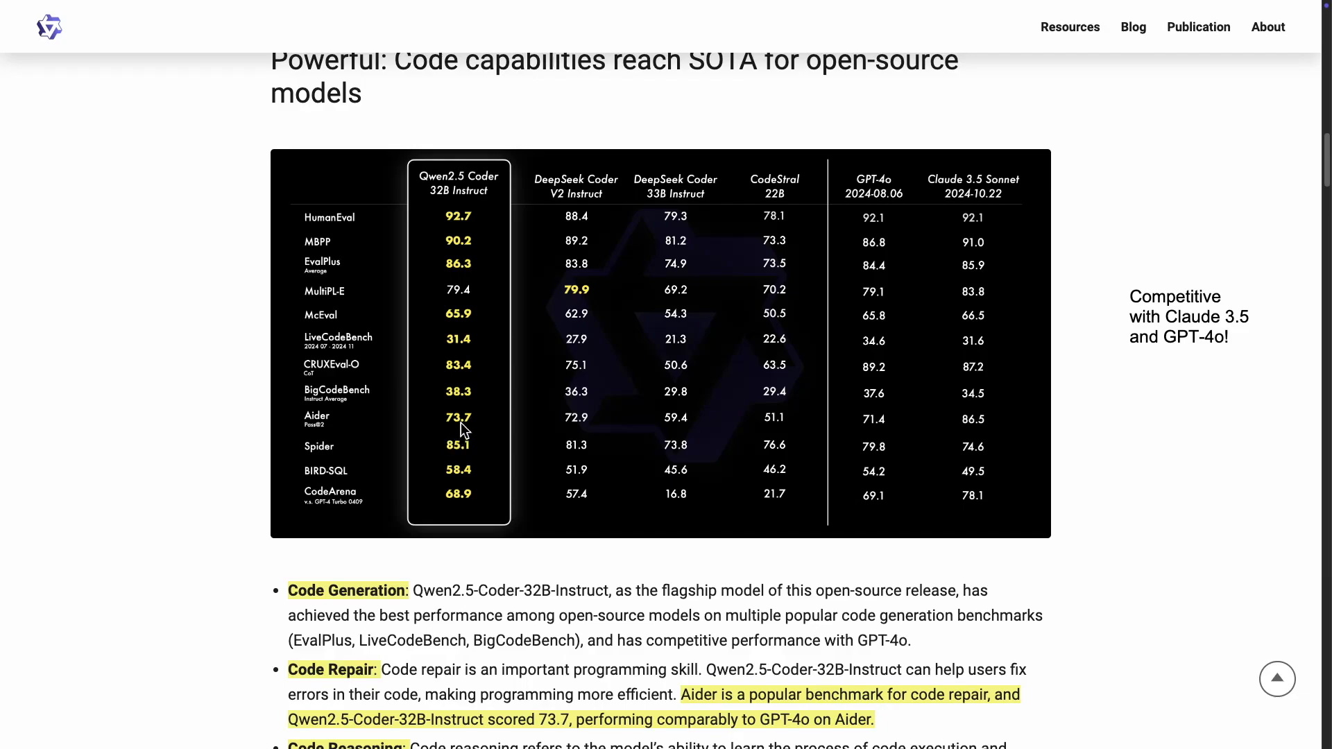
mouse_move(901, 425)
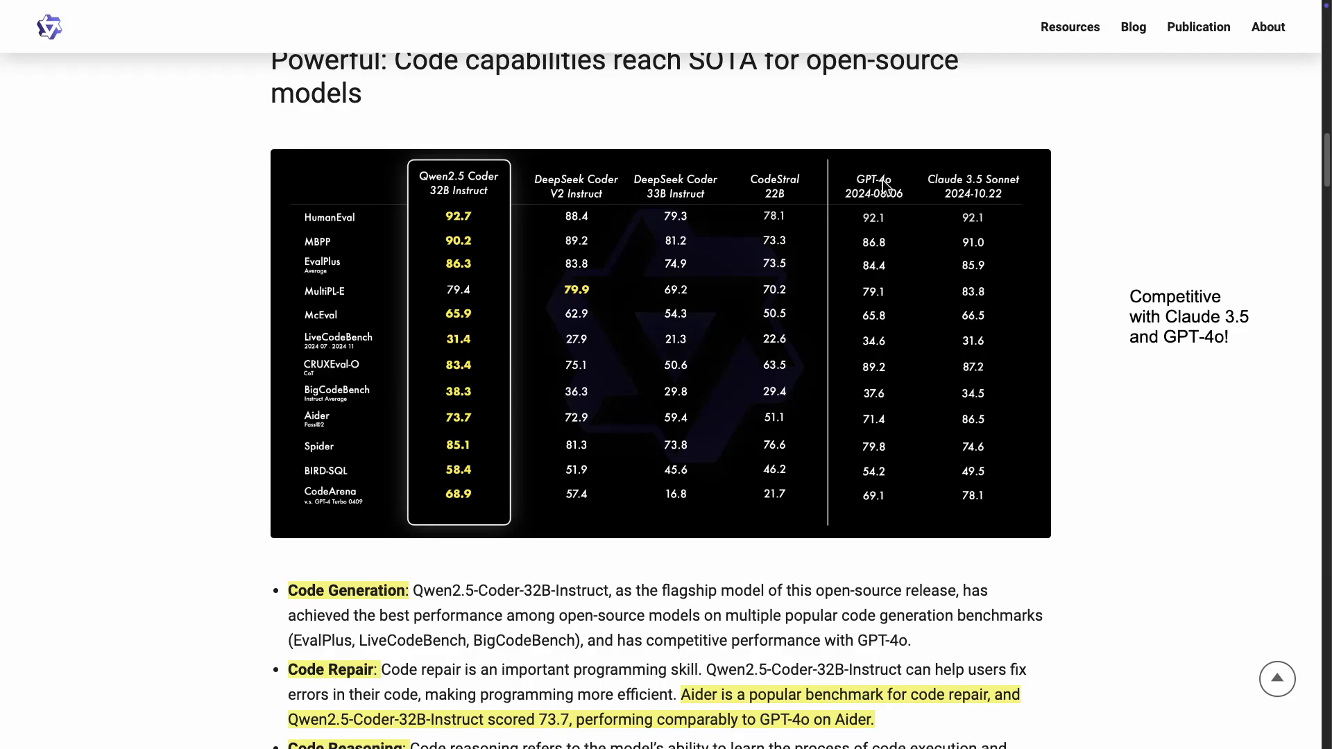
mouse_move(961, 434)
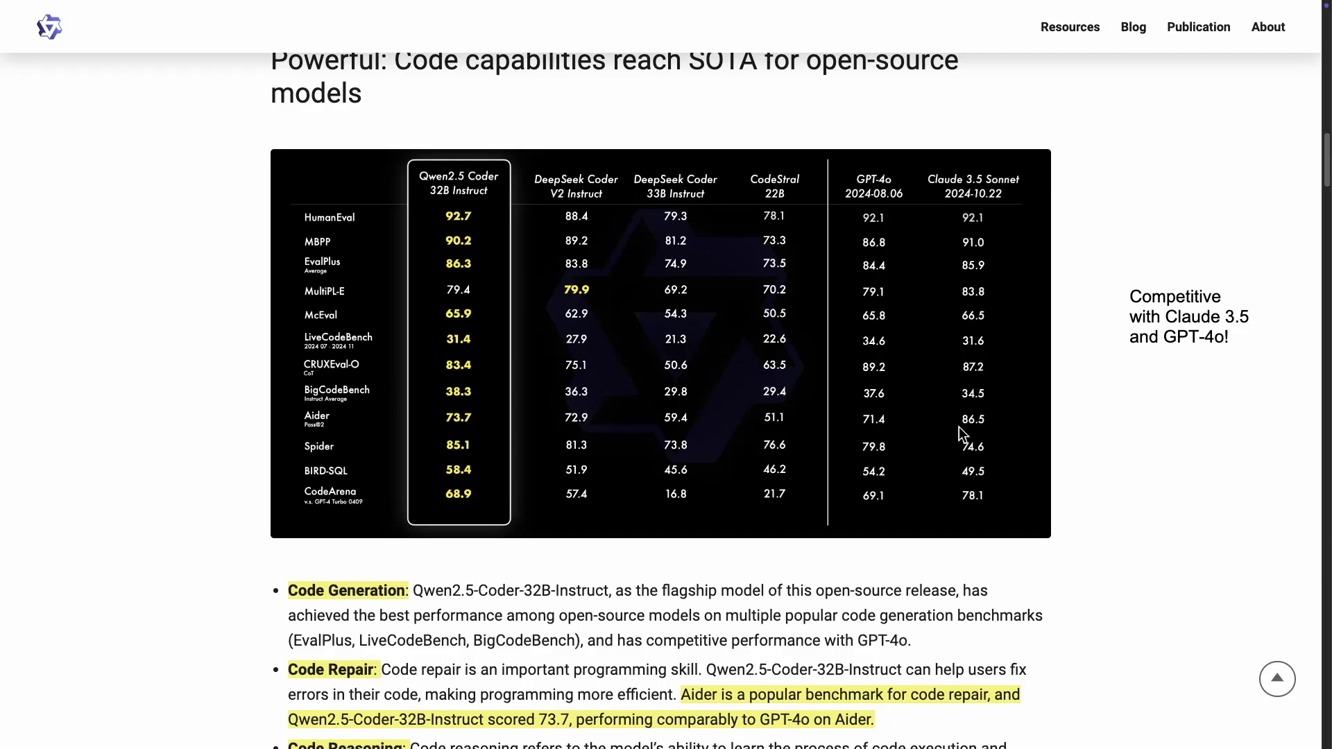
mouse_move(1011, 226)
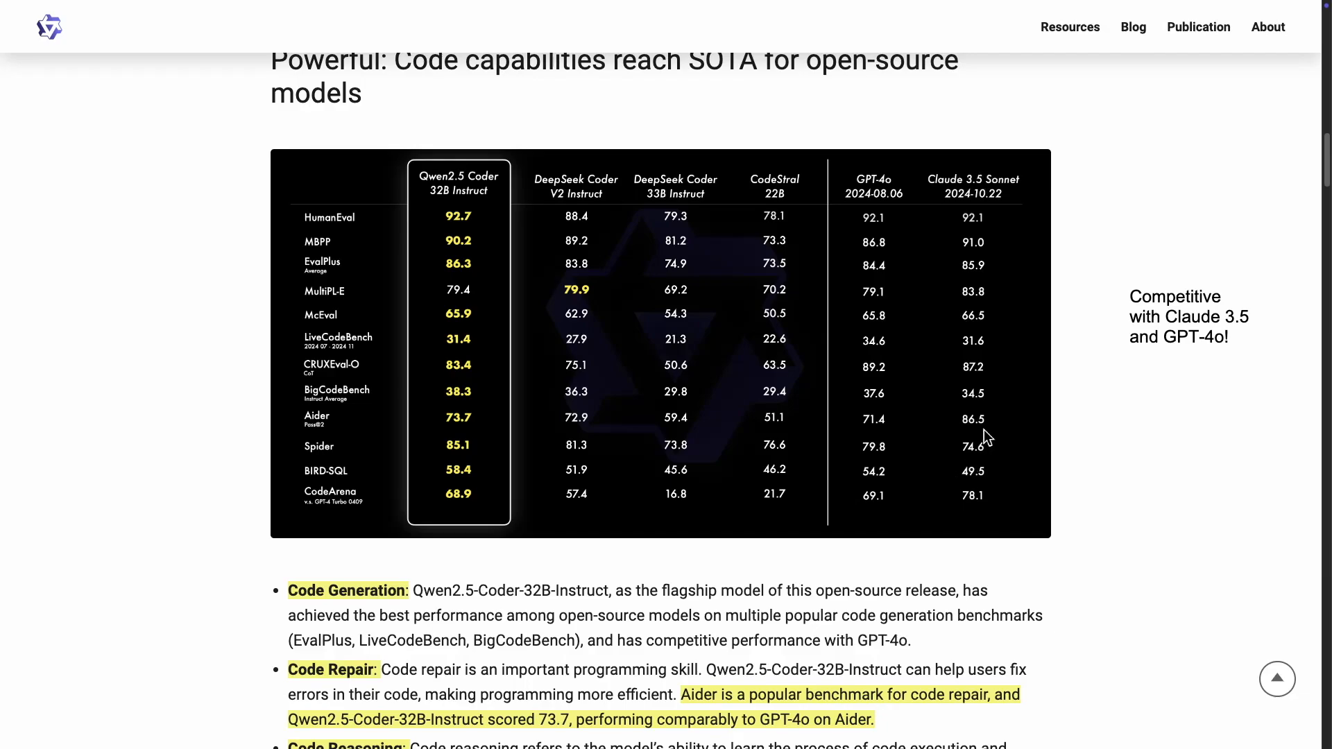
mouse_move(964, 227)
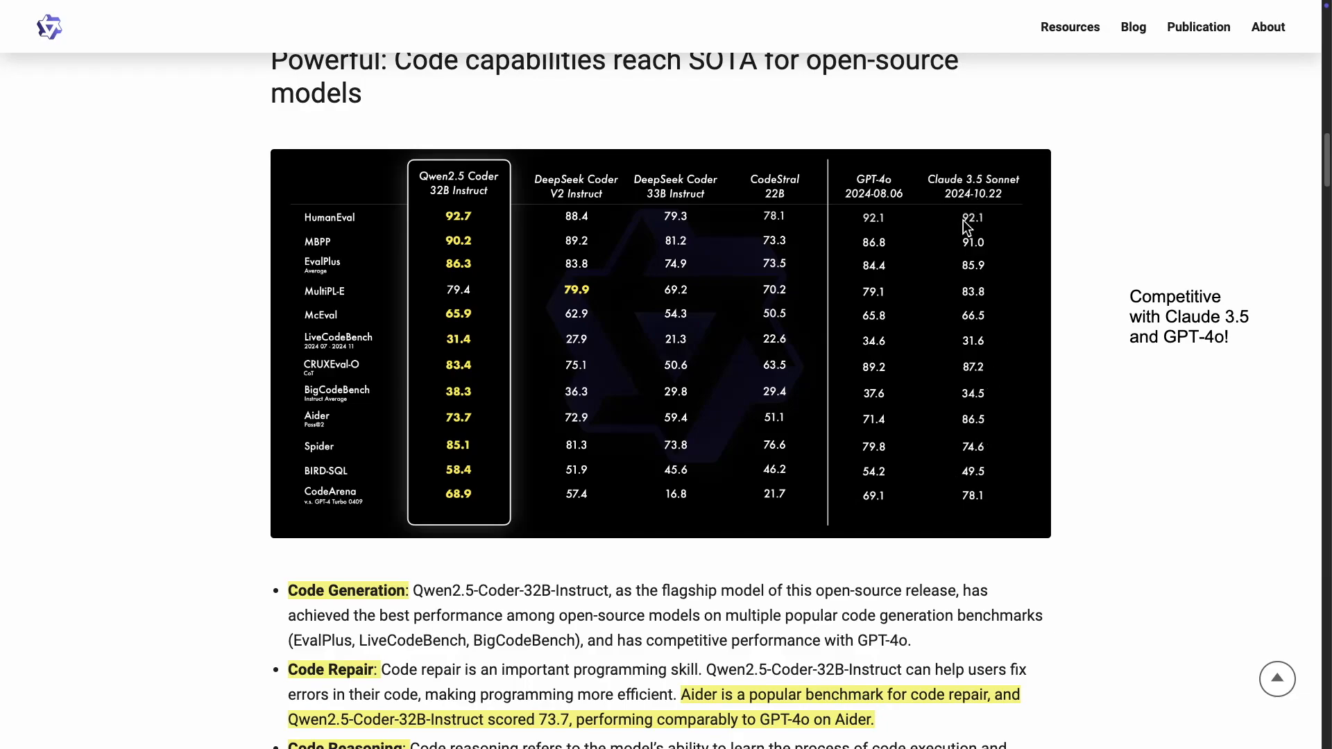
mouse_move(516, 338)
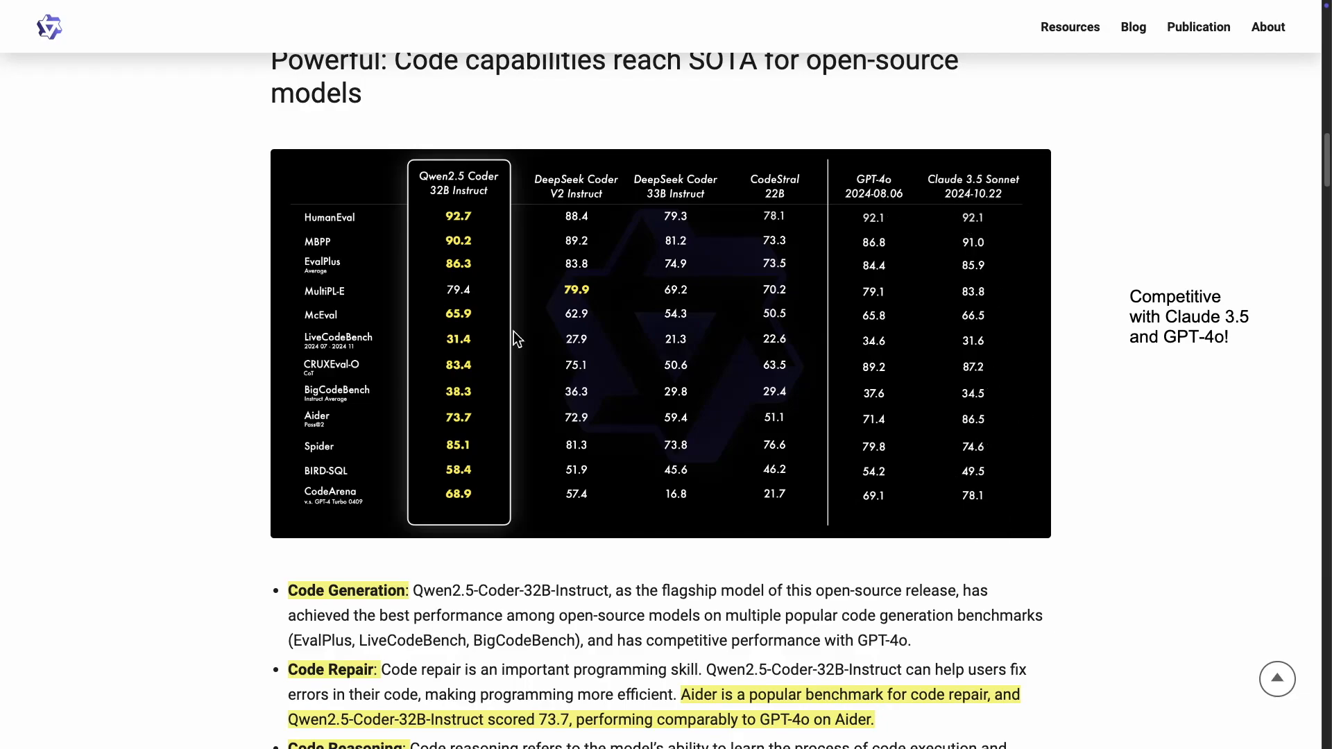
mouse_move(1137, 289)
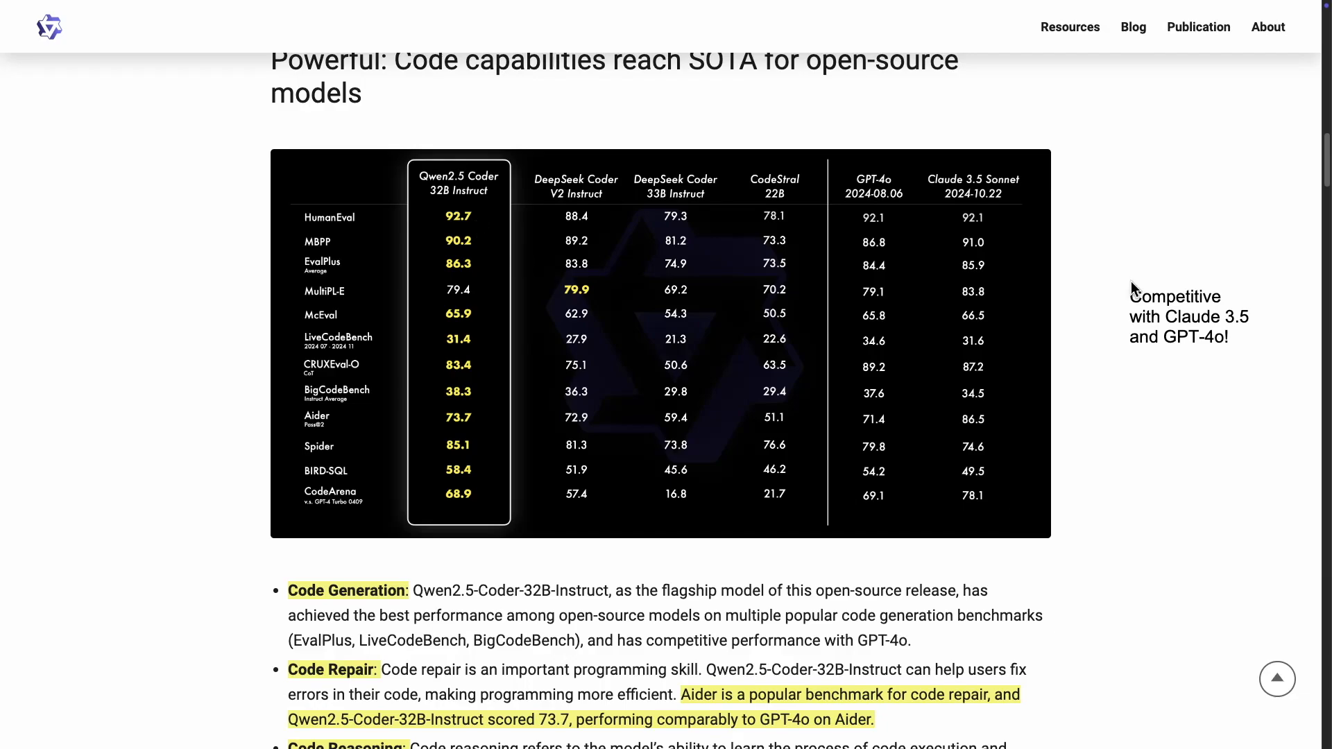
mouse_move(1165, 322)
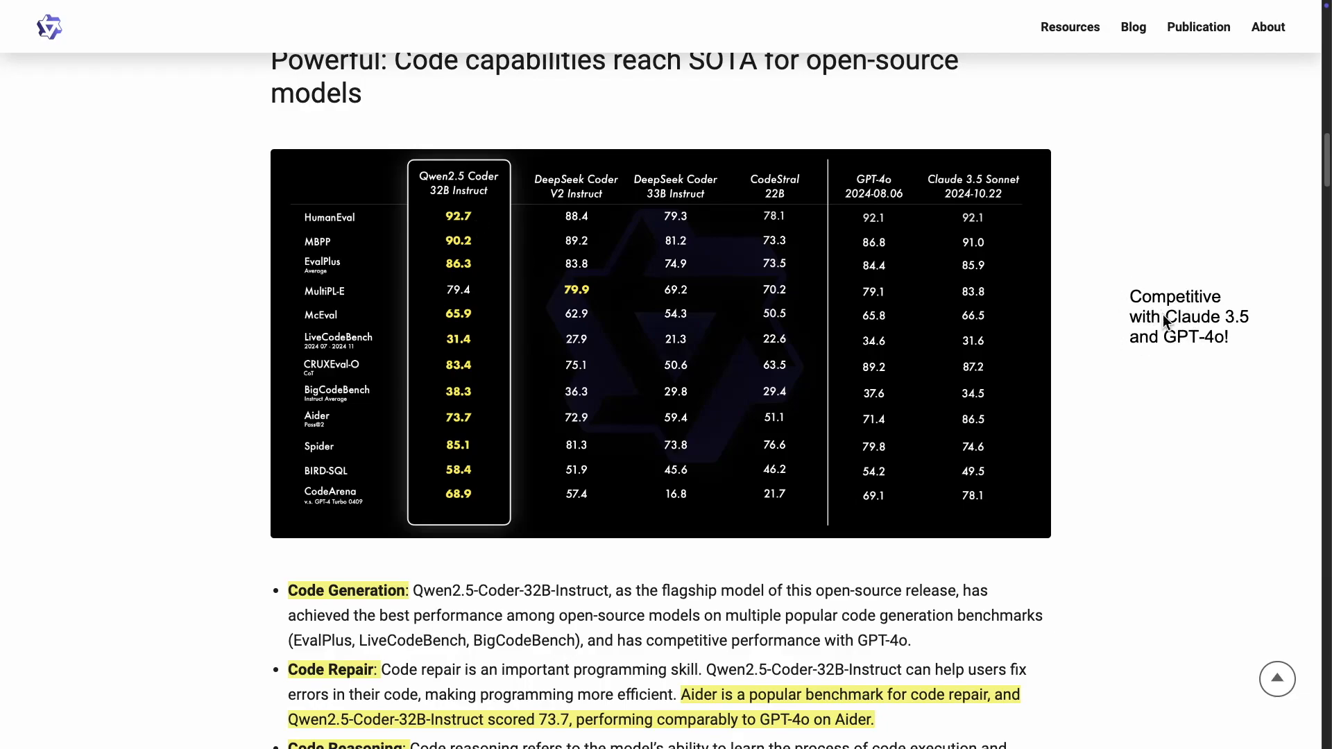
mouse_move(1183, 374)
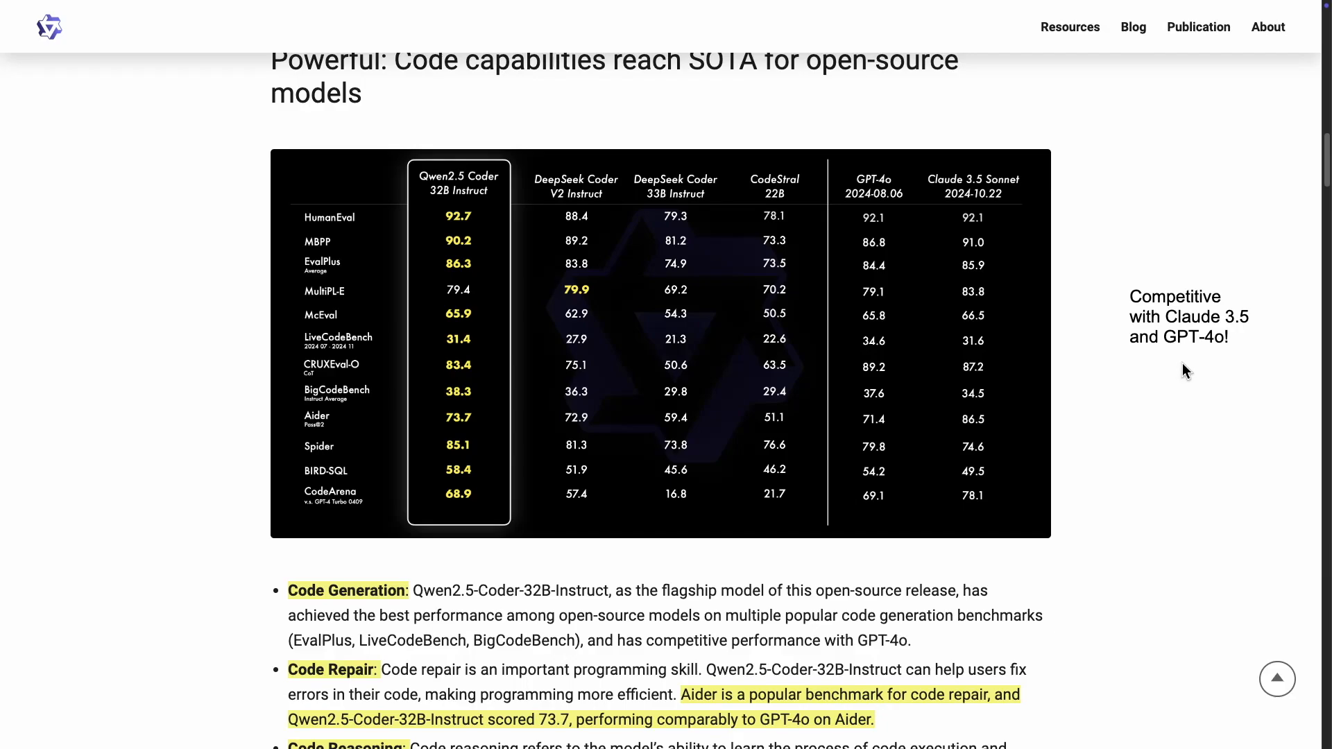
Scroll past the benchmark table to the Code Generation, Code Repair and Code Reasoning bullets above the CRUXEval-O chart.
scroll(down, 3)
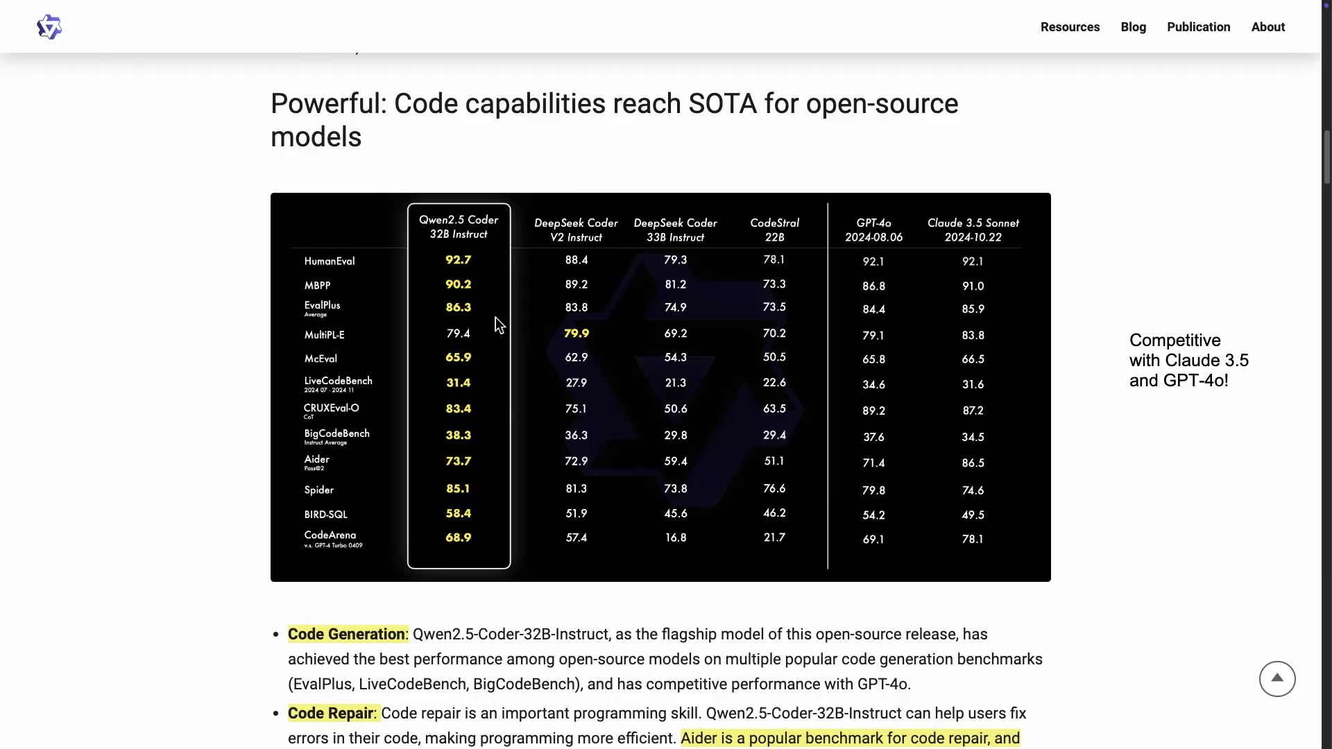
scroll(down, 3)
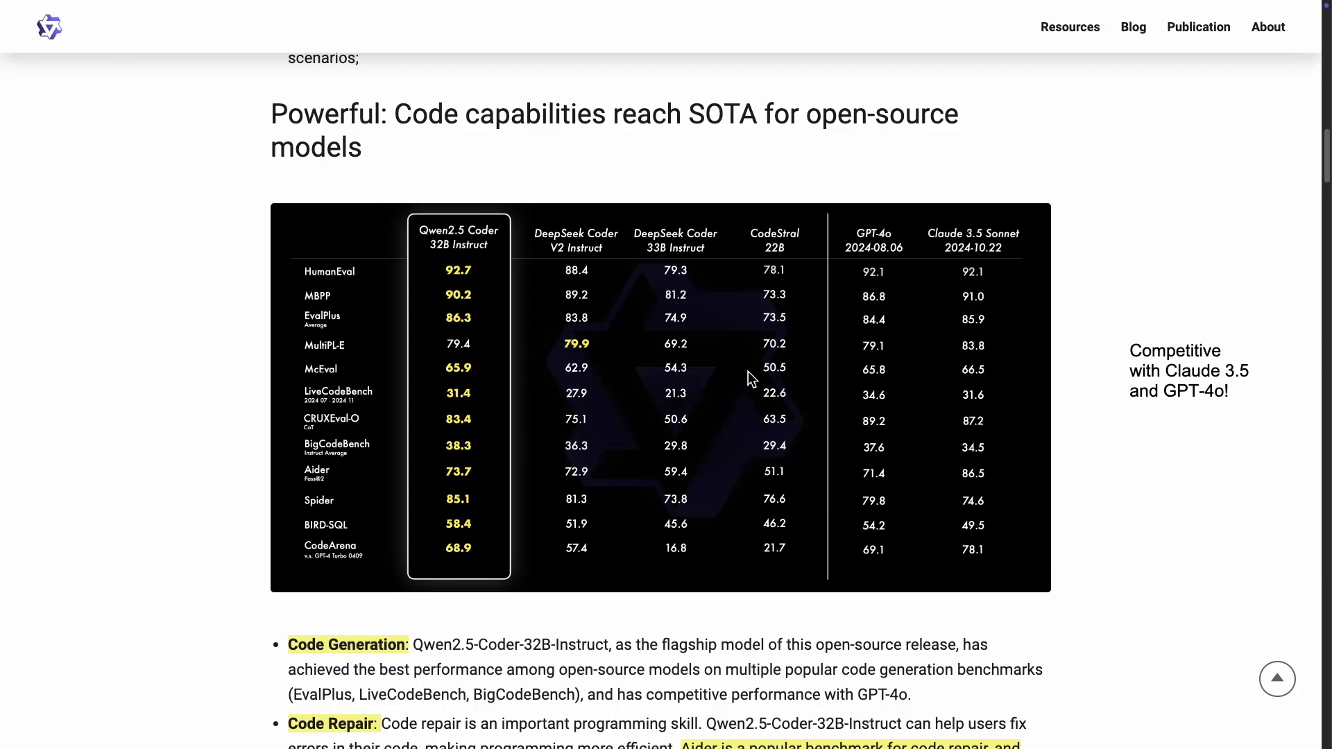
scroll(up, 3)
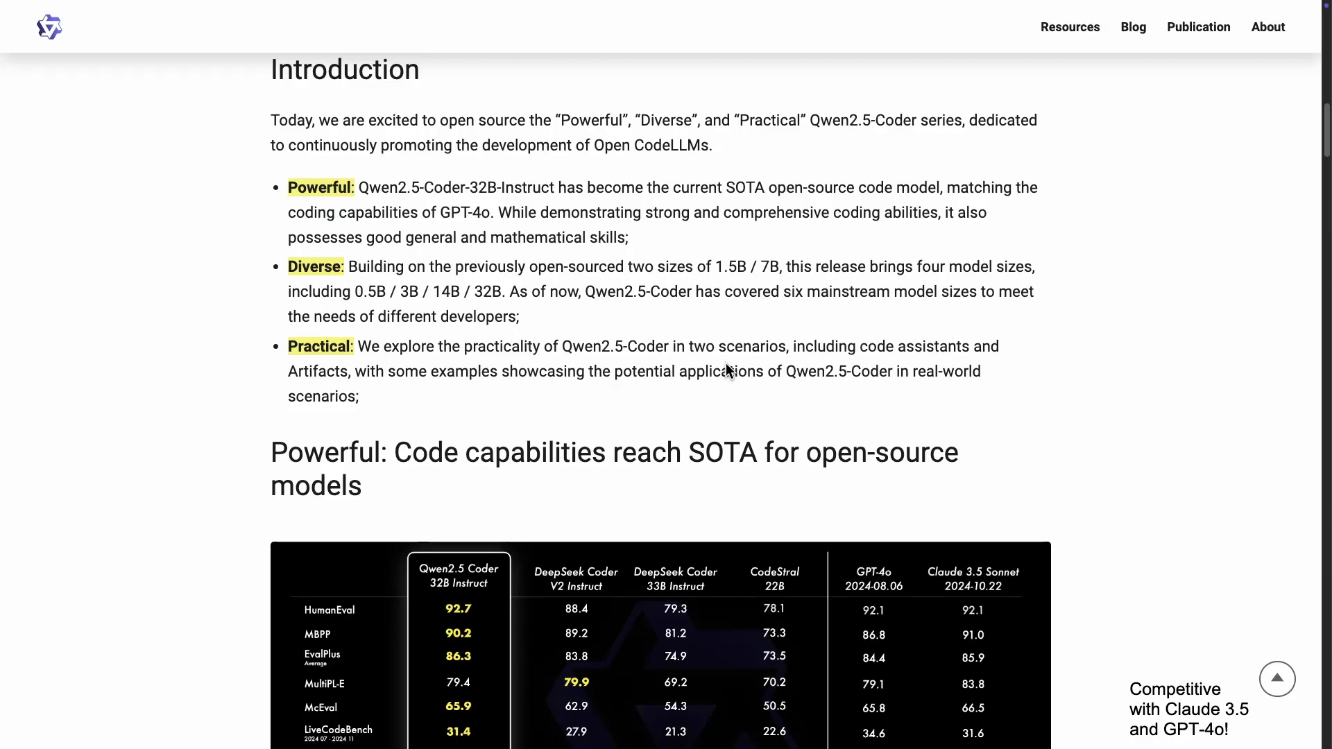
scroll(down, 3)
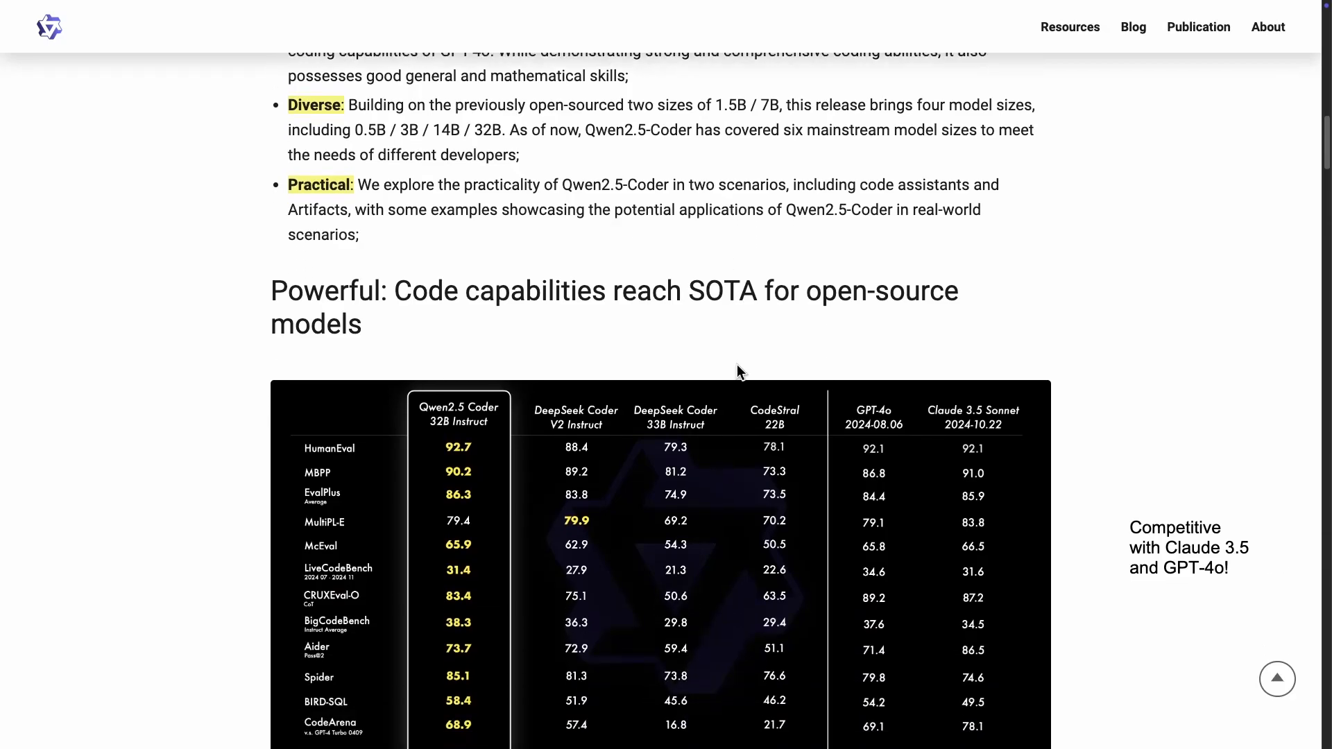
scroll(down, 3)
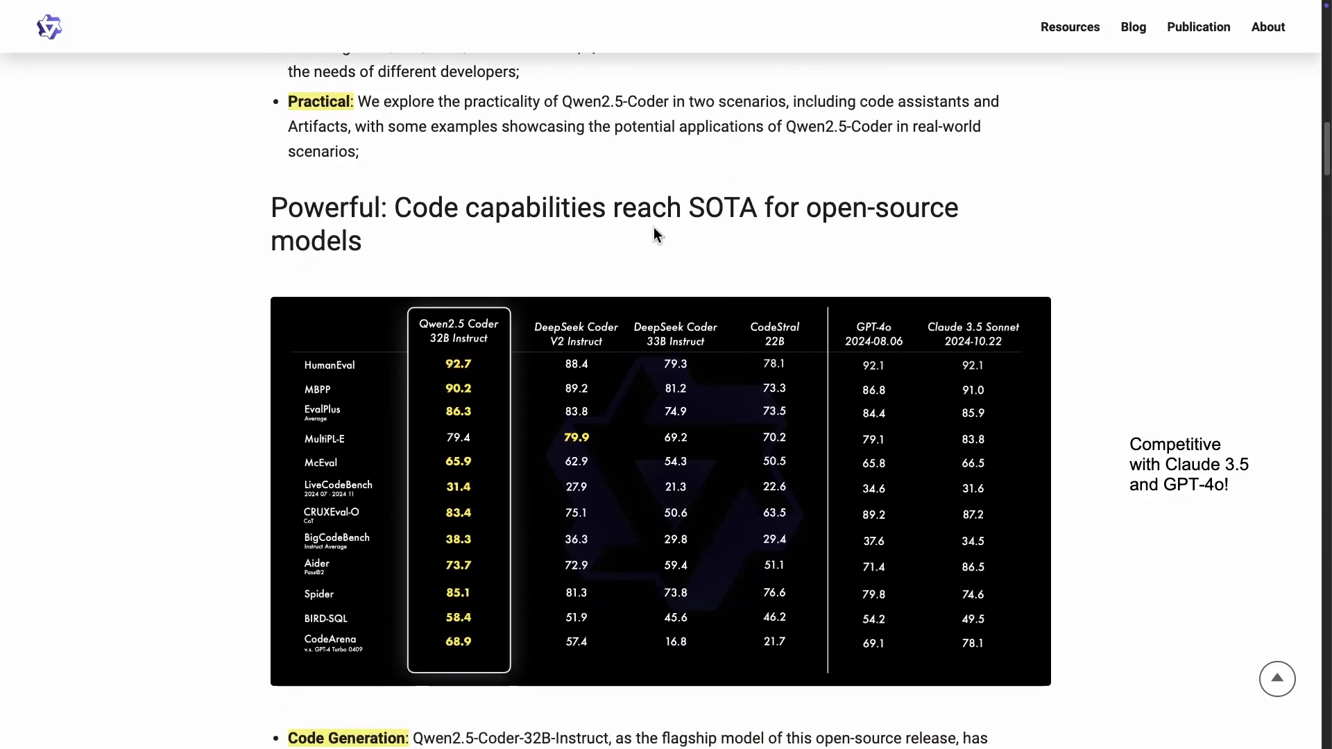
mouse_move(456, 240)
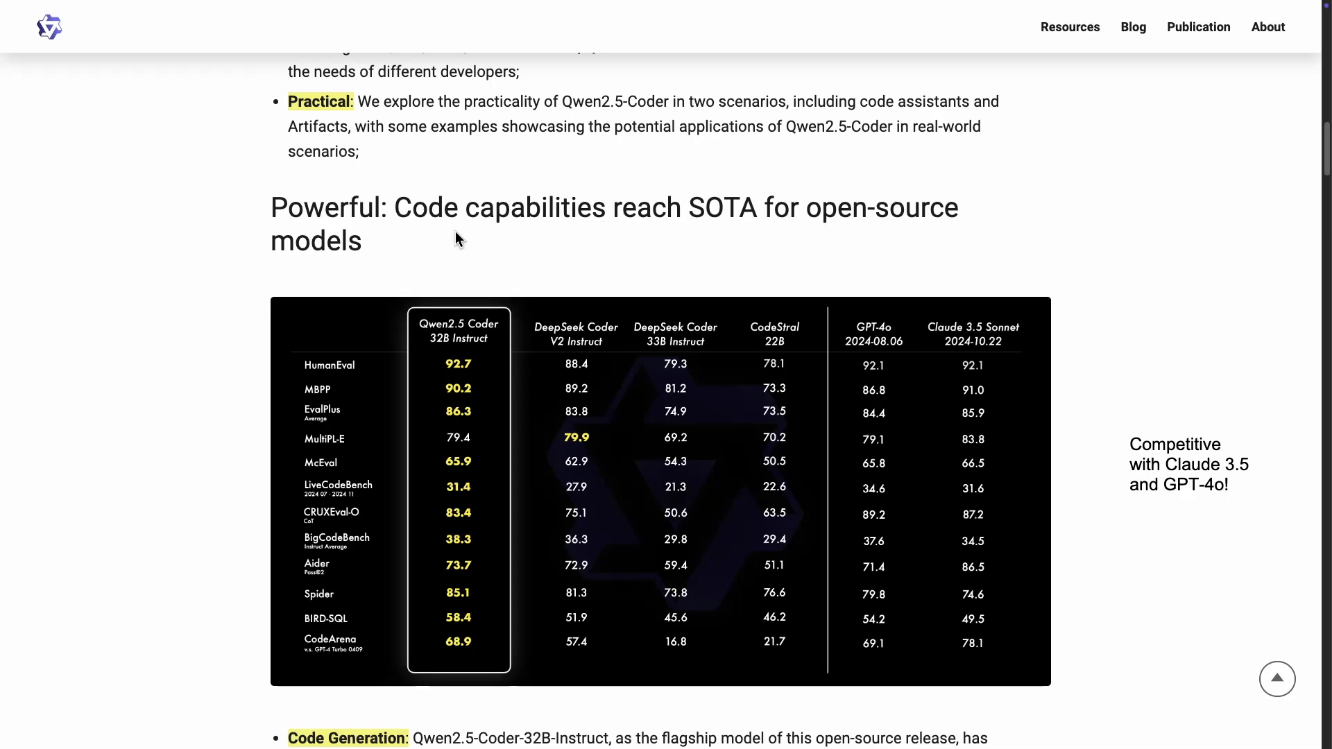
mouse_move(680, 238)
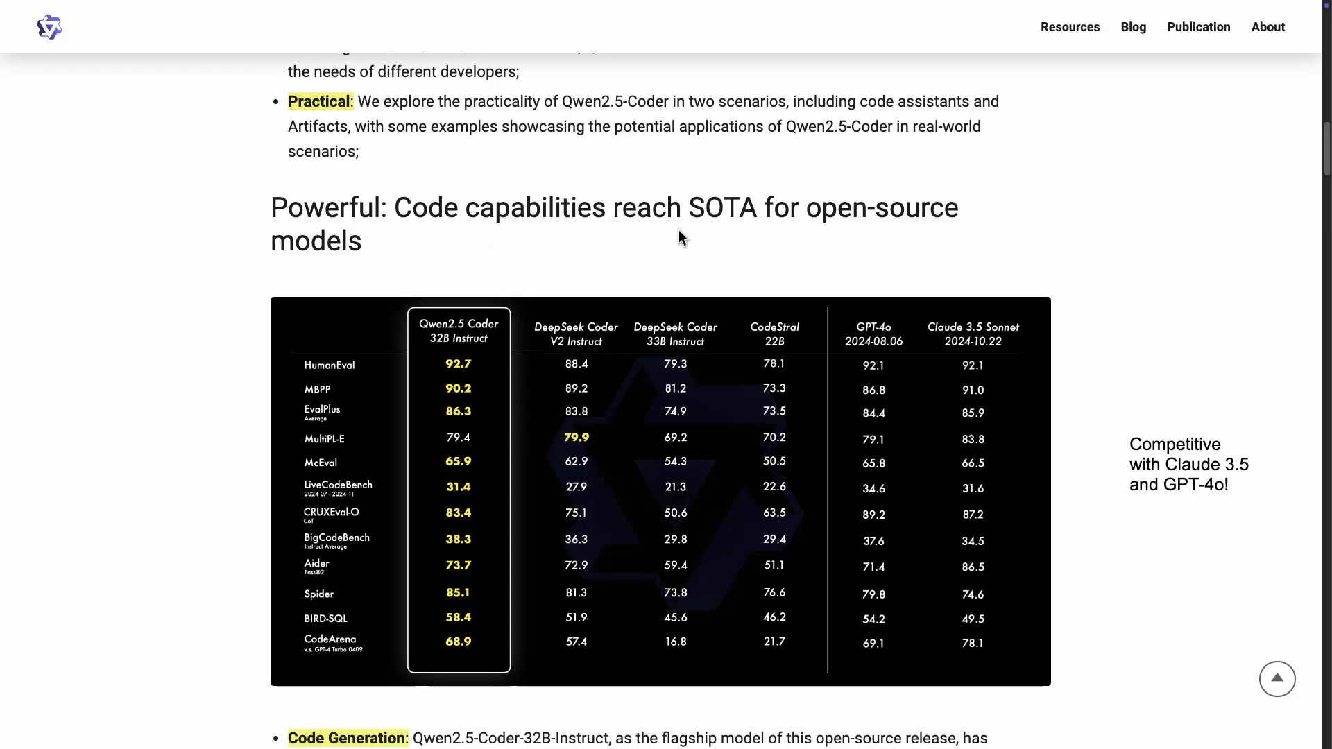
mouse_move(1017, 300)
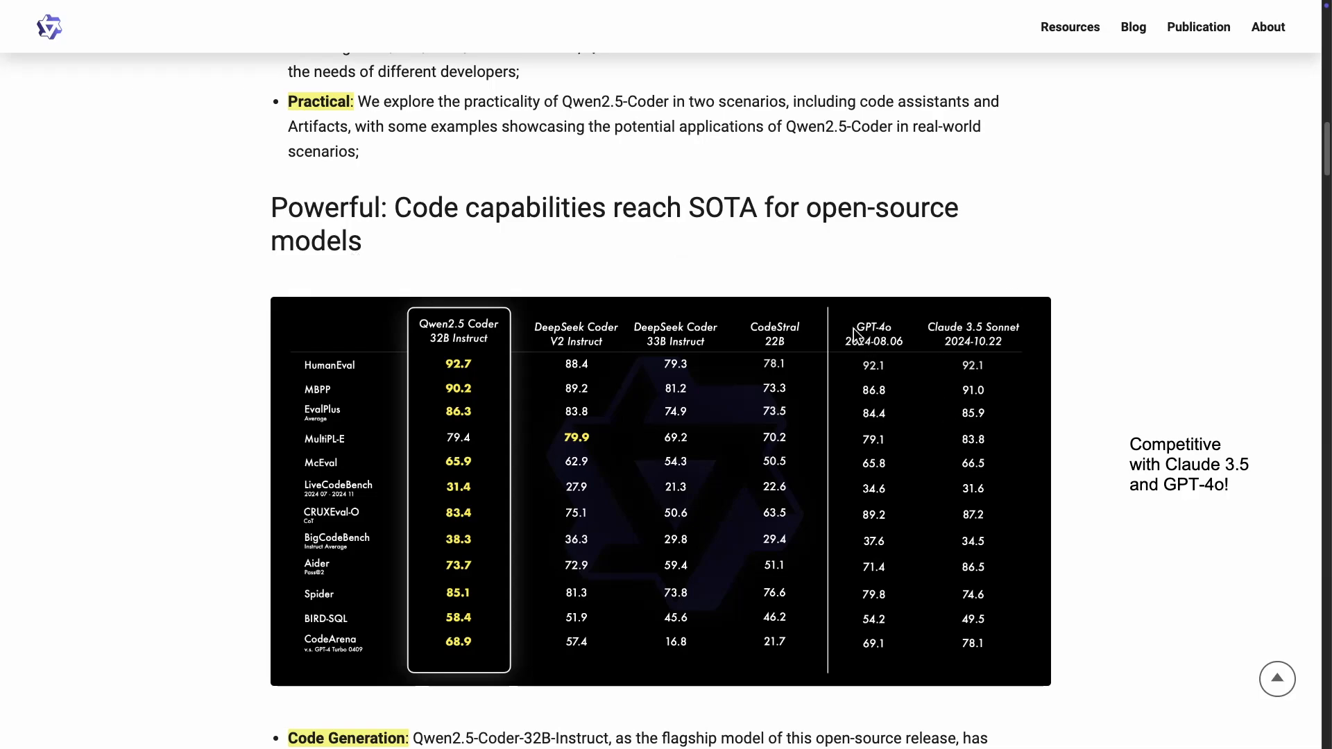
mouse_move(1008, 260)
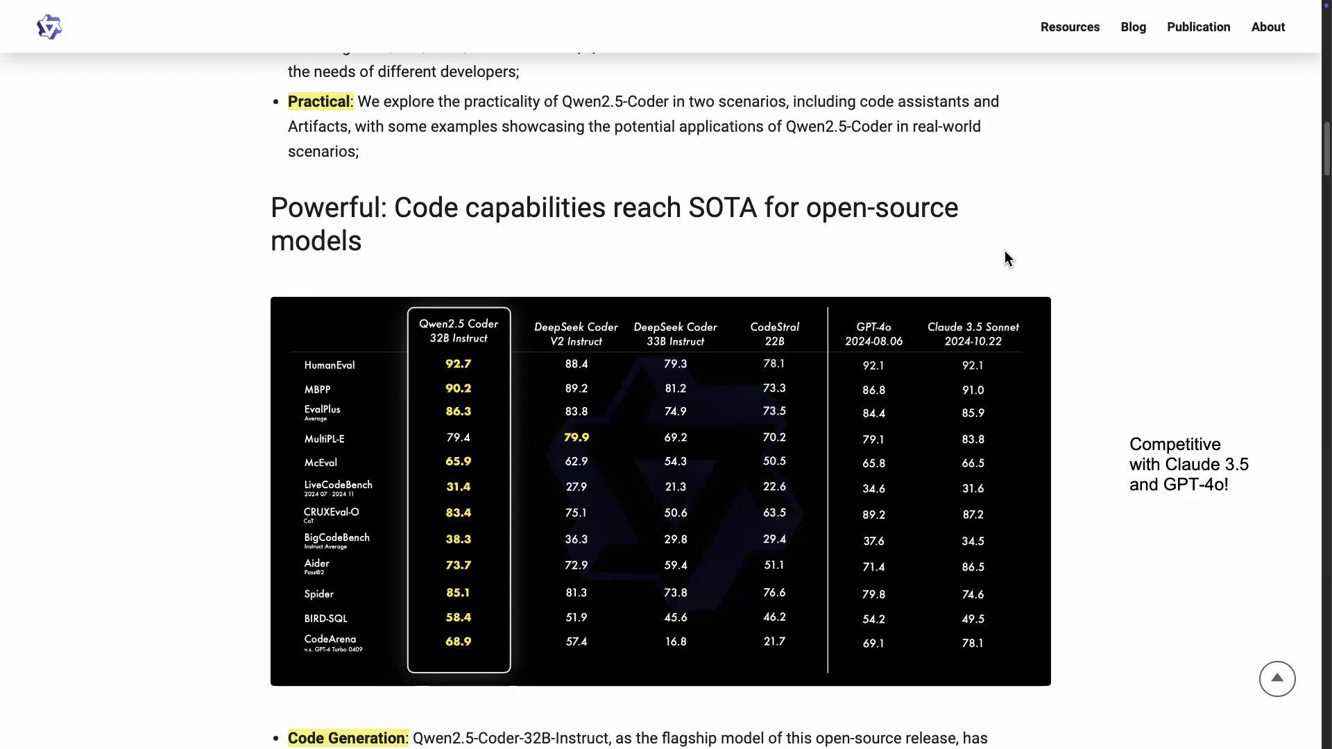
scroll(down, 3)
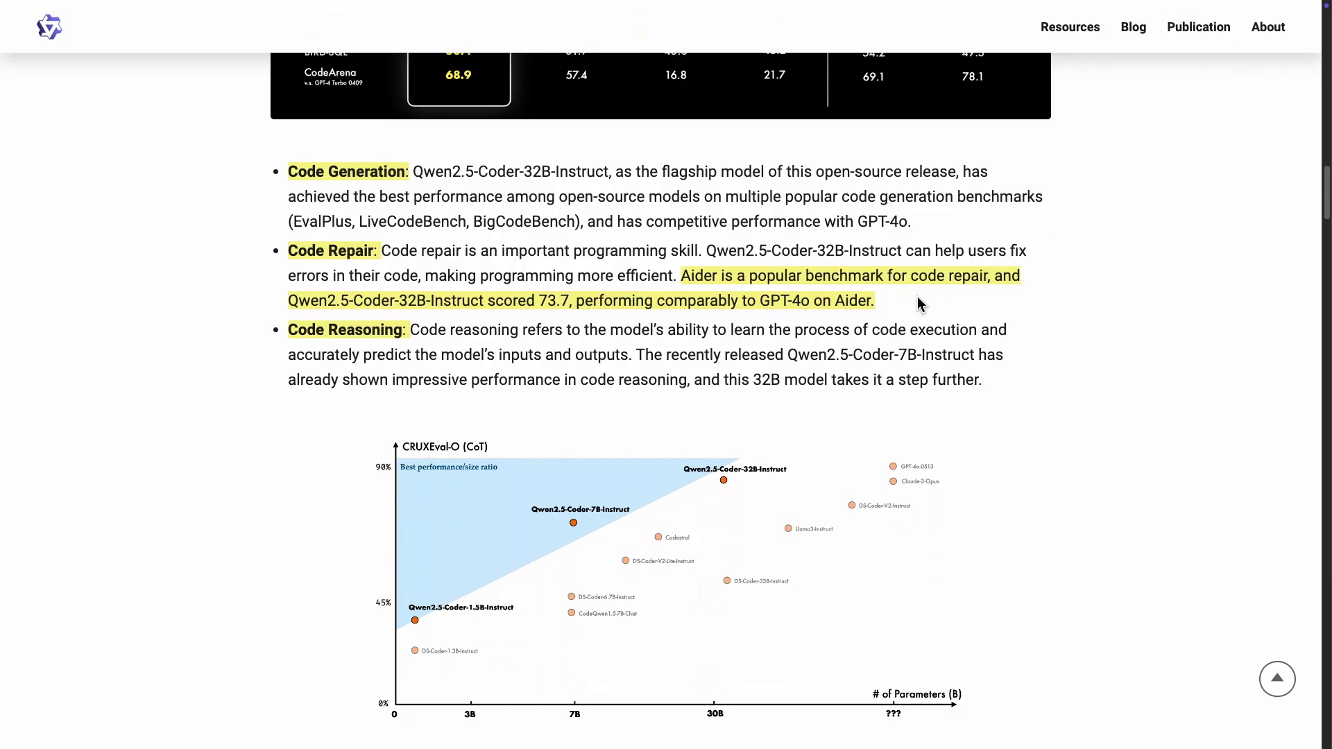
mouse_move(393, 258)
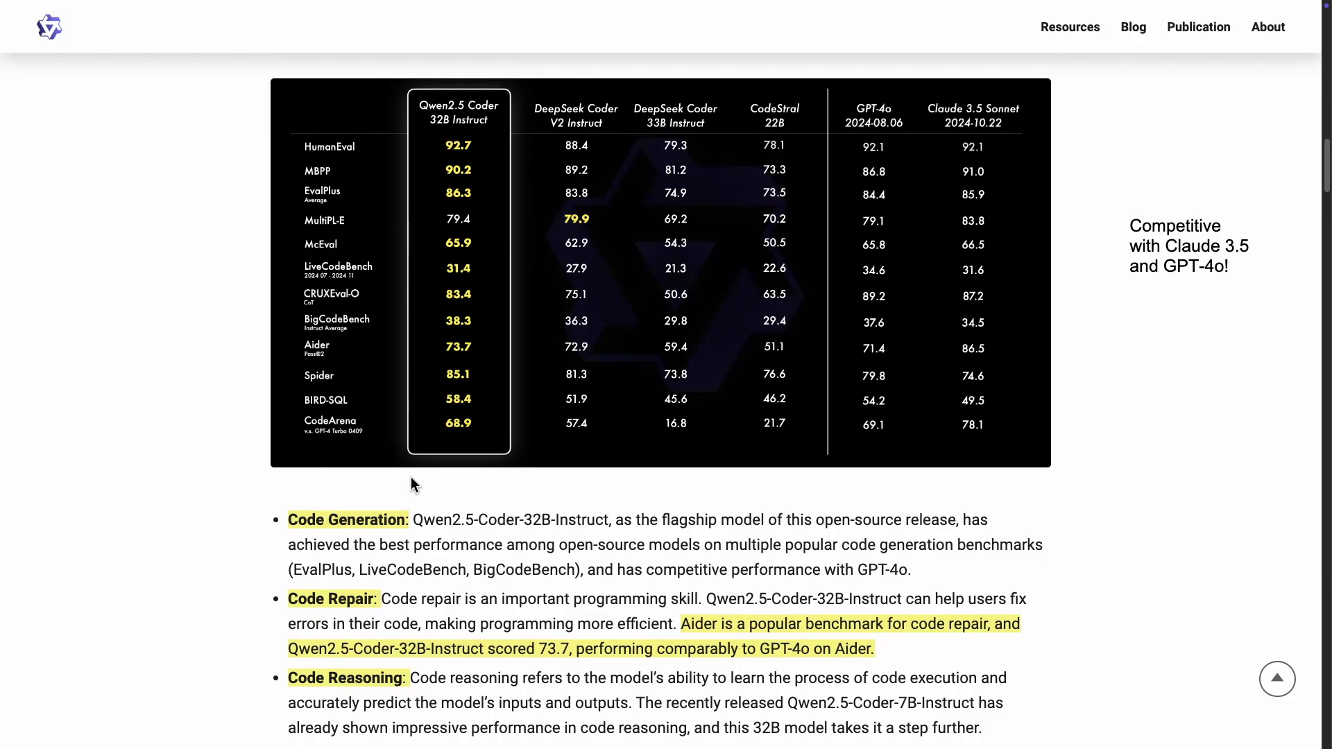
scroll(down, 3)
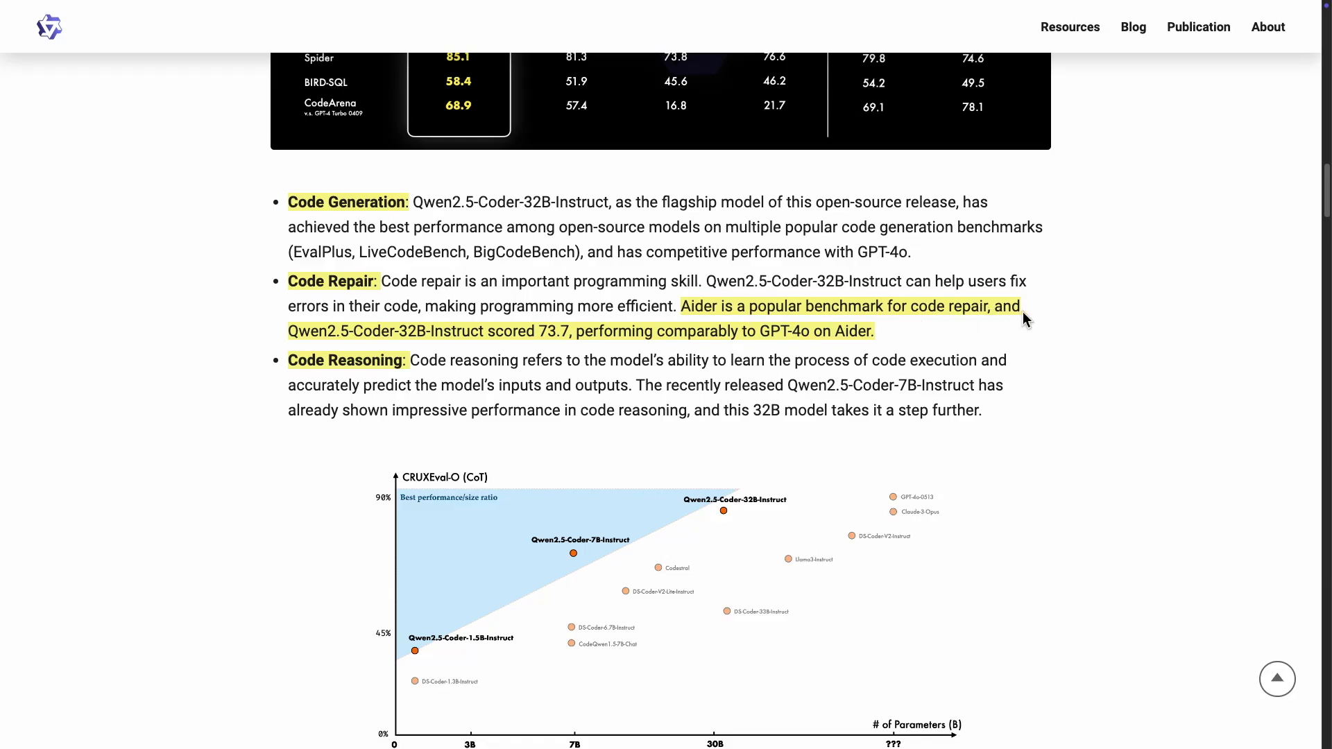
mouse_move(411, 346)
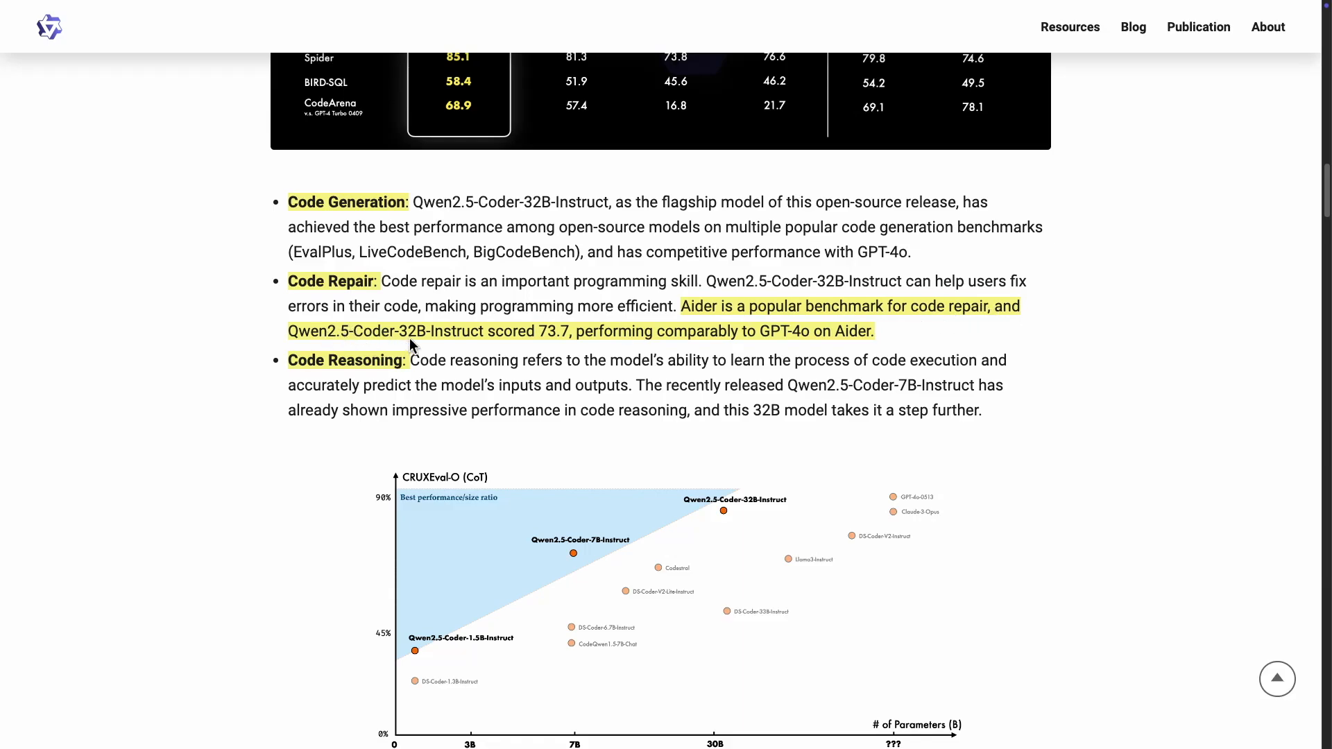
mouse_move(609, 297)
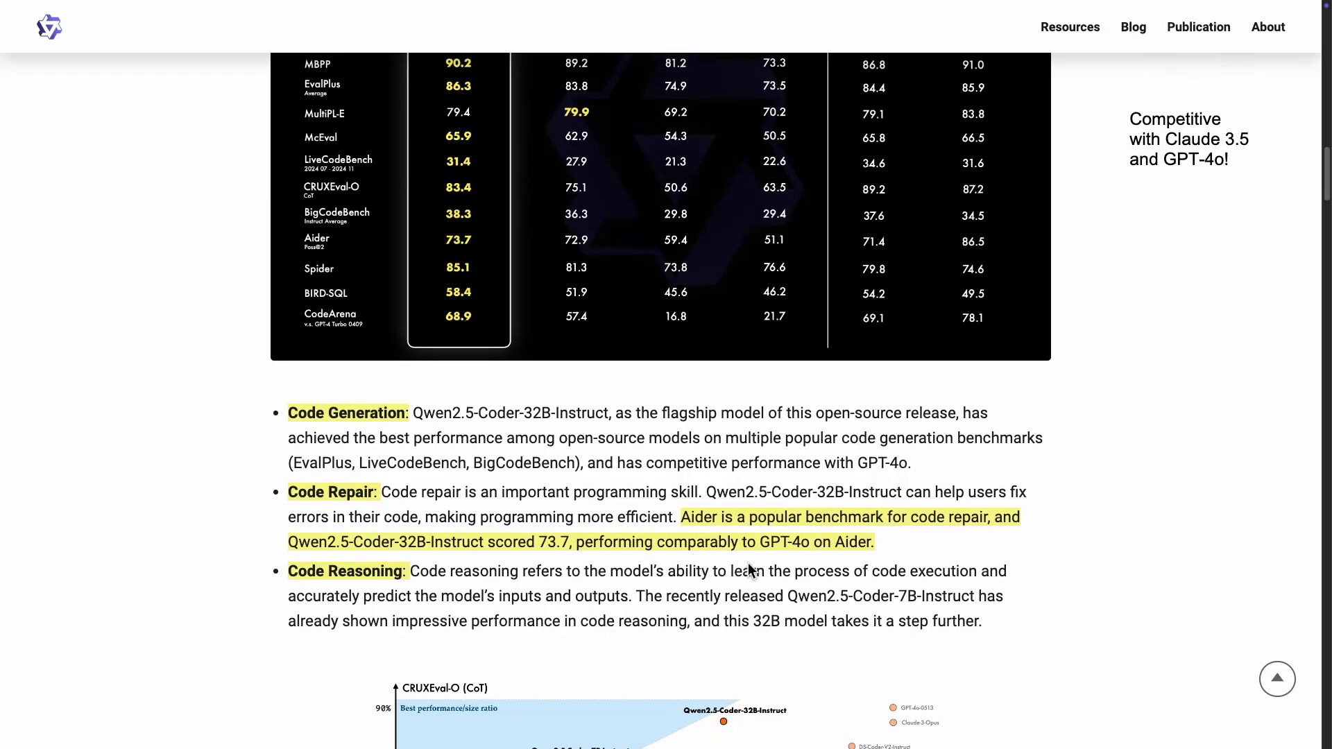
mouse_move(880, 246)
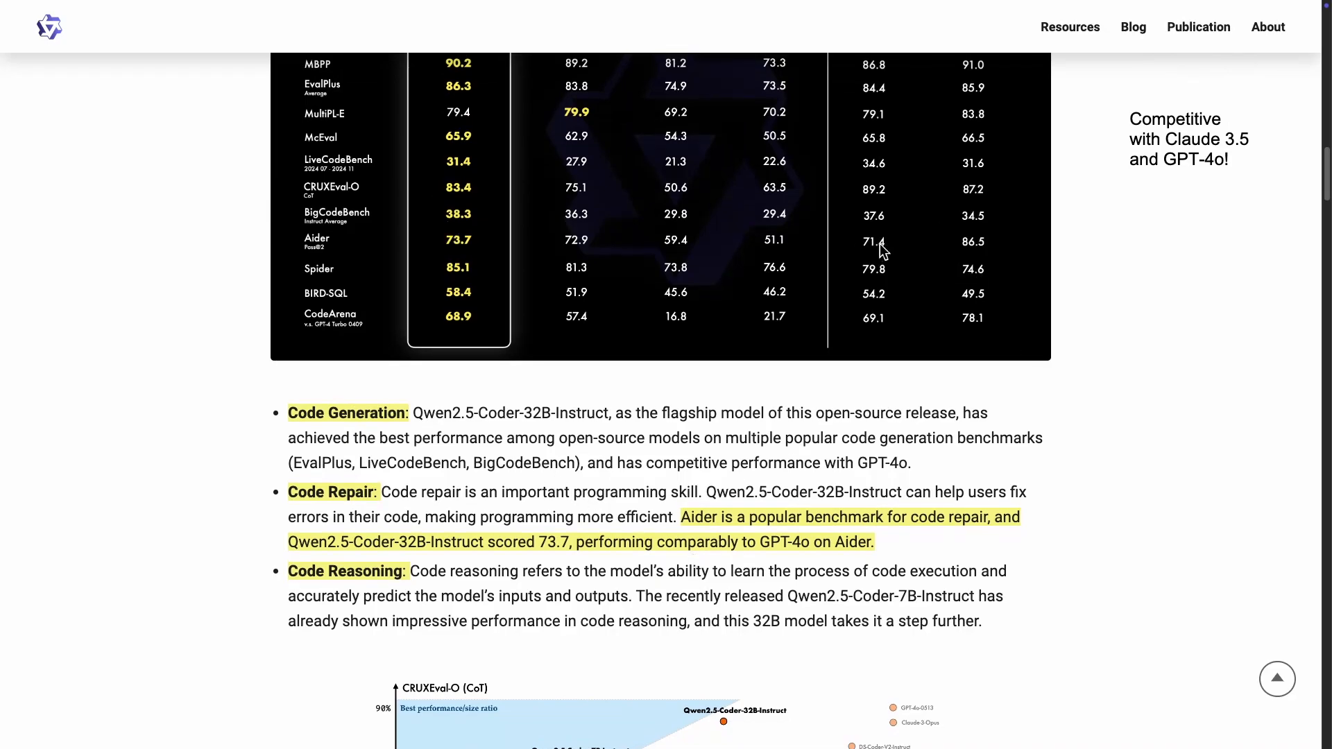
scroll(down, 3)
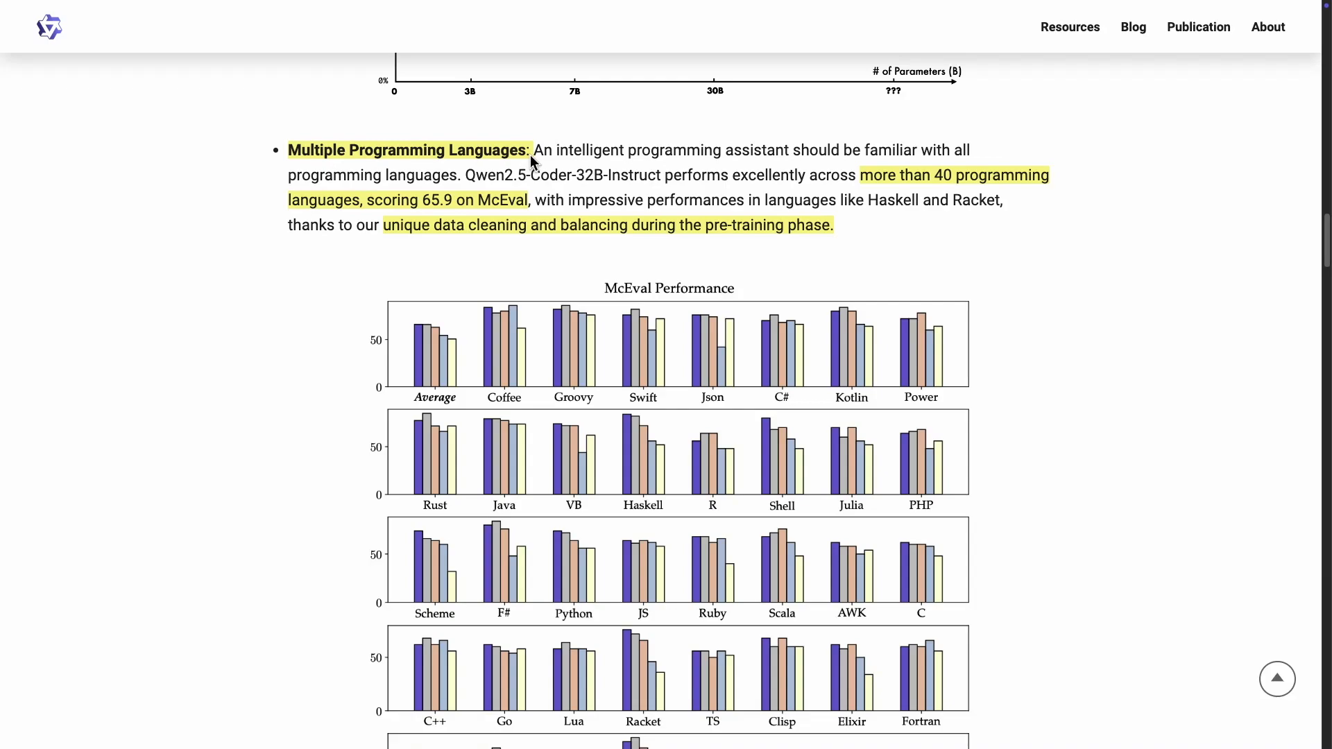
mouse_move(558, 161)
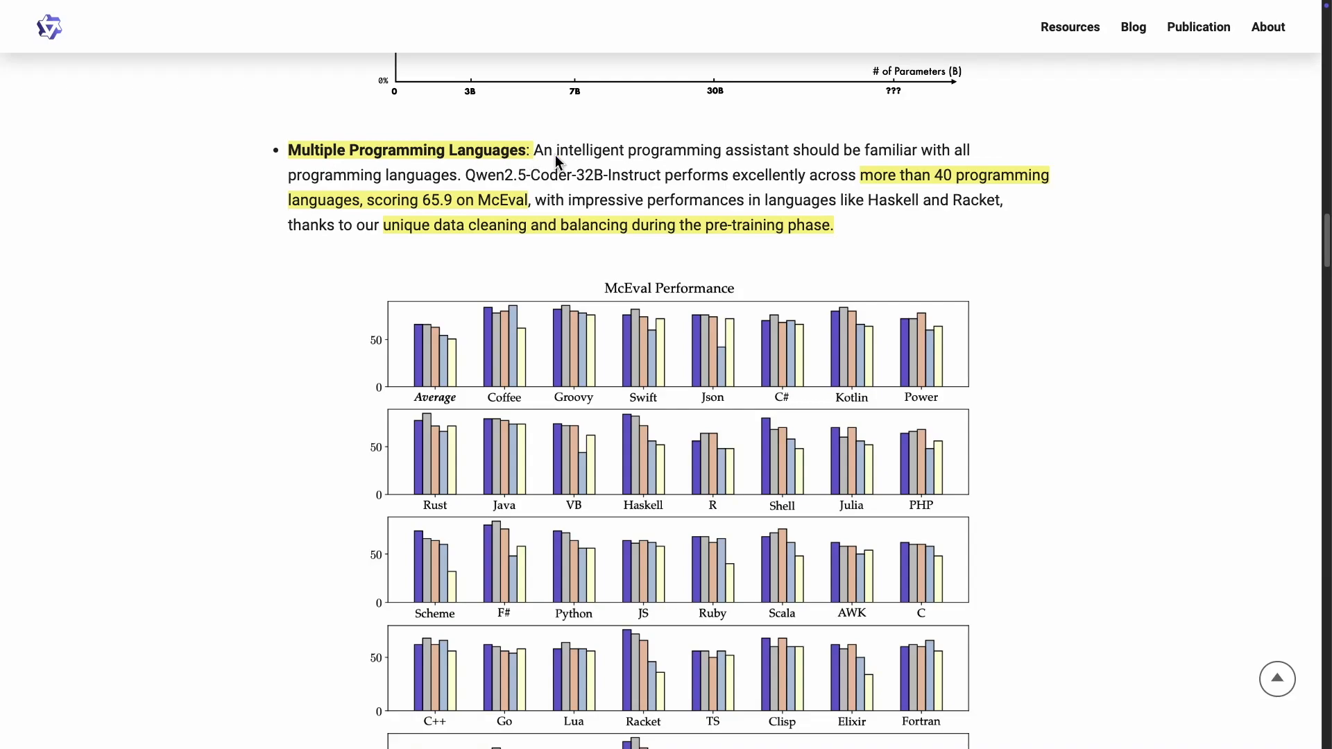
mouse_move(581, 165)
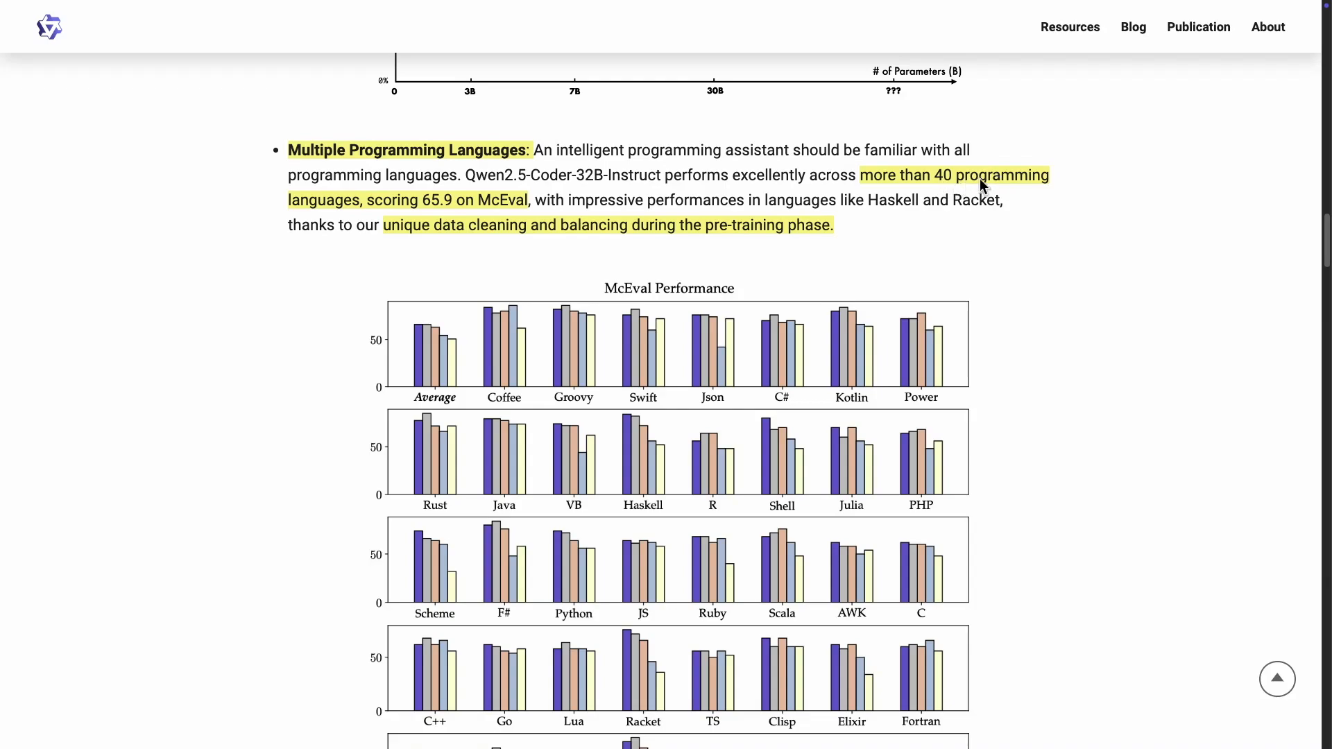
mouse_move(702, 197)
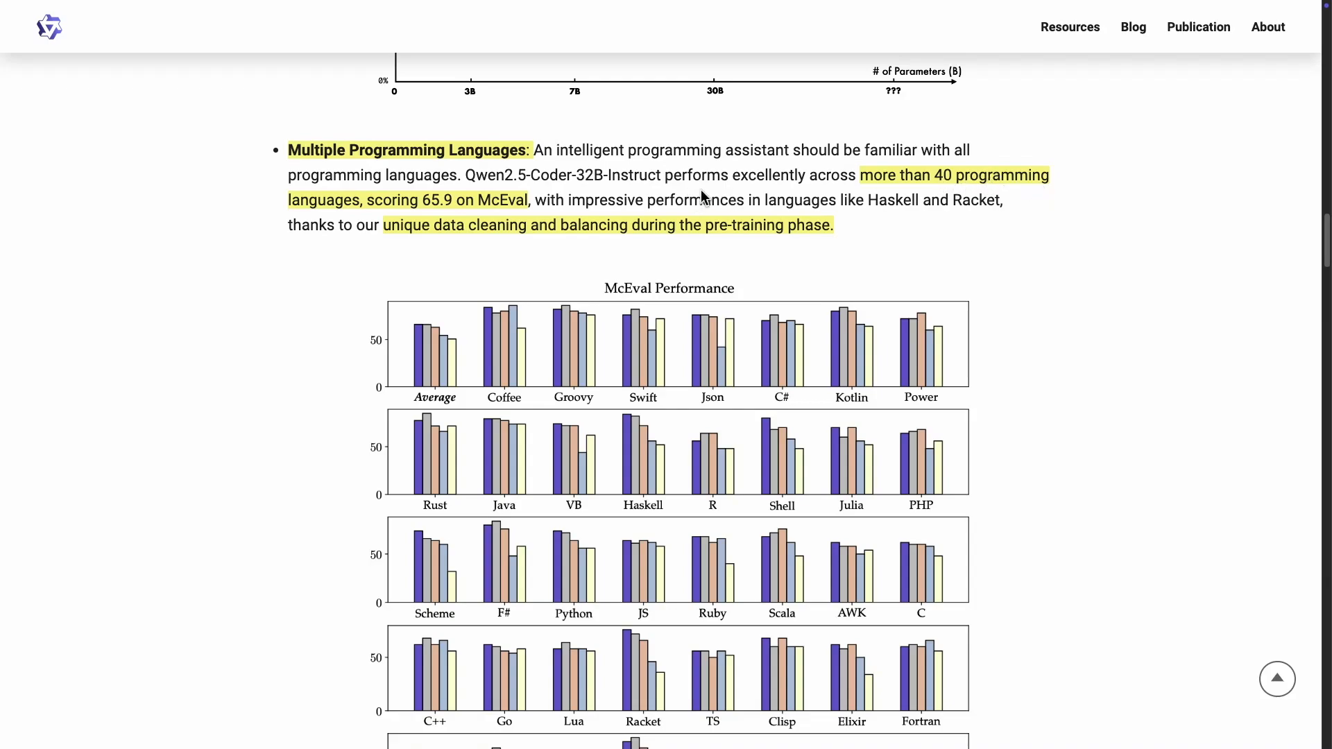
scroll(down, 3)
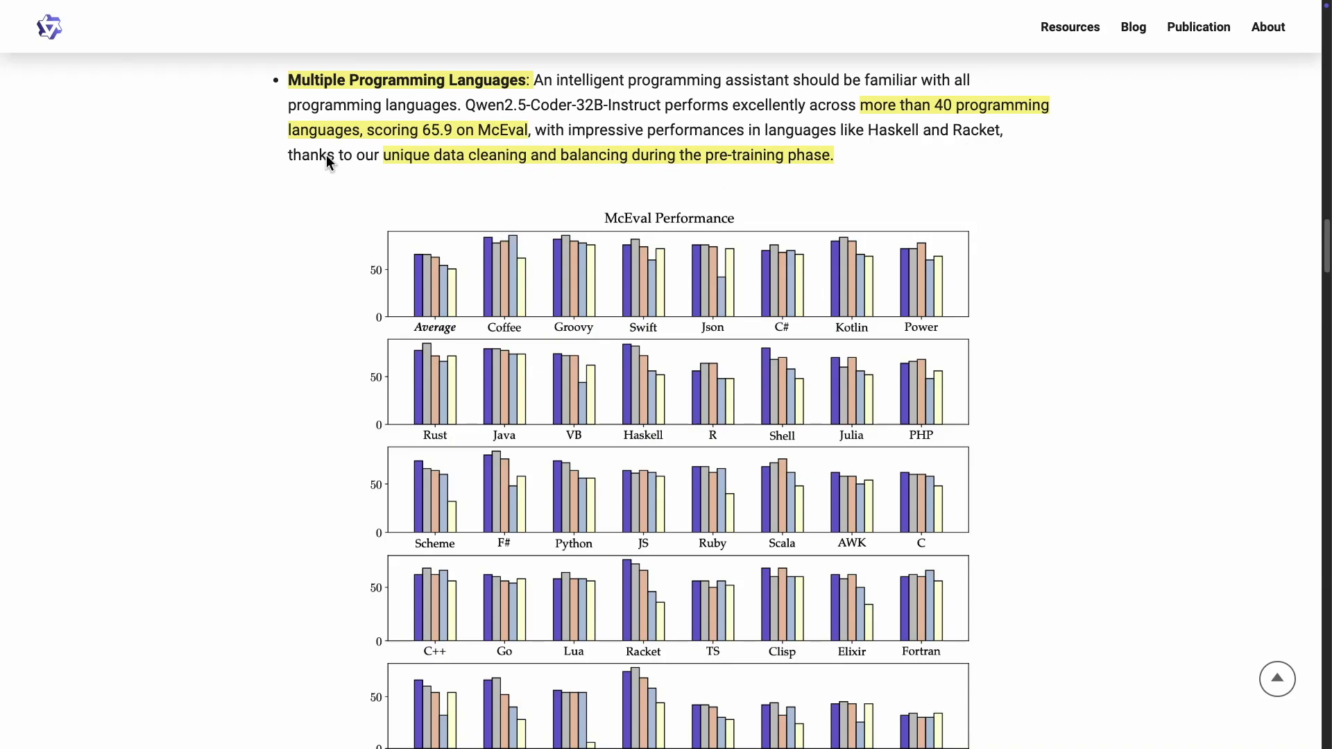
mouse_move(466, 162)
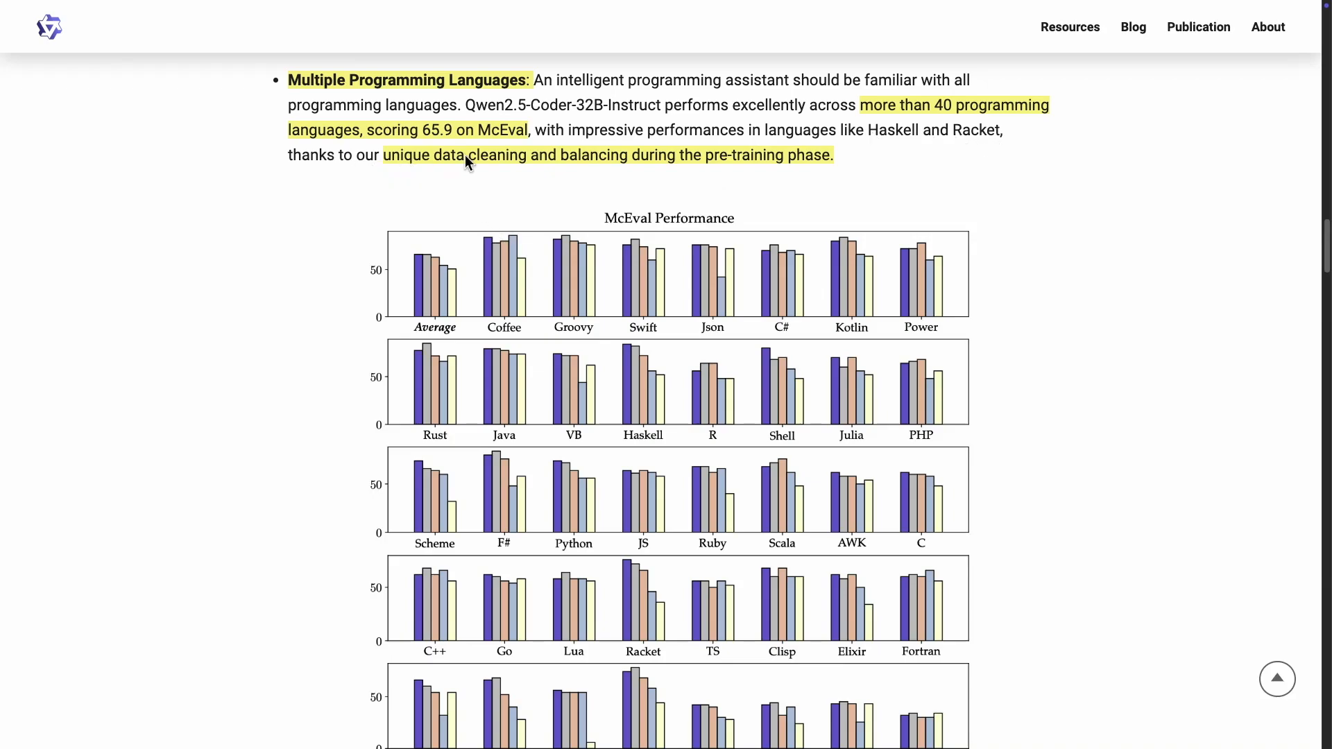
mouse_move(686, 161)
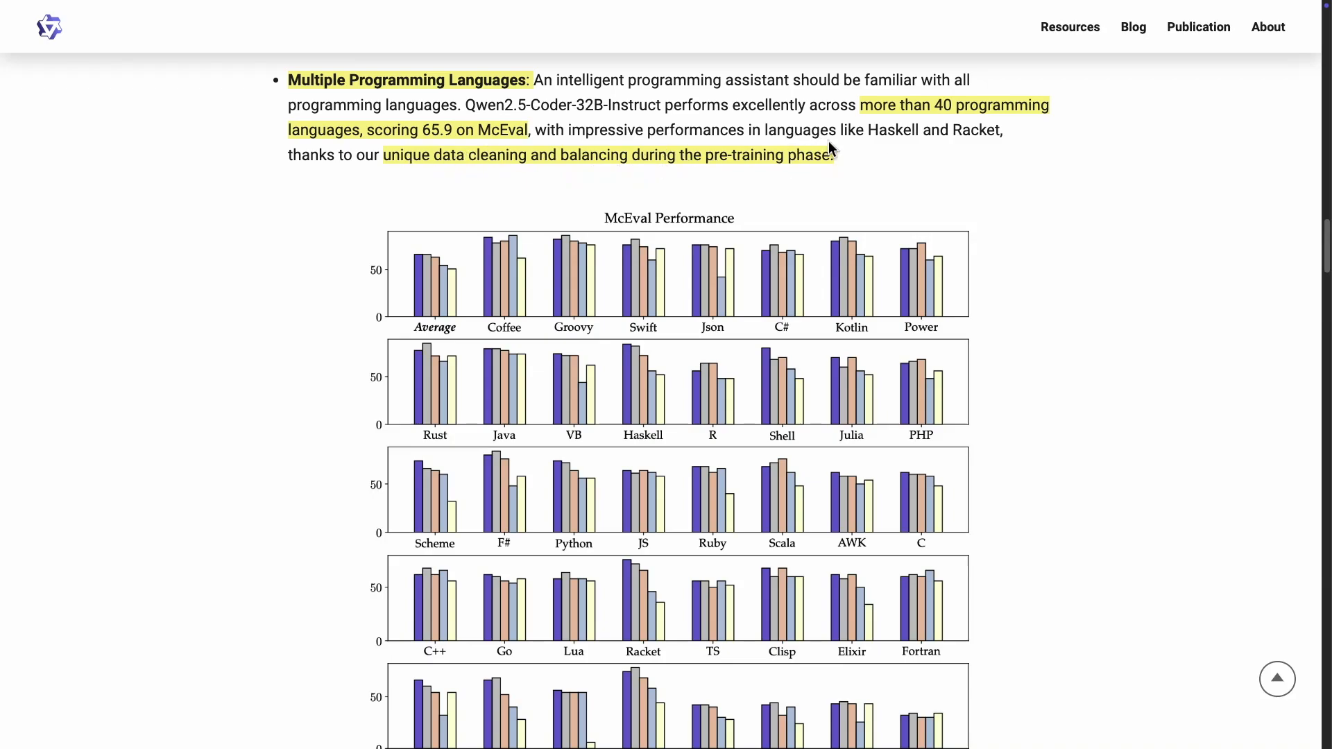
mouse_move(496, 167)
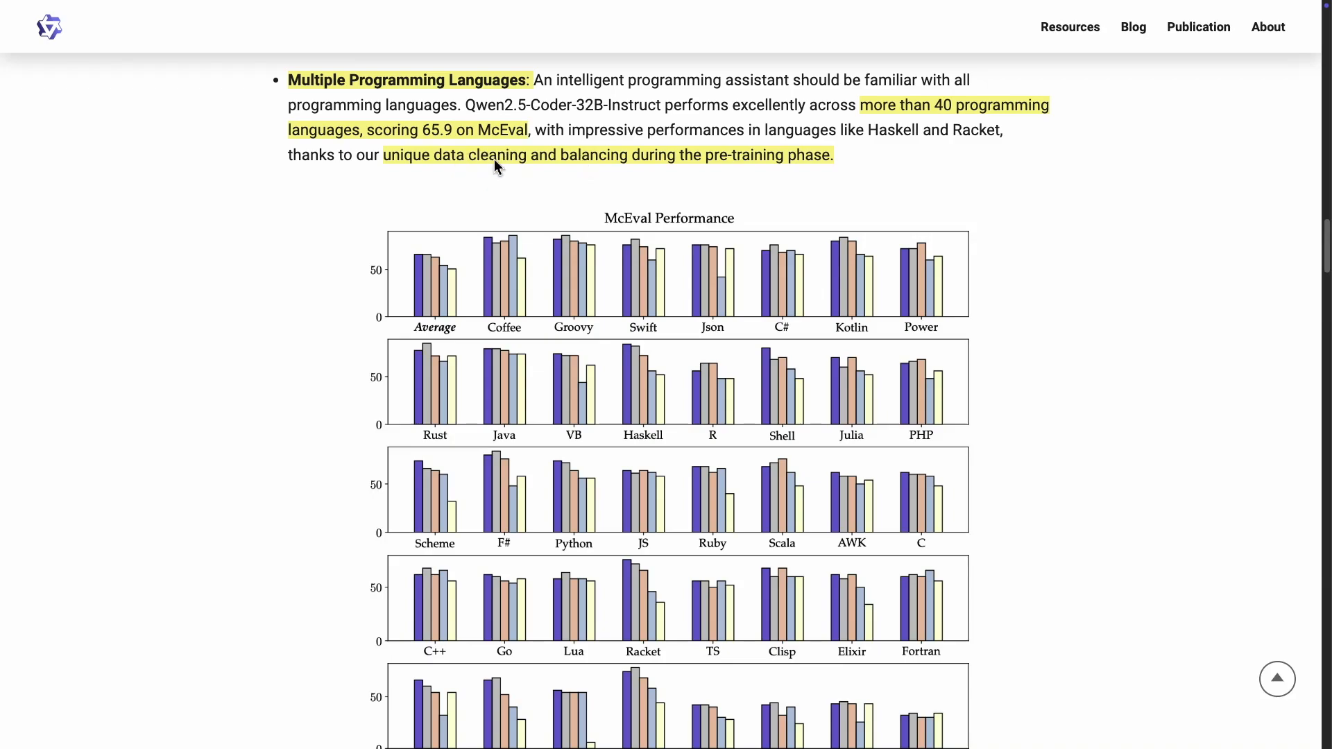
mouse_move(606, 165)
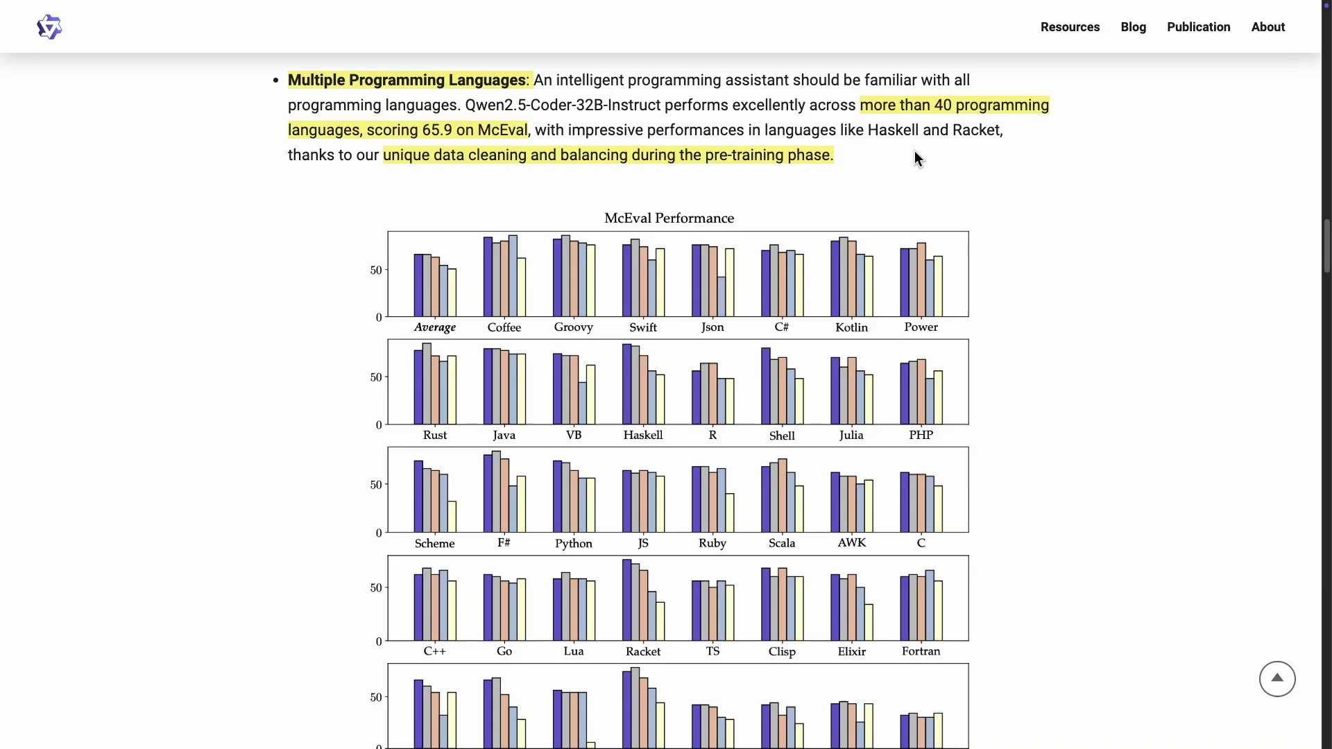
mouse_move(1009, 183)
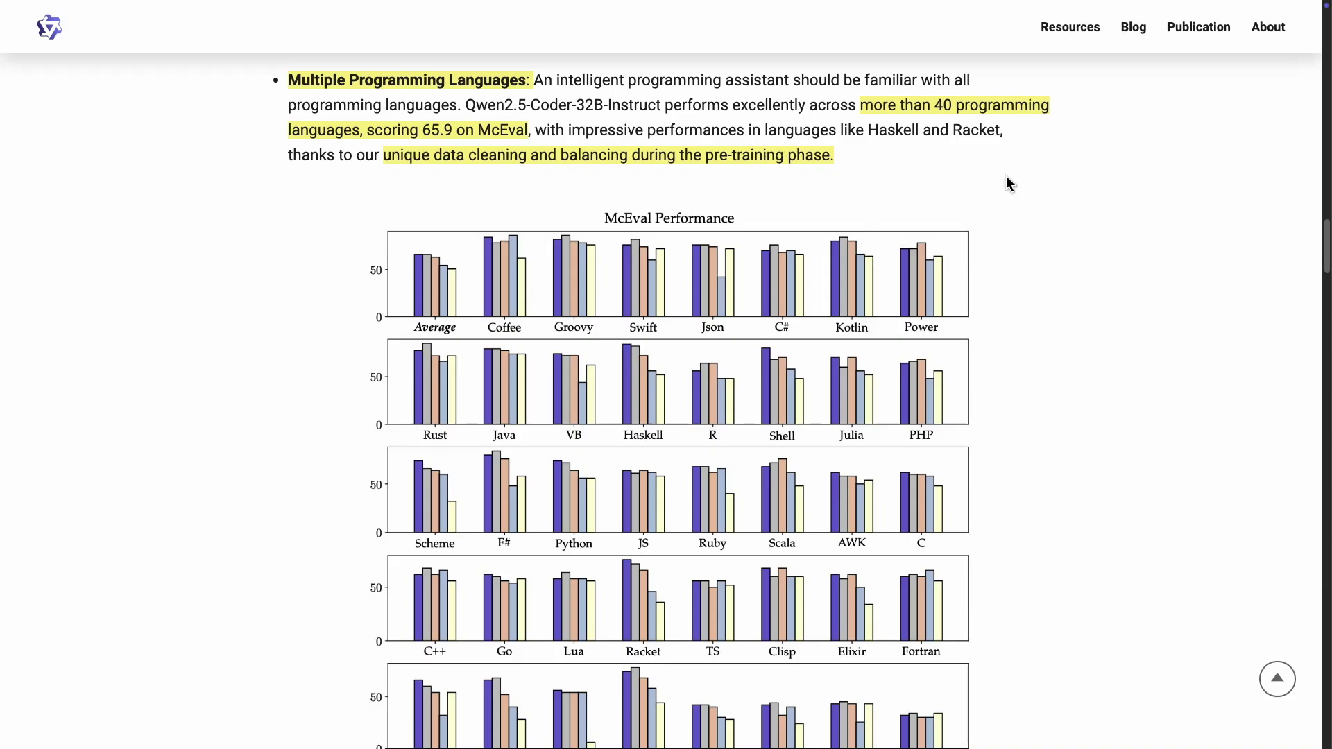
Scroll past the McEval chart to the Human Preference Alignment note and its Code Arena win/tie/lose chart.
scroll(down, 3)
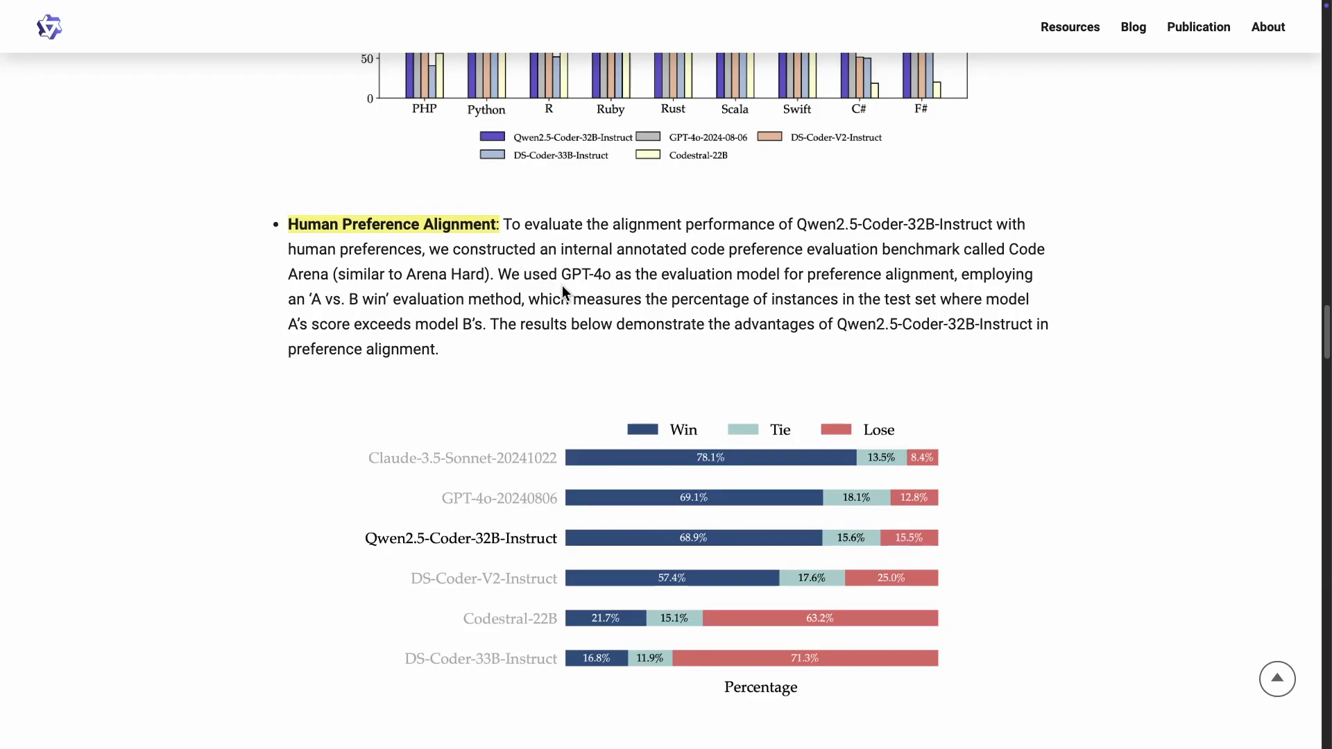
mouse_move(903, 267)
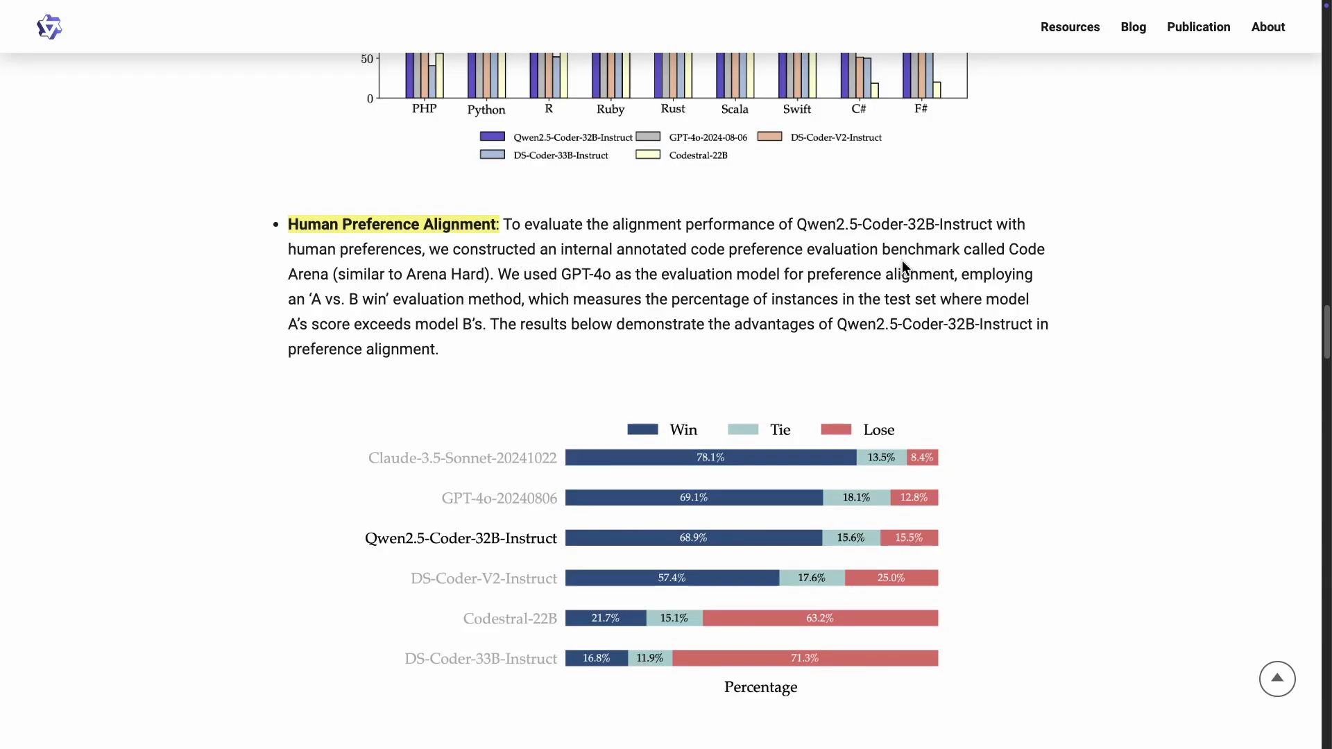
scroll(down, 3)
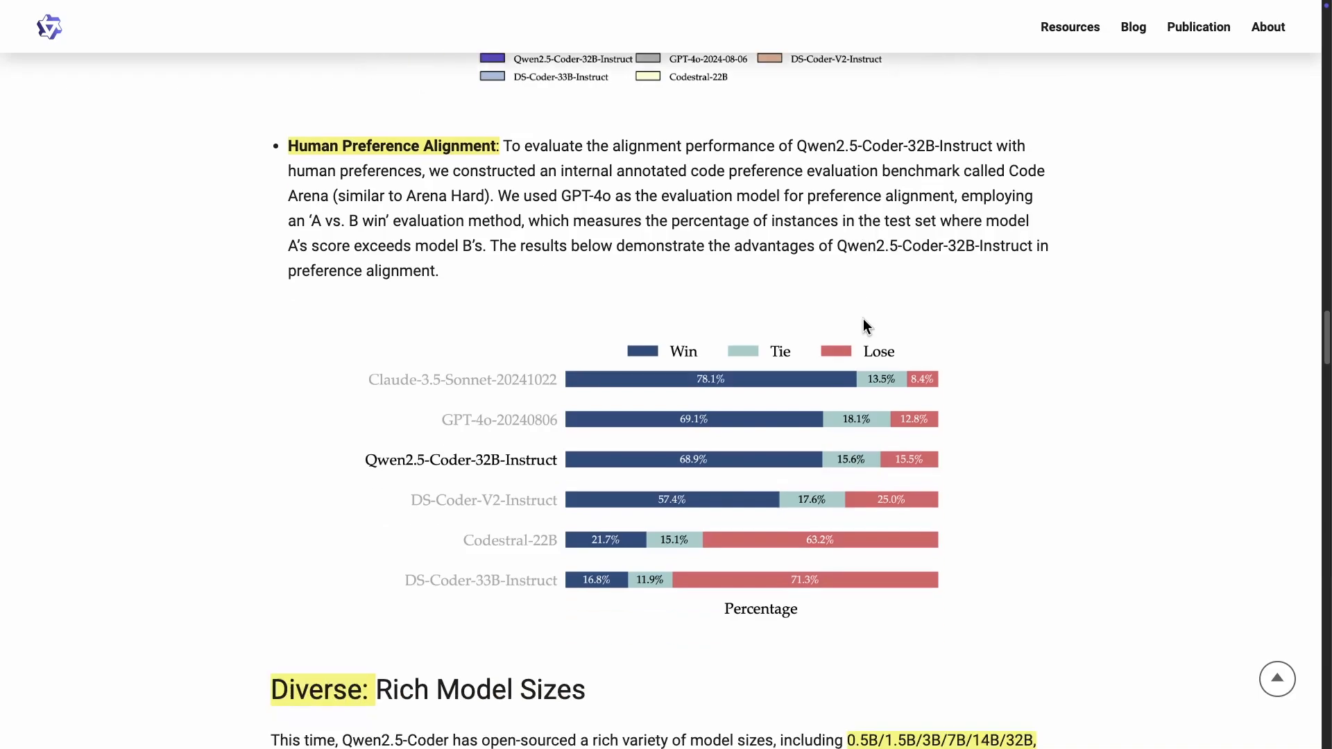
scroll(down, 3)
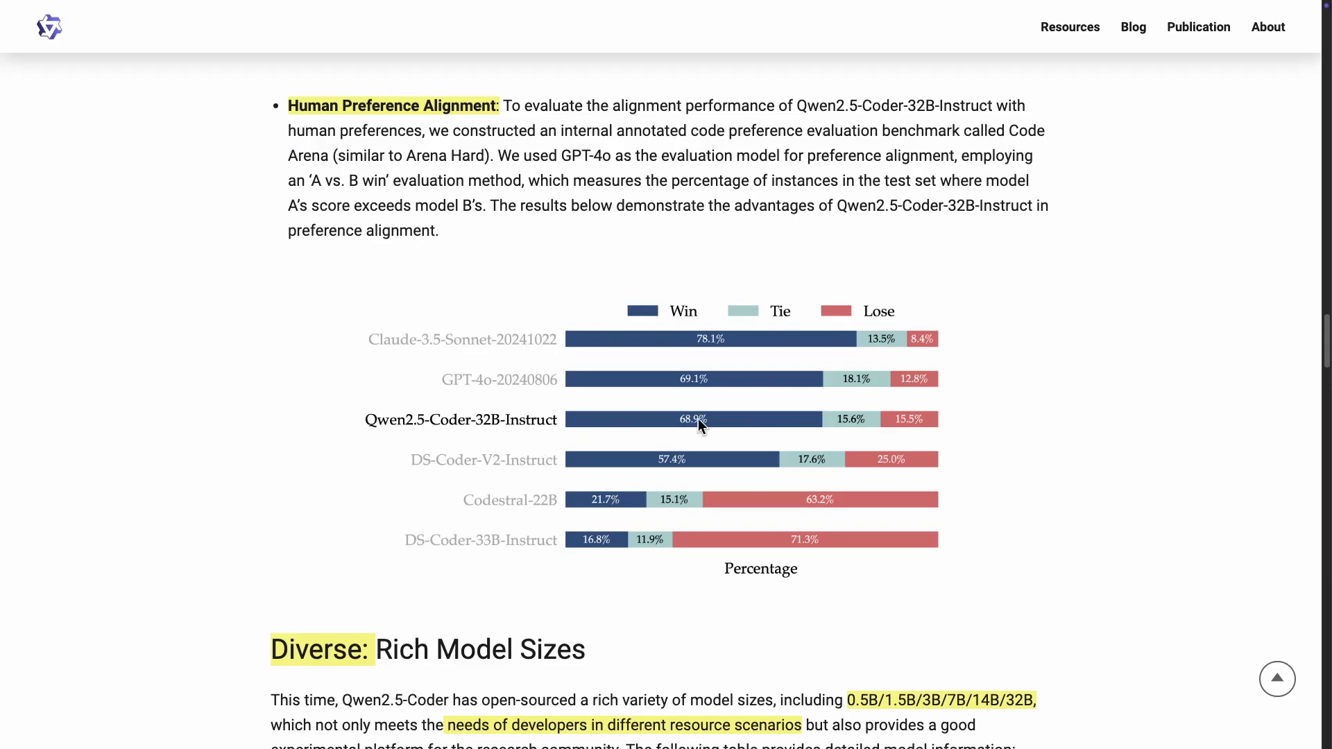
mouse_move(429, 429)
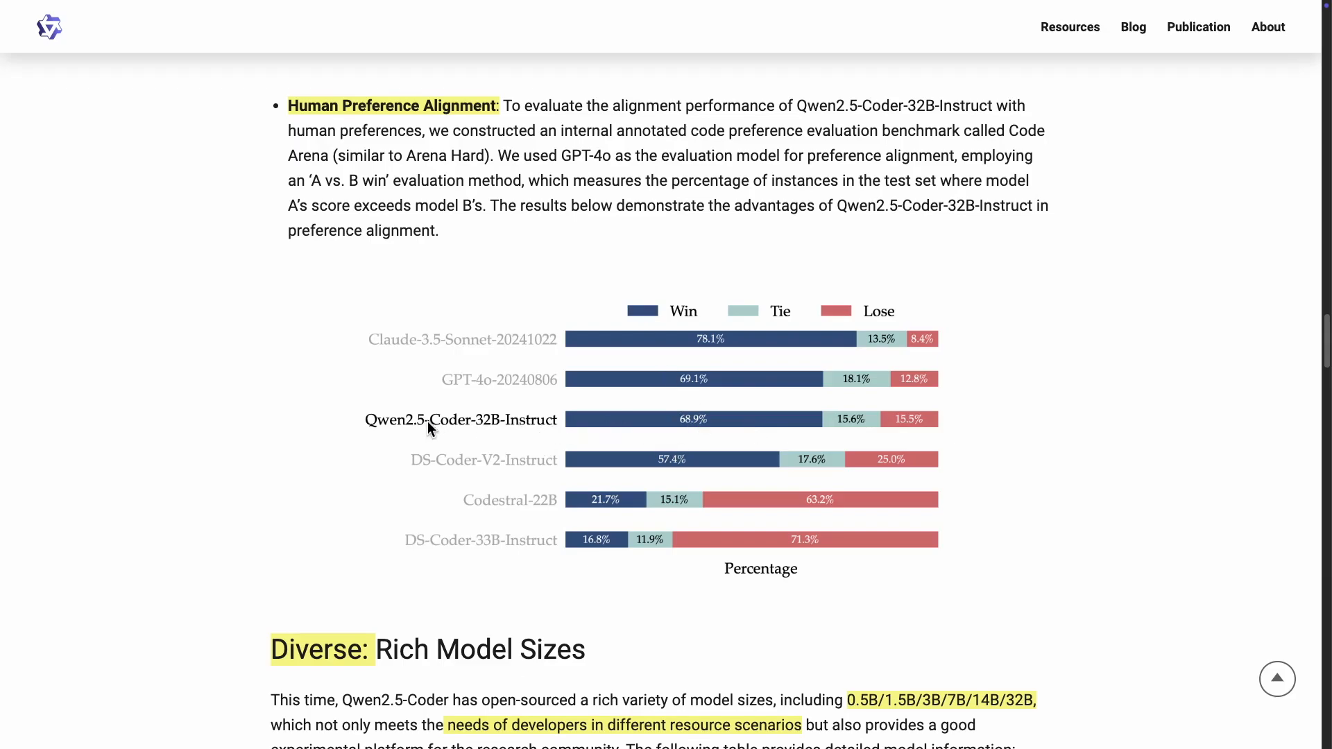
mouse_move(715, 418)
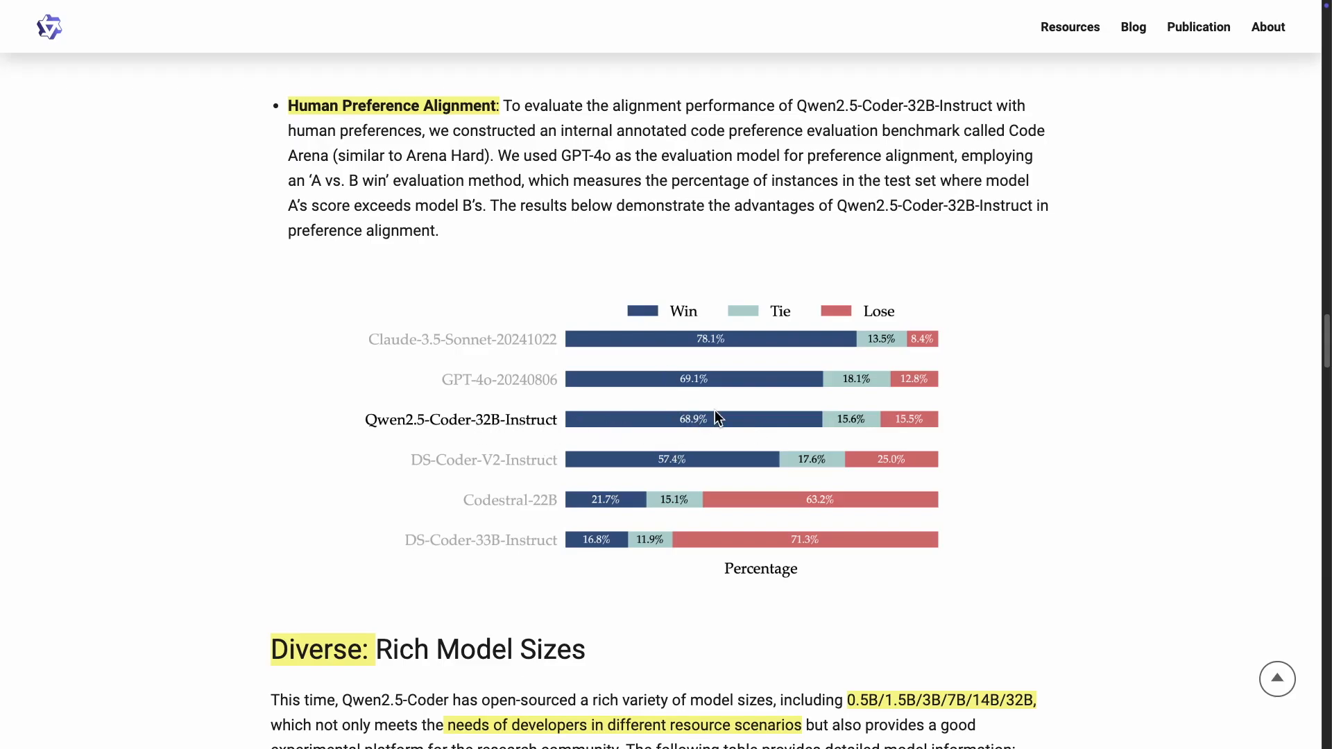
mouse_move(457, 388)
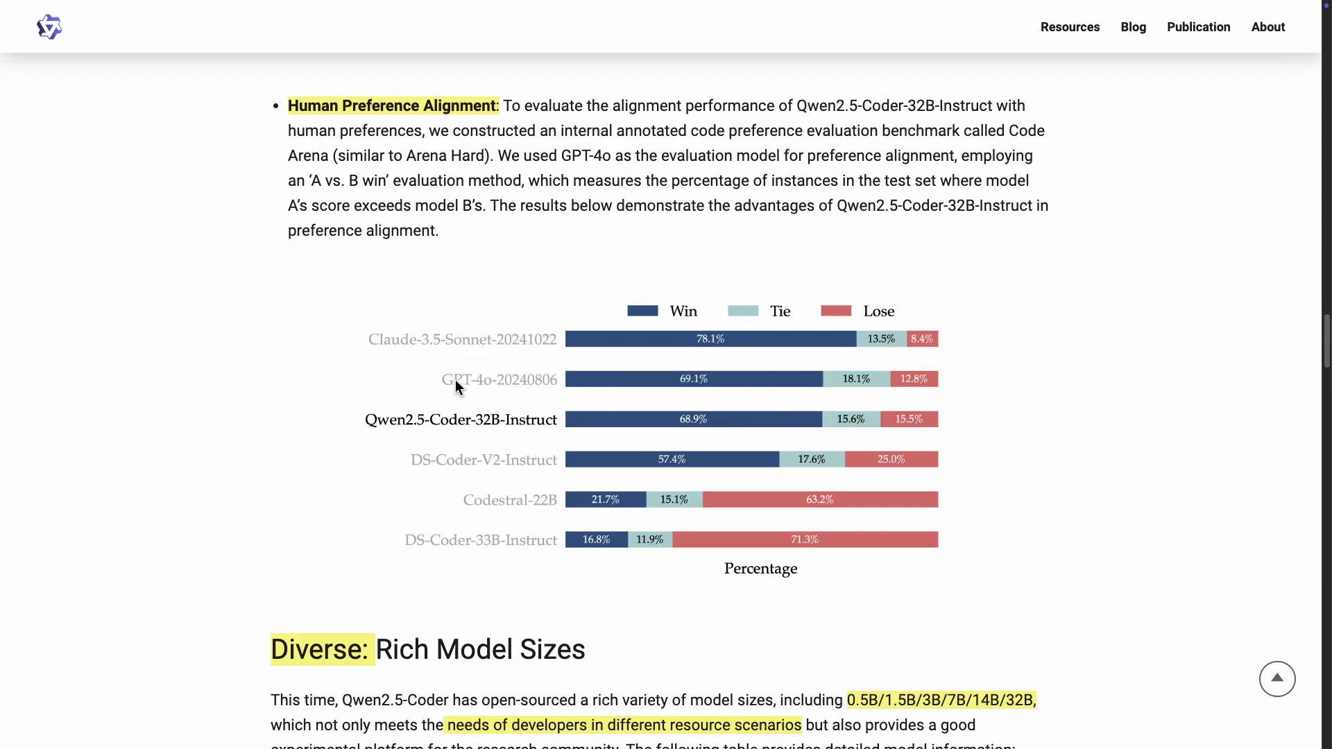
mouse_move(549, 477)
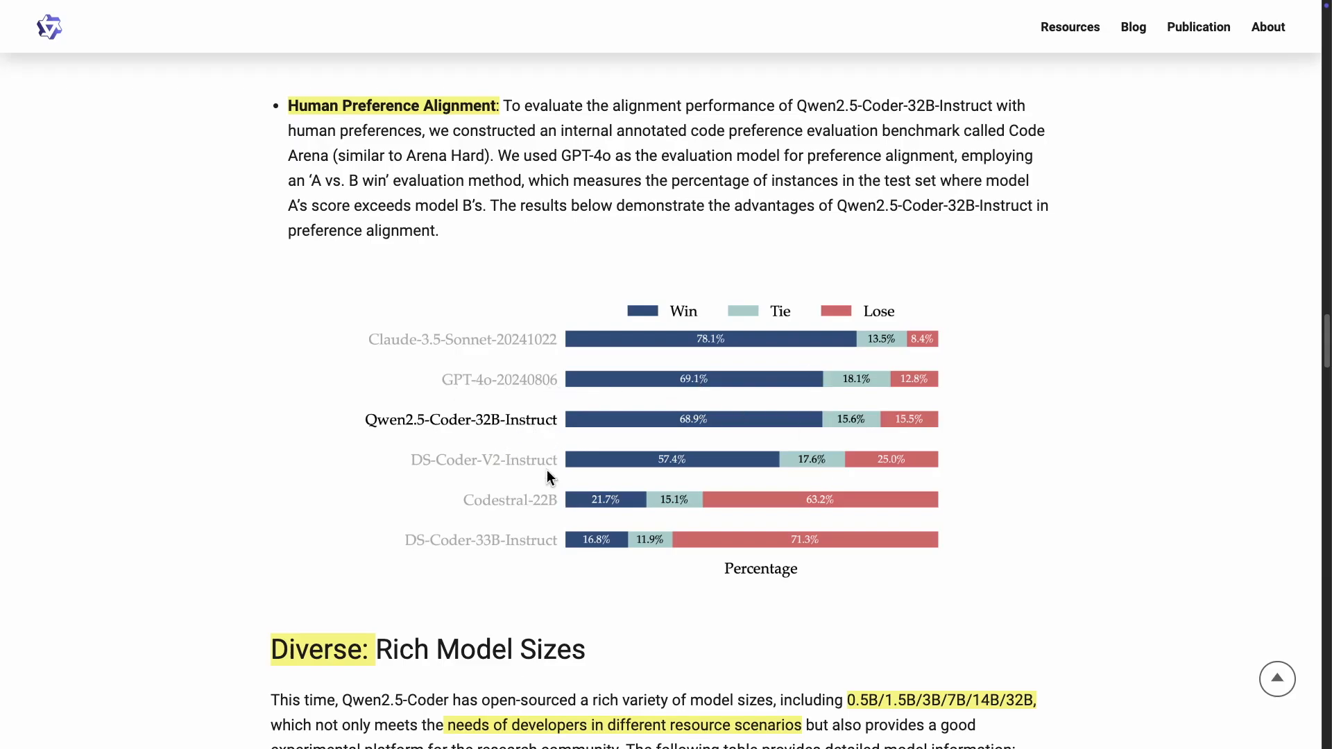
mouse_move(548, 432)
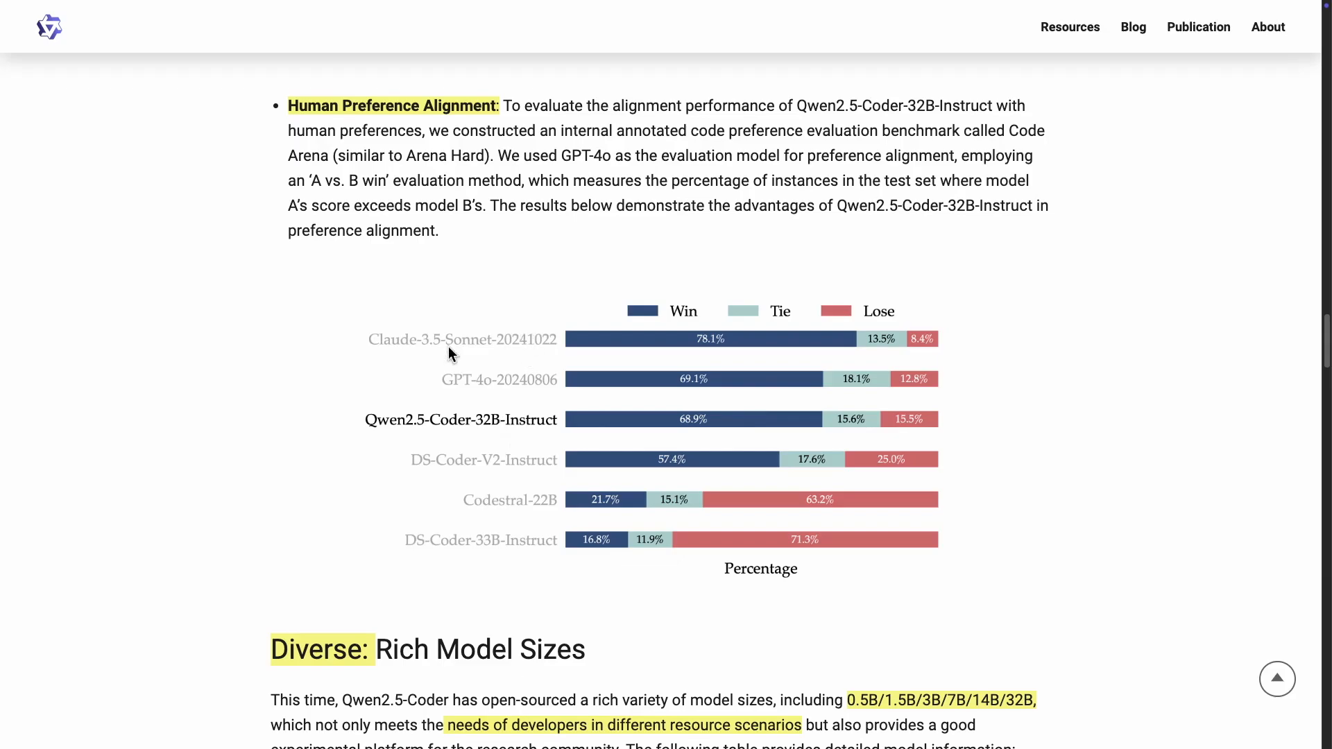
mouse_move(1035, 289)
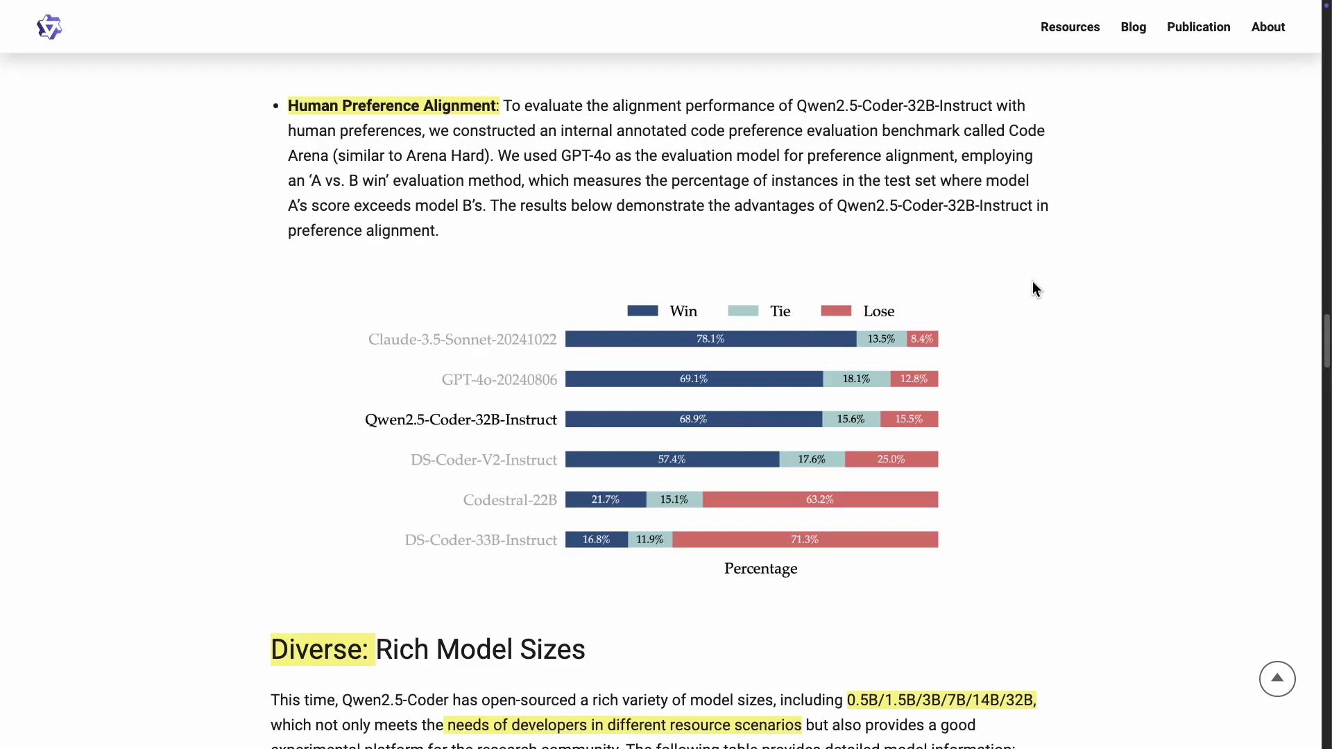
mouse_move(459, 355)
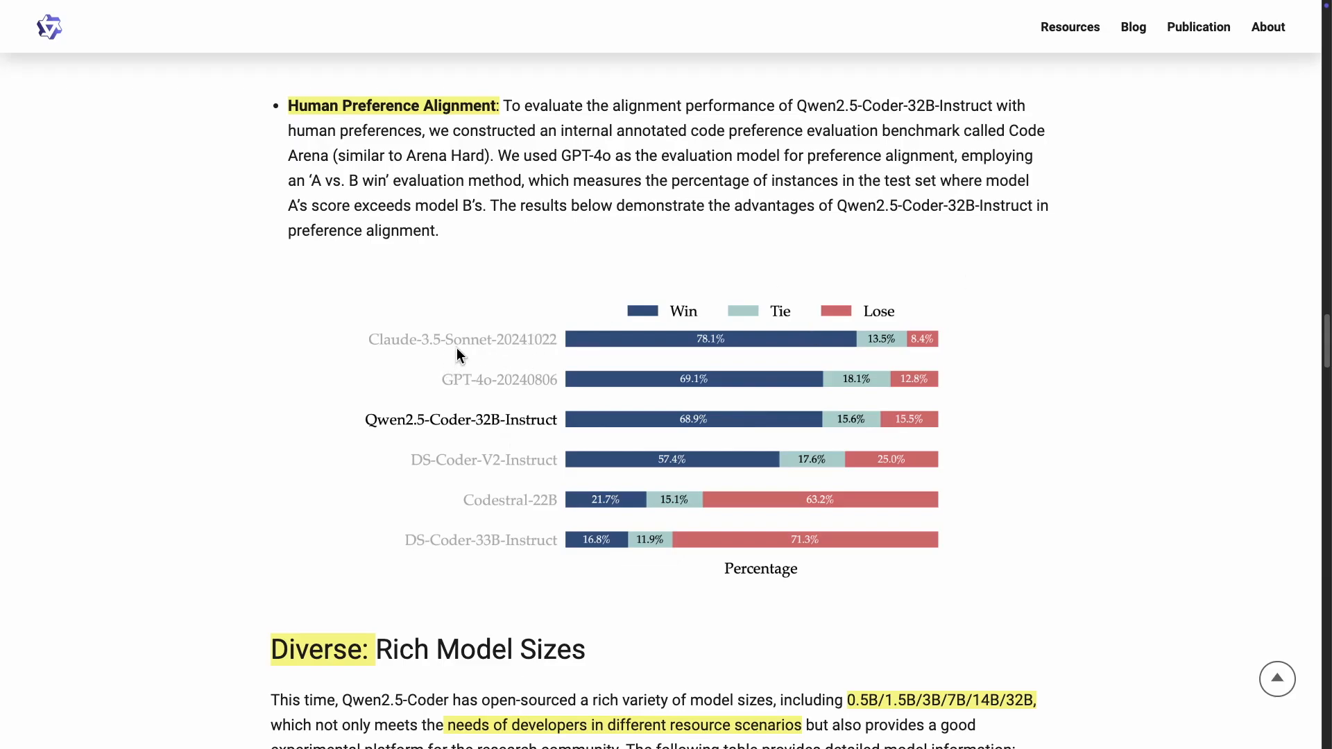
mouse_move(479, 354)
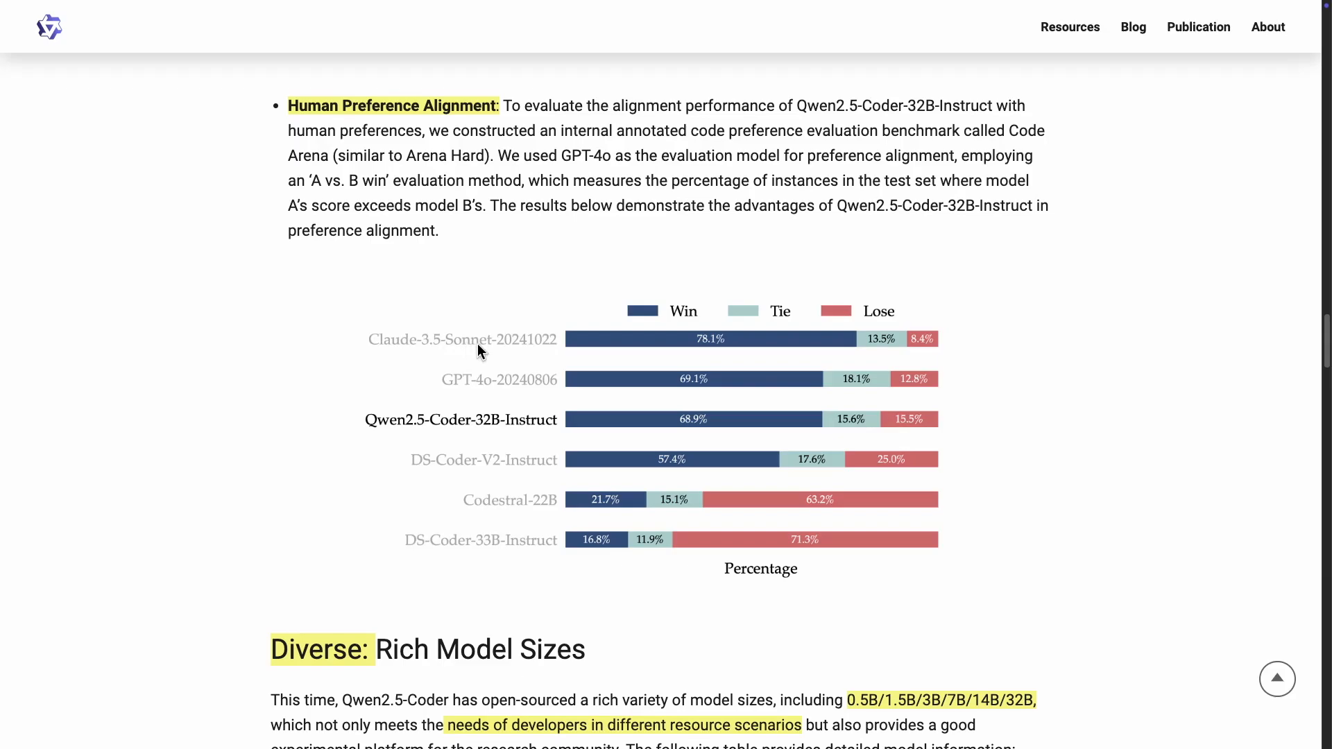
mouse_move(519, 355)
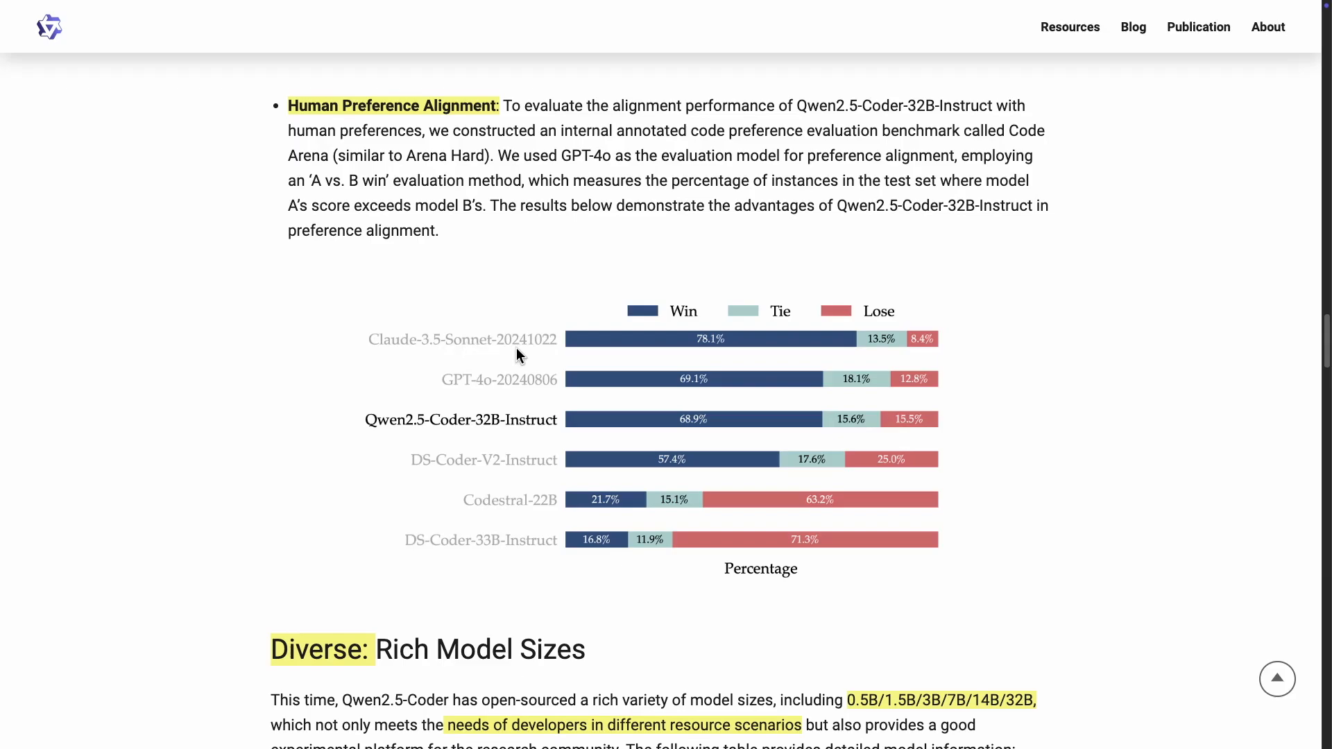
mouse_move(527, 356)
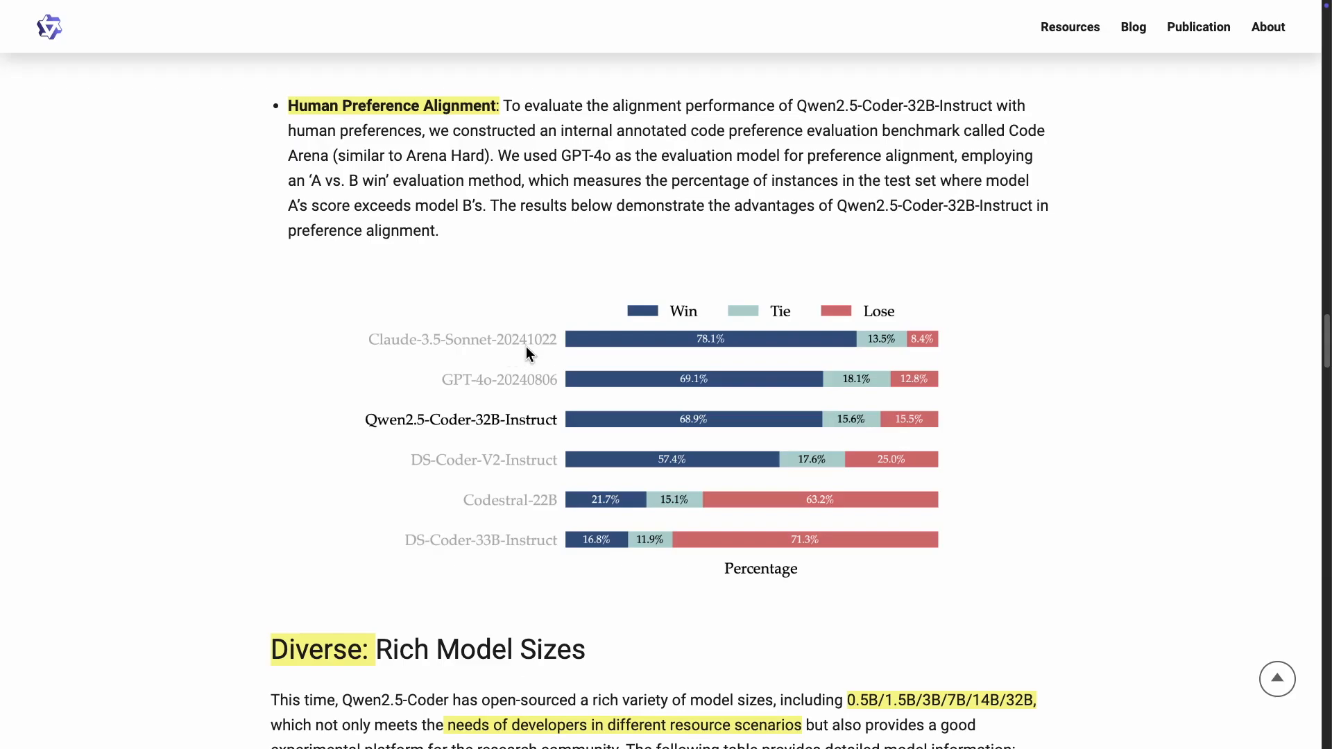
mouse_move(804, 331)
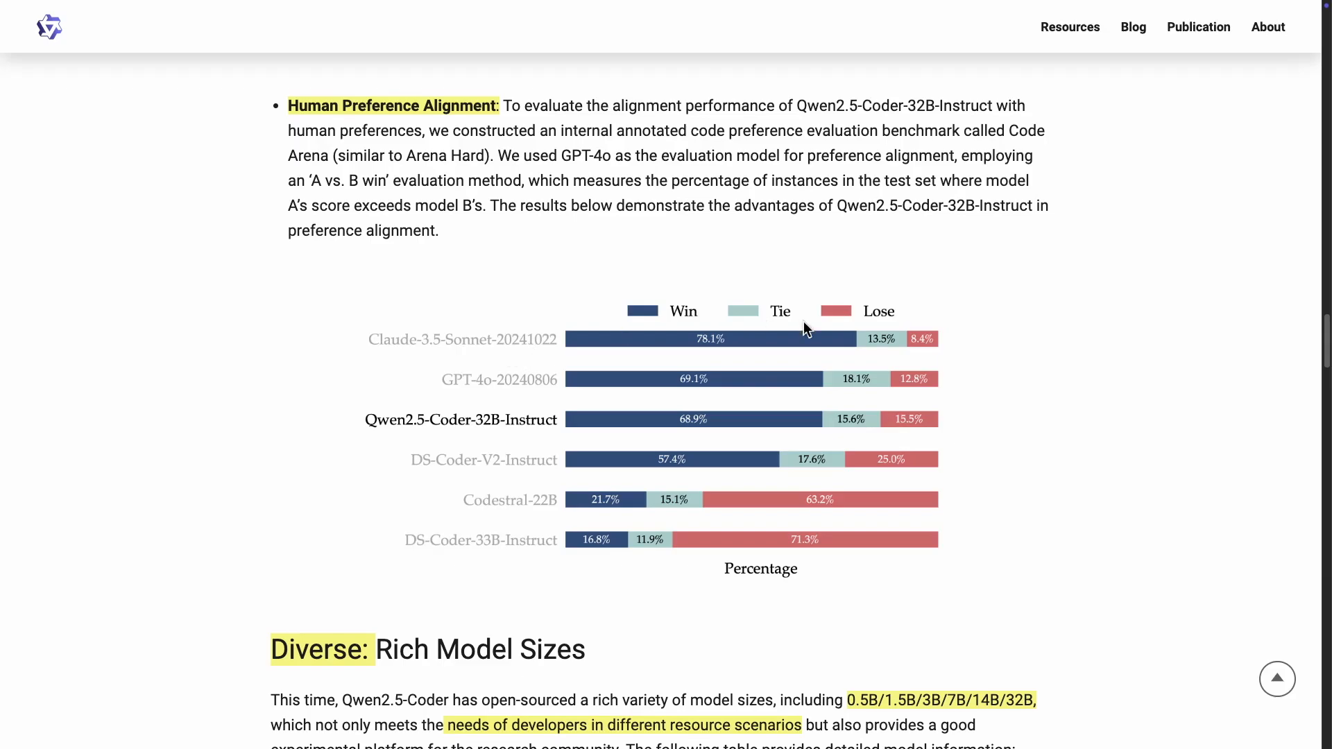
mouse_move(477, 430)
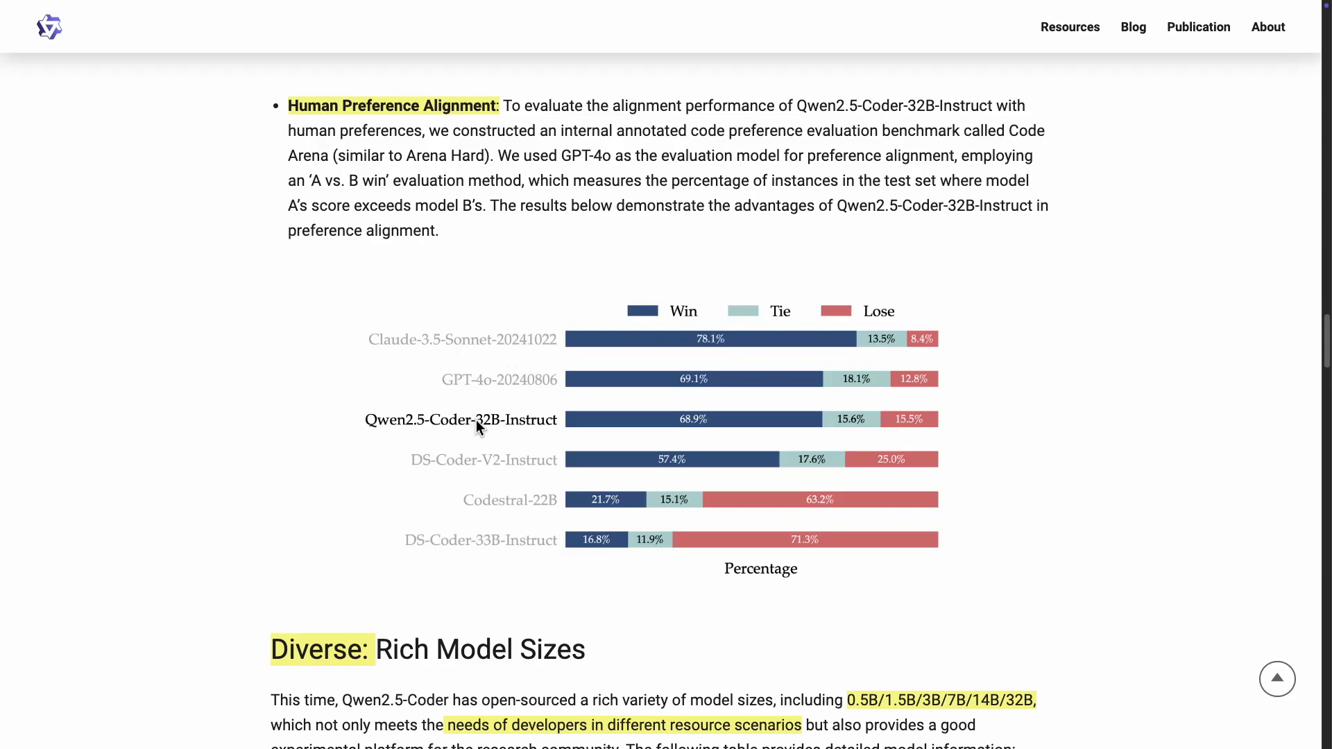
Scroll to the Practical section's 'Qwen2.5-Coder 🤝 Cursor' example video at its start.
scroll(down, 3)
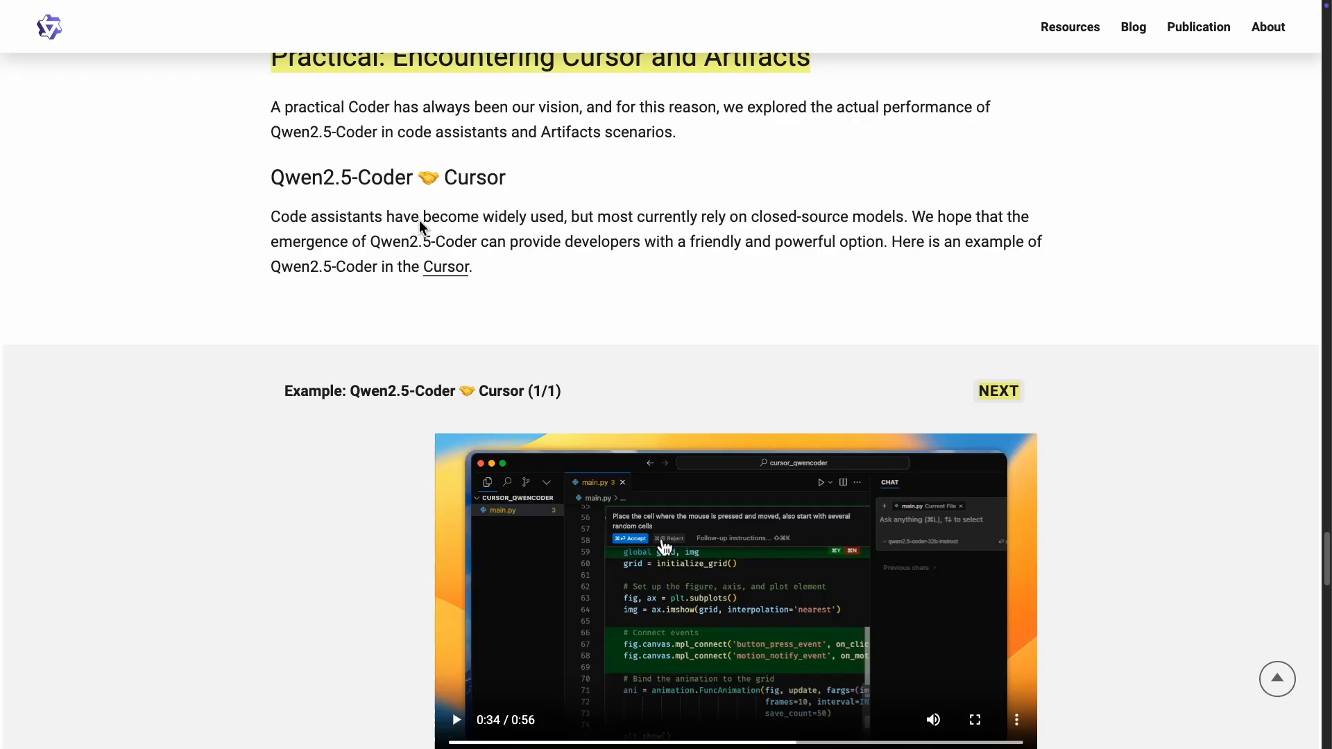
scroll(down, 3)
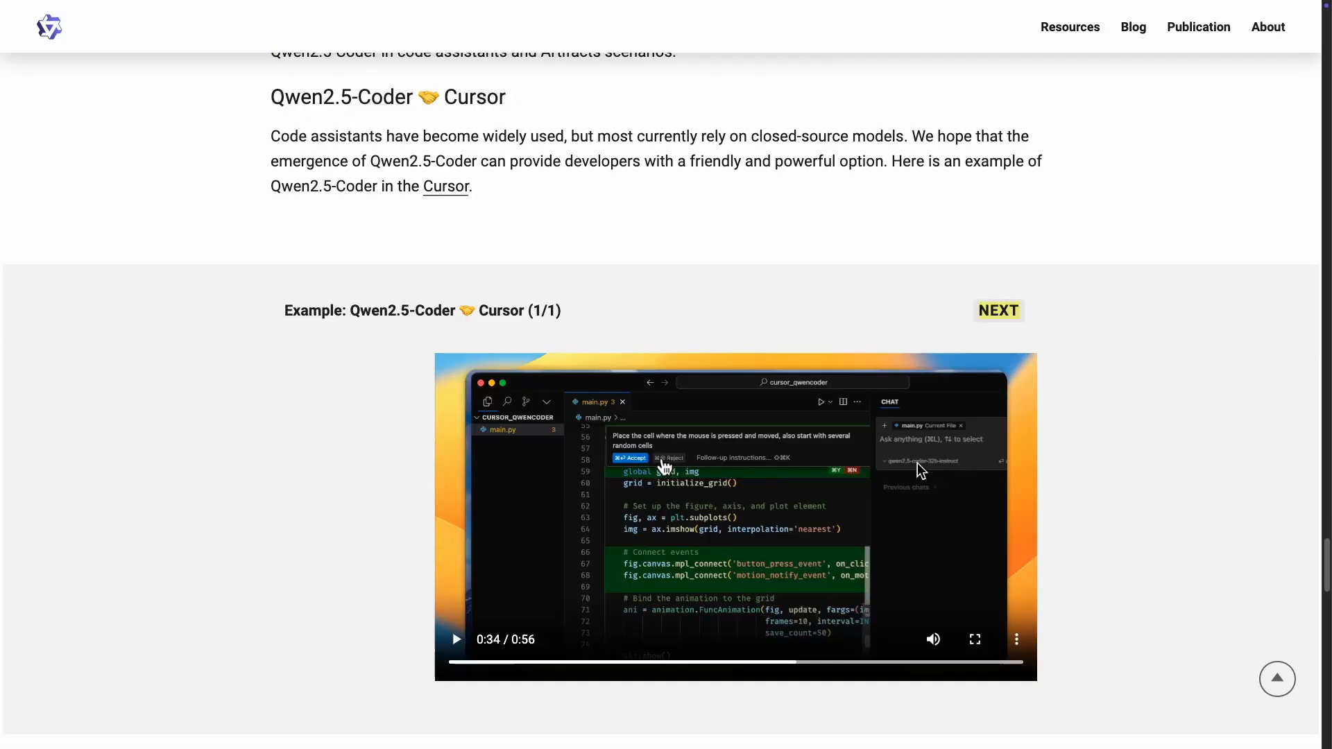
mouse_move(909, 474)
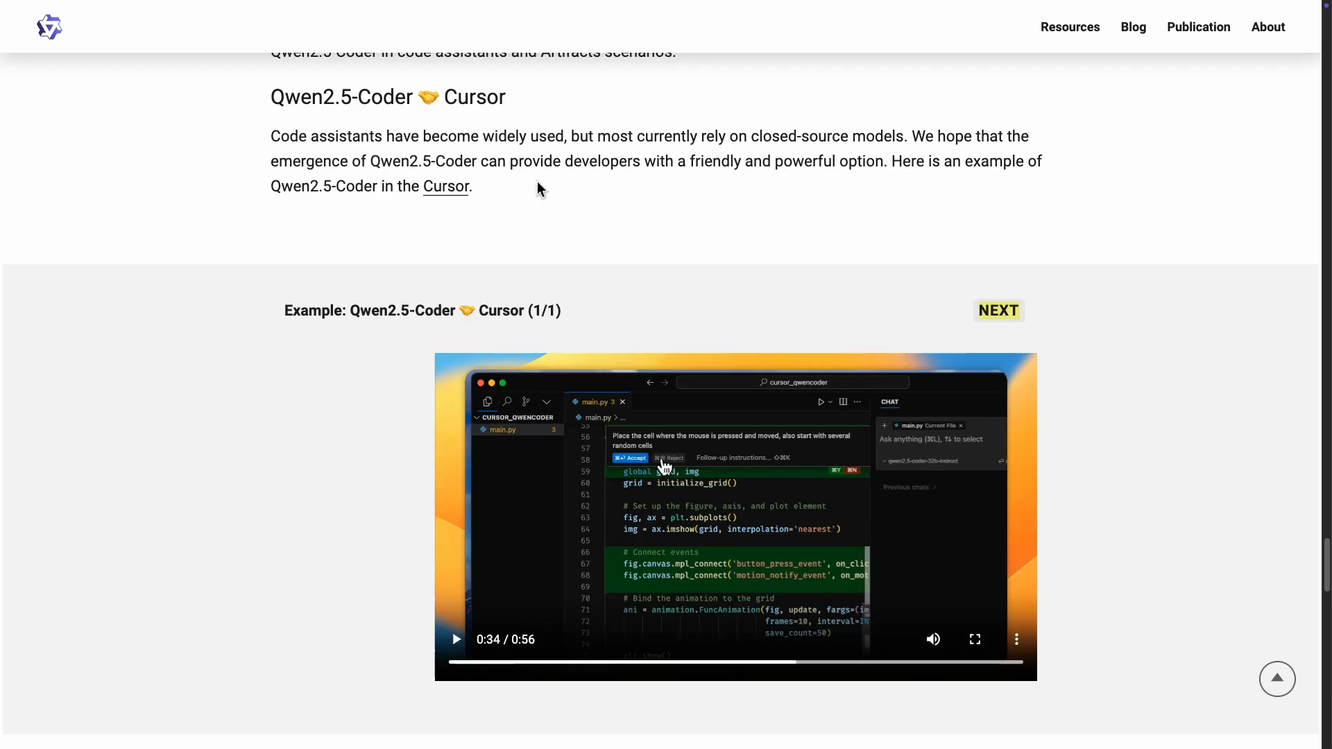
mouse_move(616, 215)
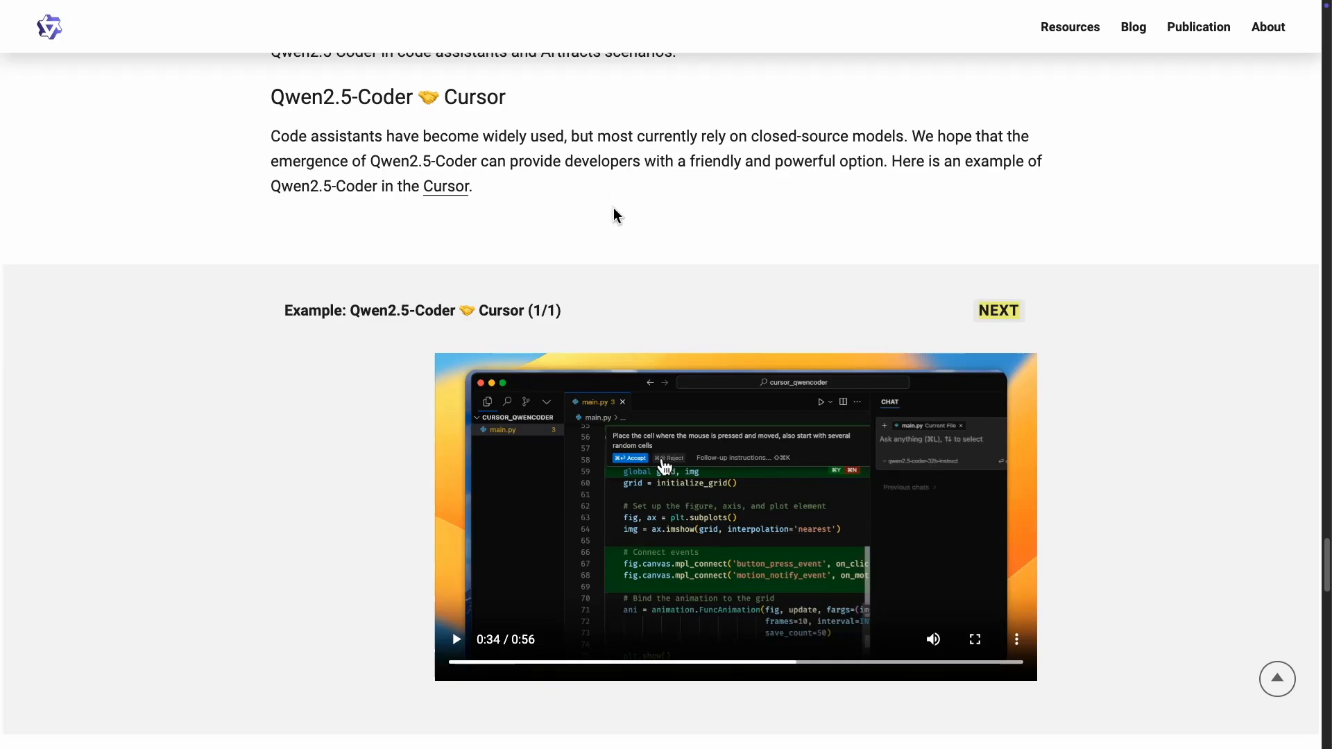
mouse_move(807, 449)
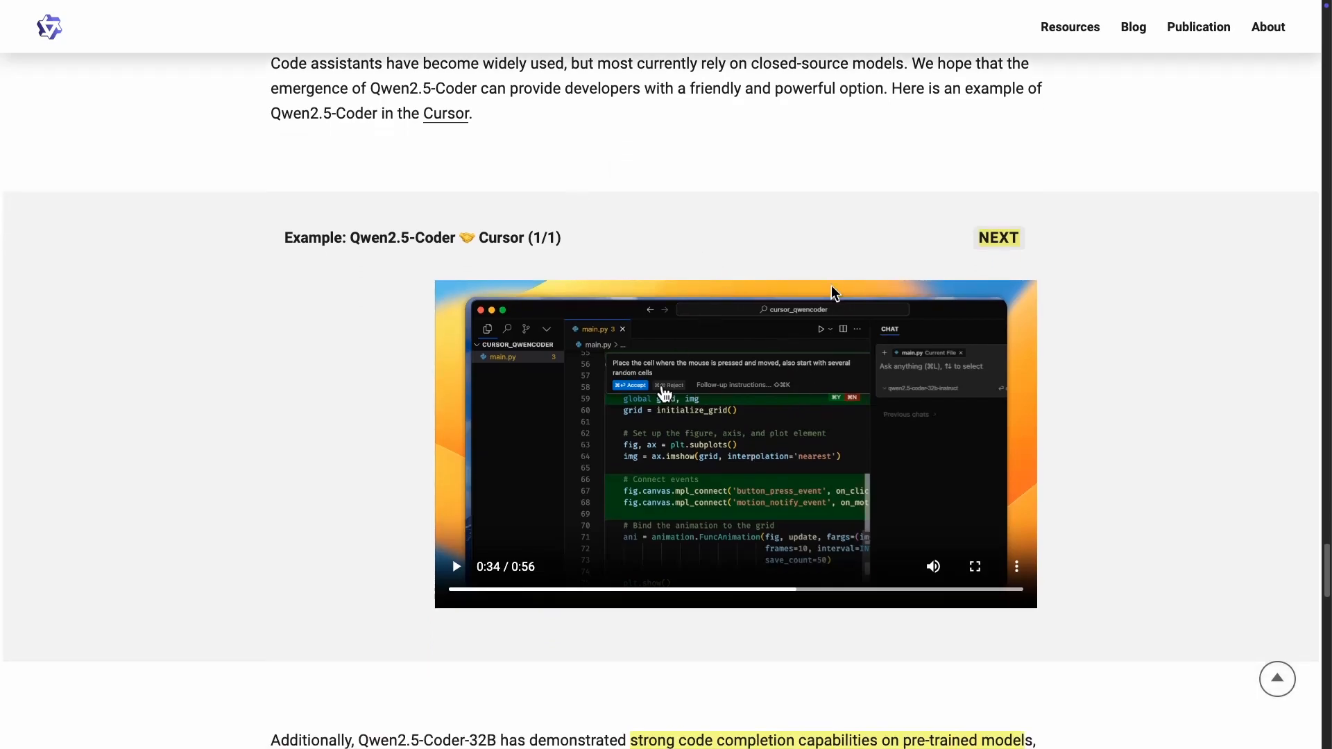
mouse_move(1042, 543)
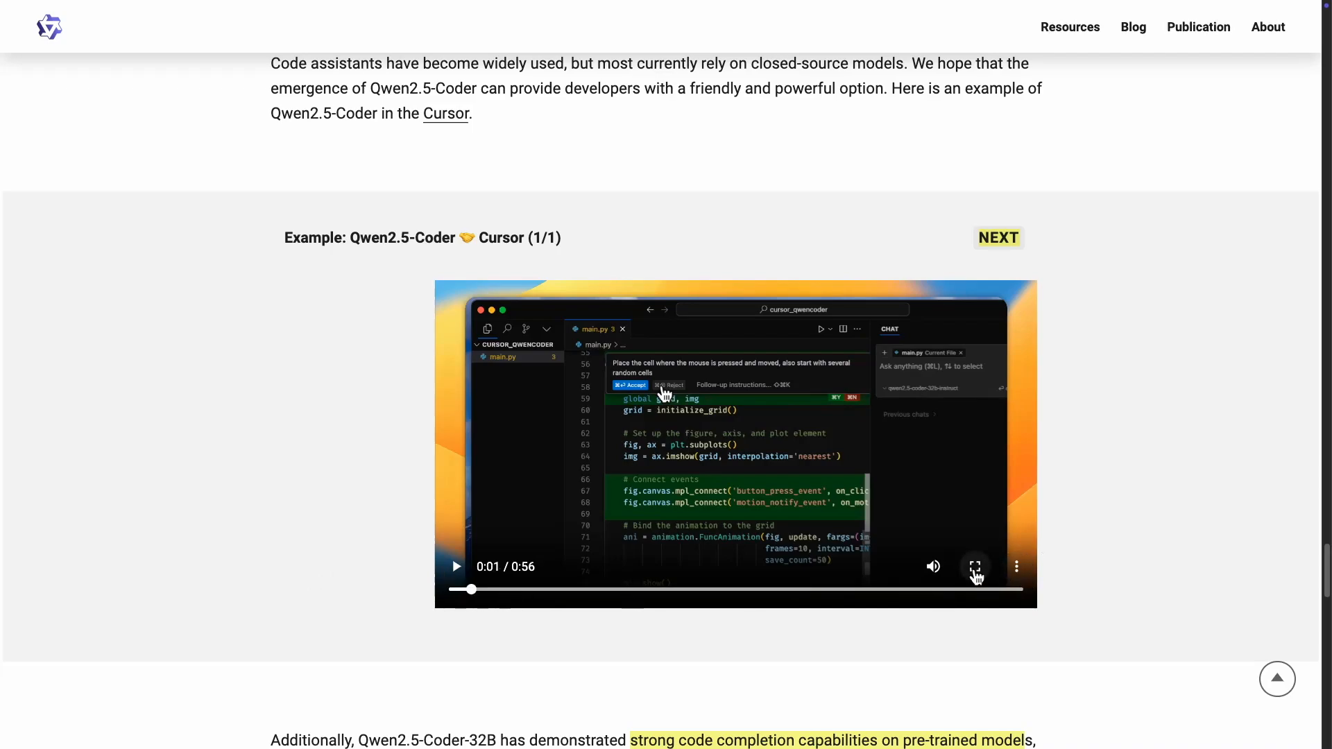
Play the Cursor example video full screen into the Game of Life demo.
click(974, 566)
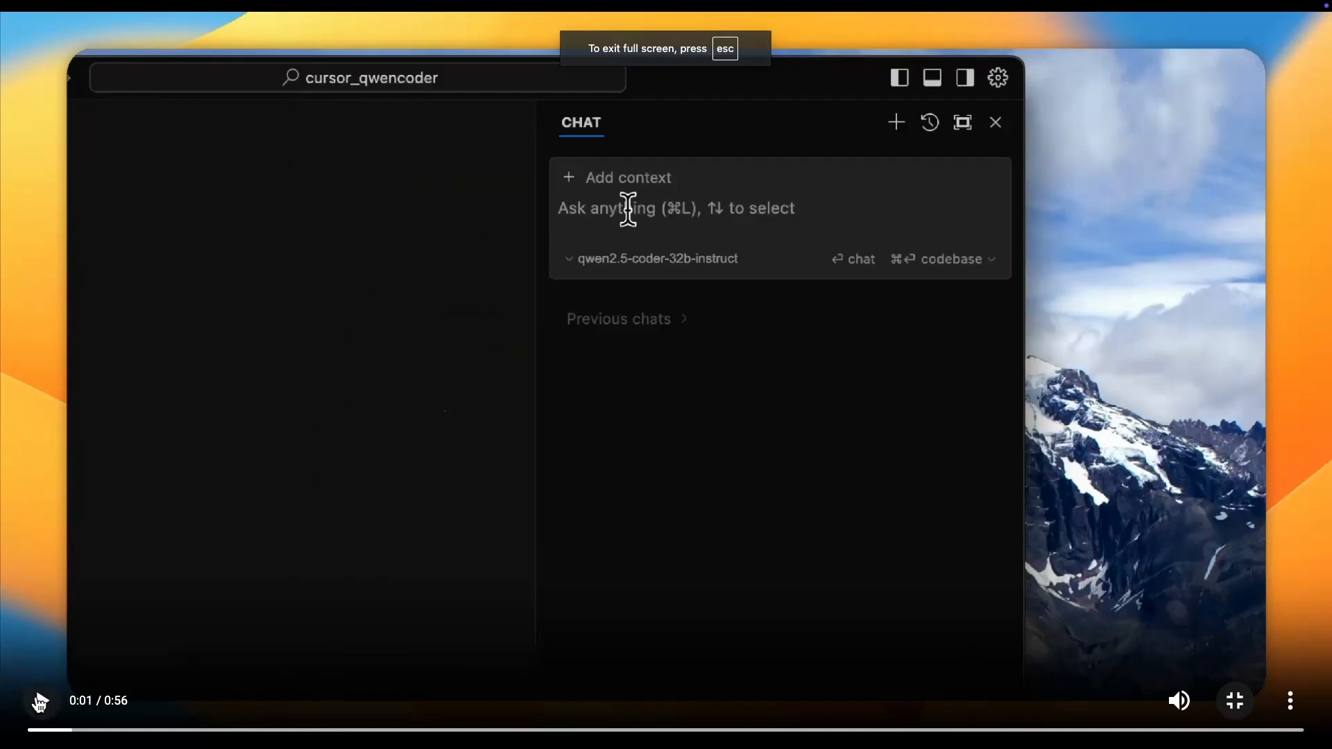
text(@)
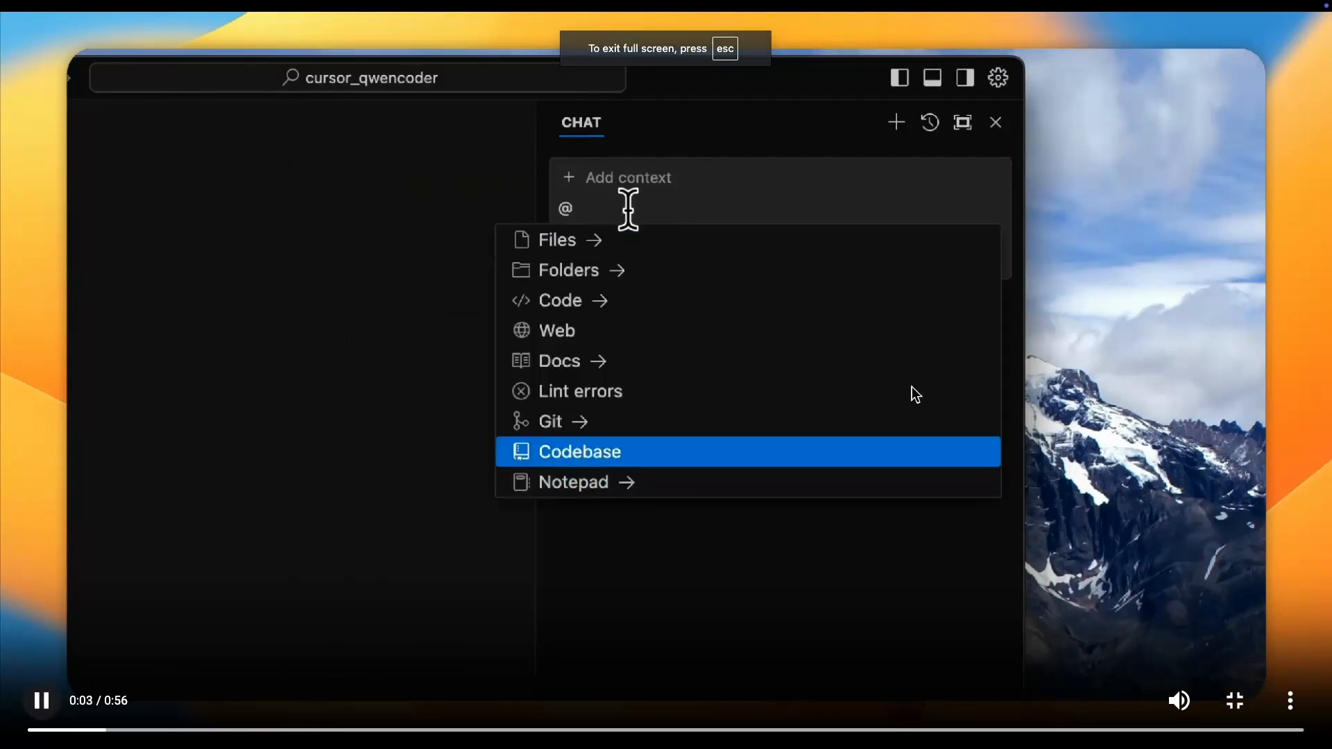
click(580, 451)
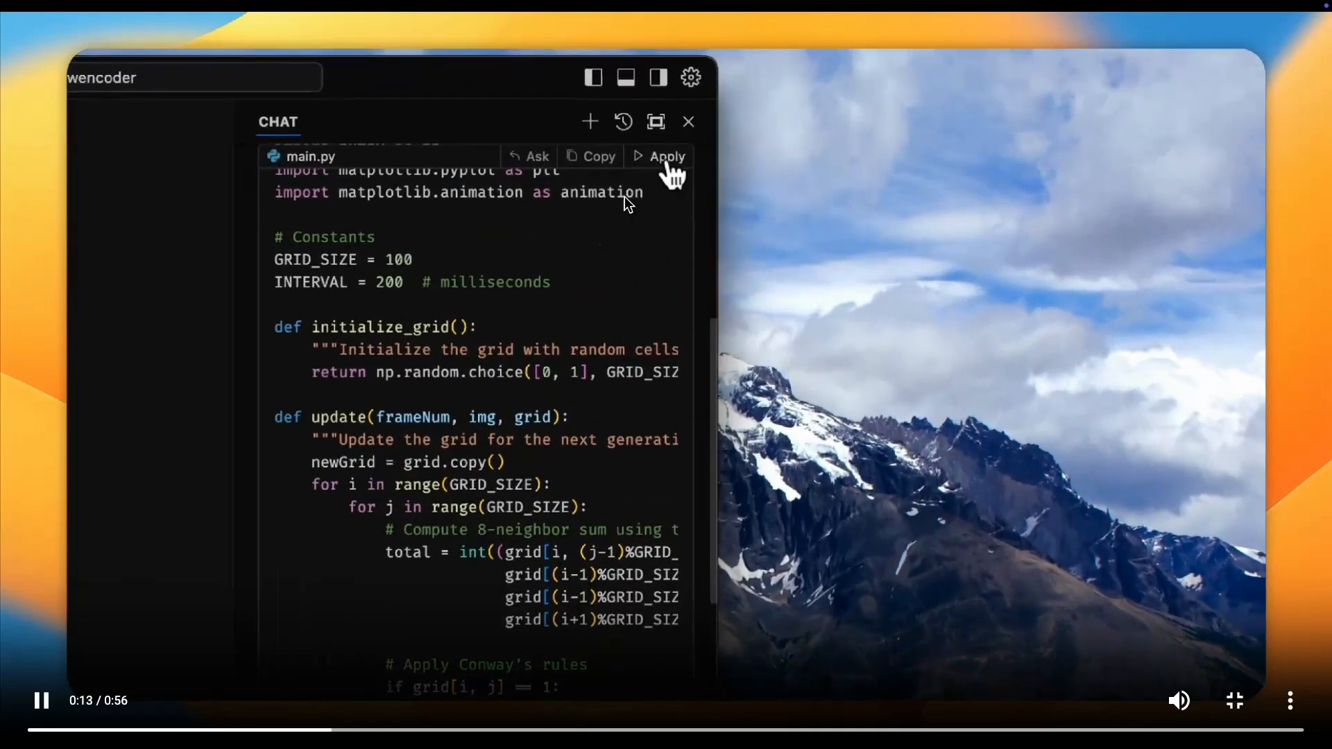
click(668, 156)
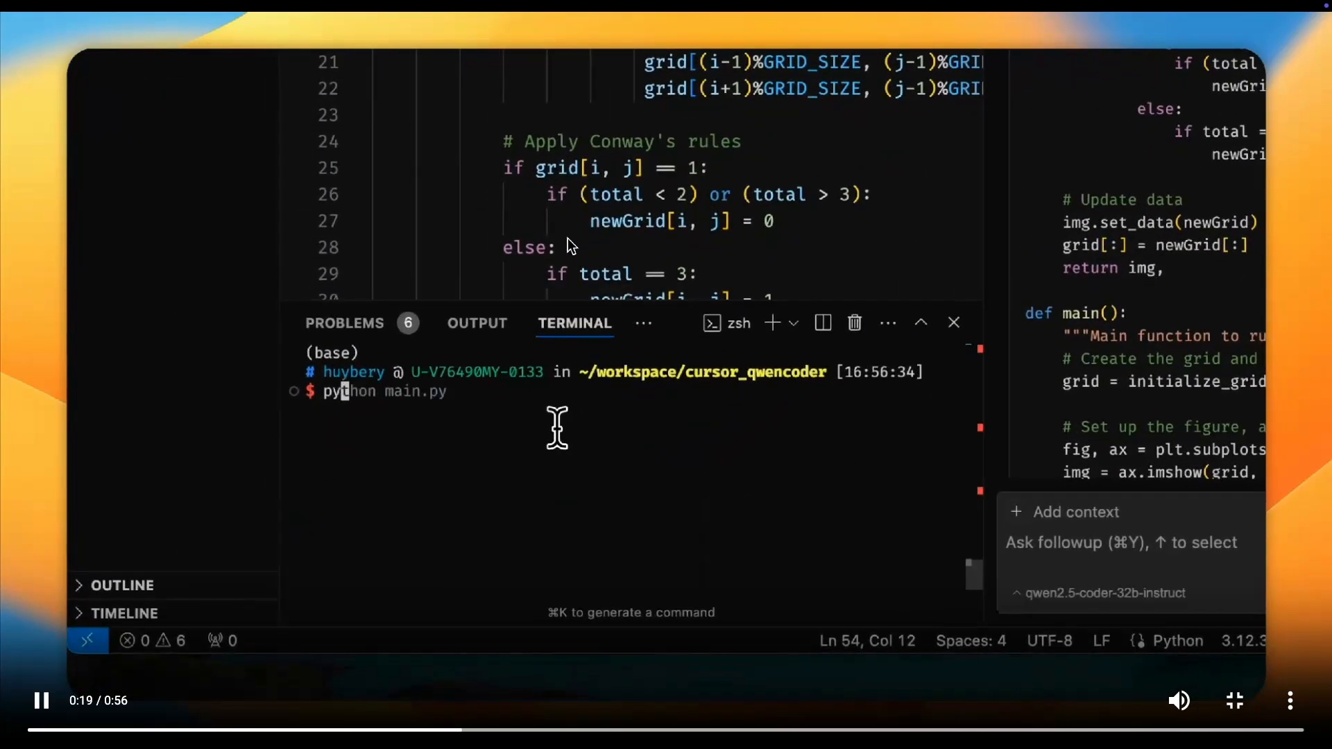
Let the video run to about 0:47 showing the Game of Life simulation, then leave full screen with it paused.
key(enter)
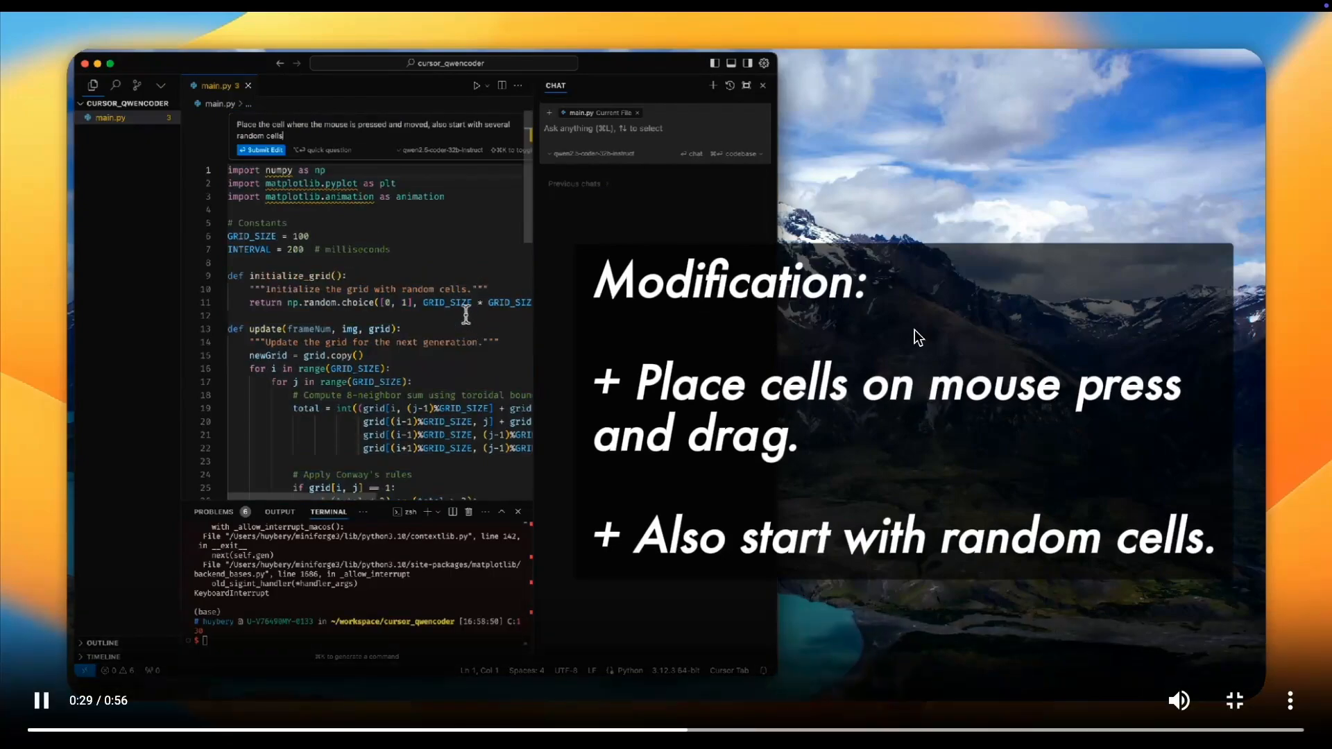
click(261, 150)
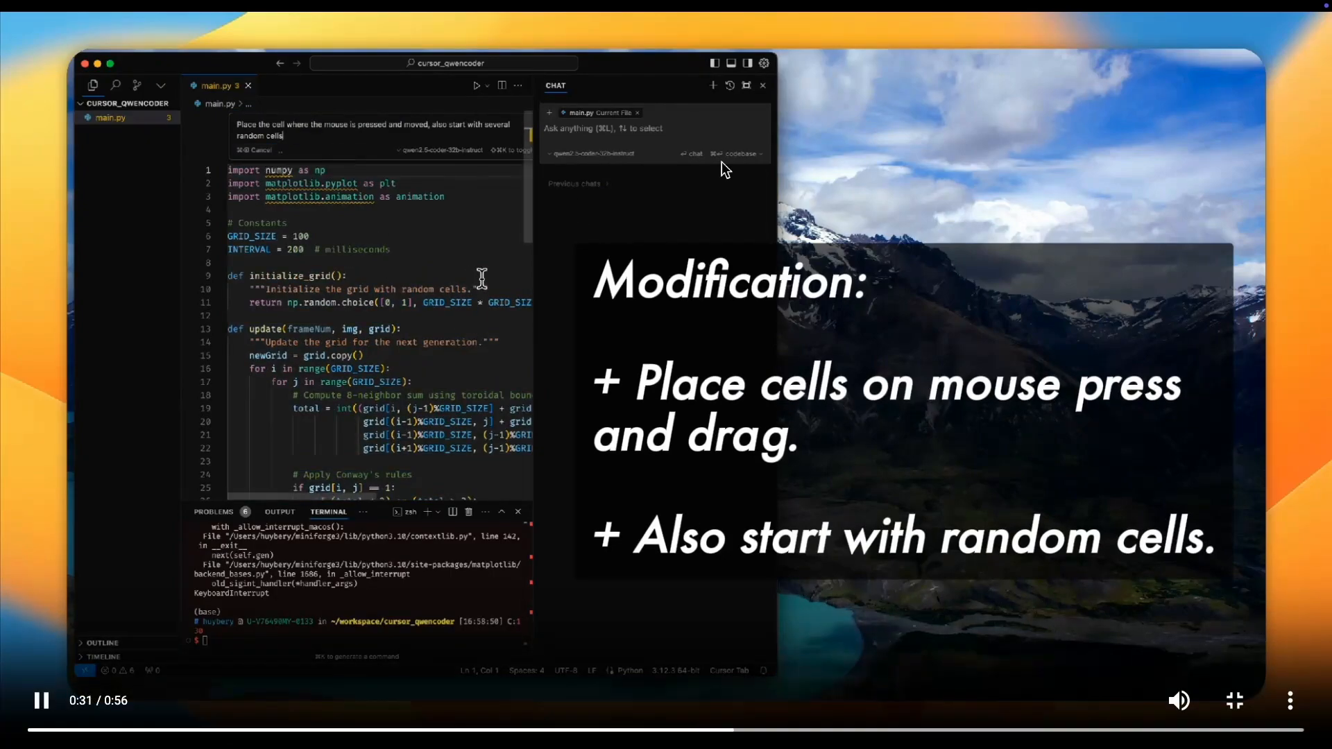
scroll(down, 3)
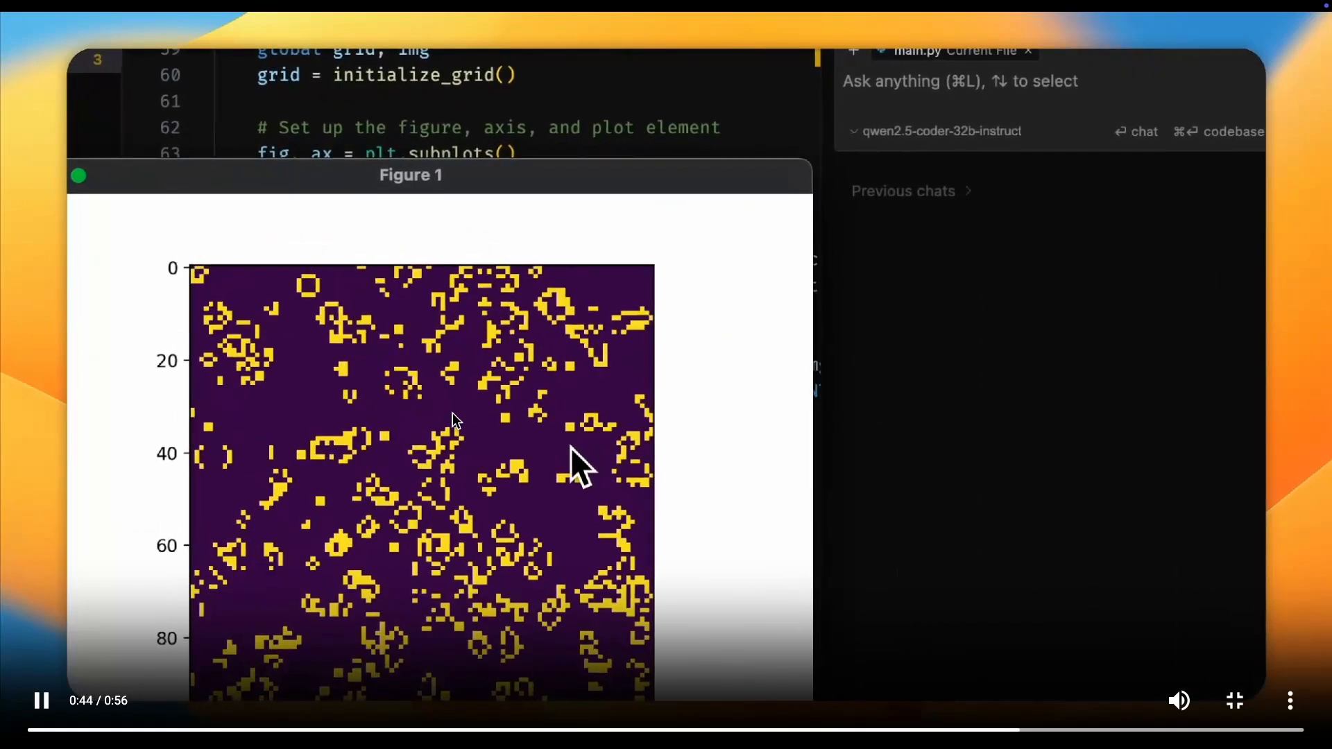
click(1234, 699)
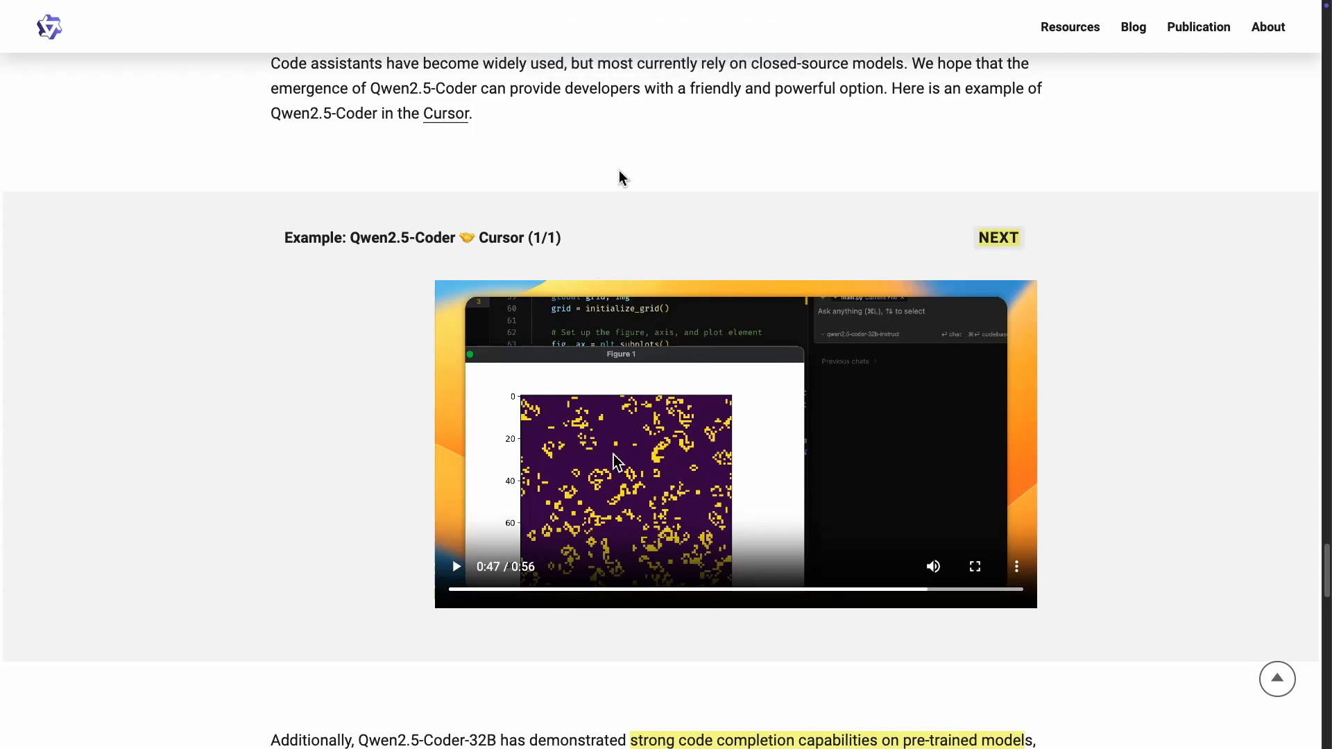
mouse_move(726, 401)
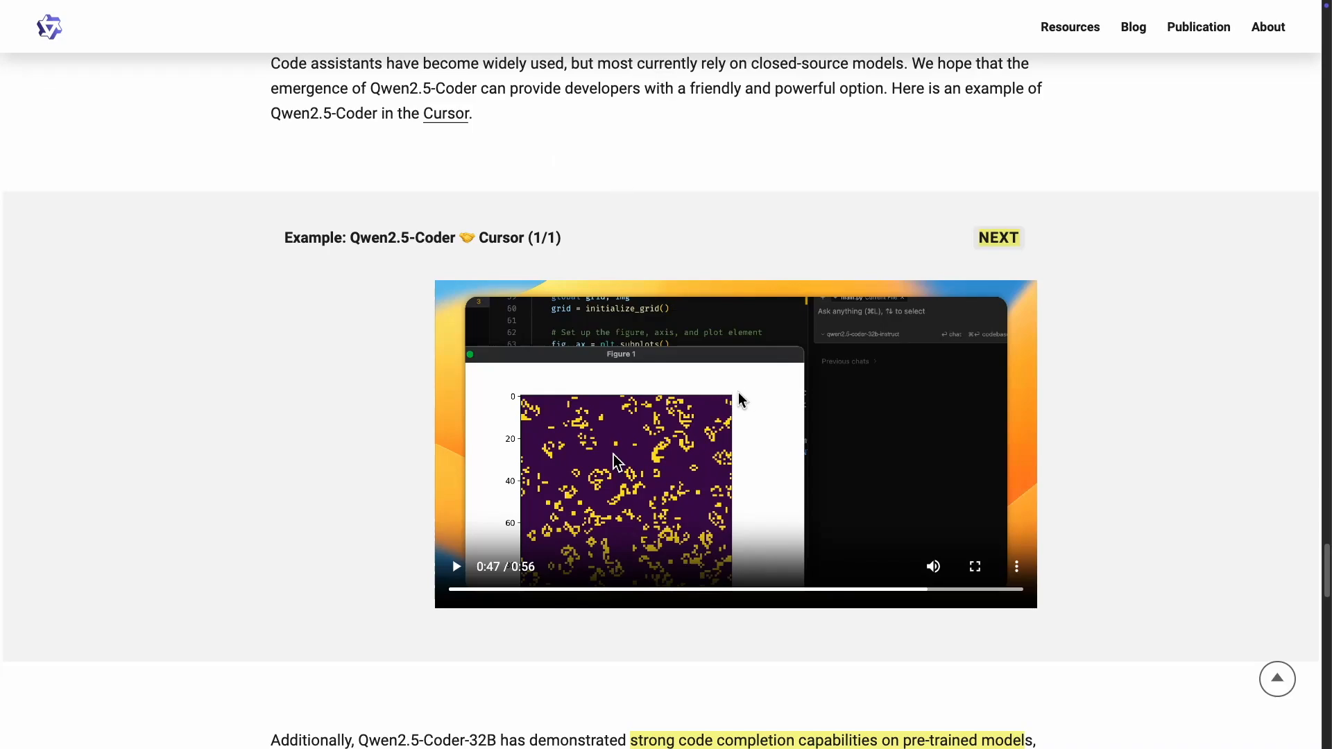
scroll(down, 3)
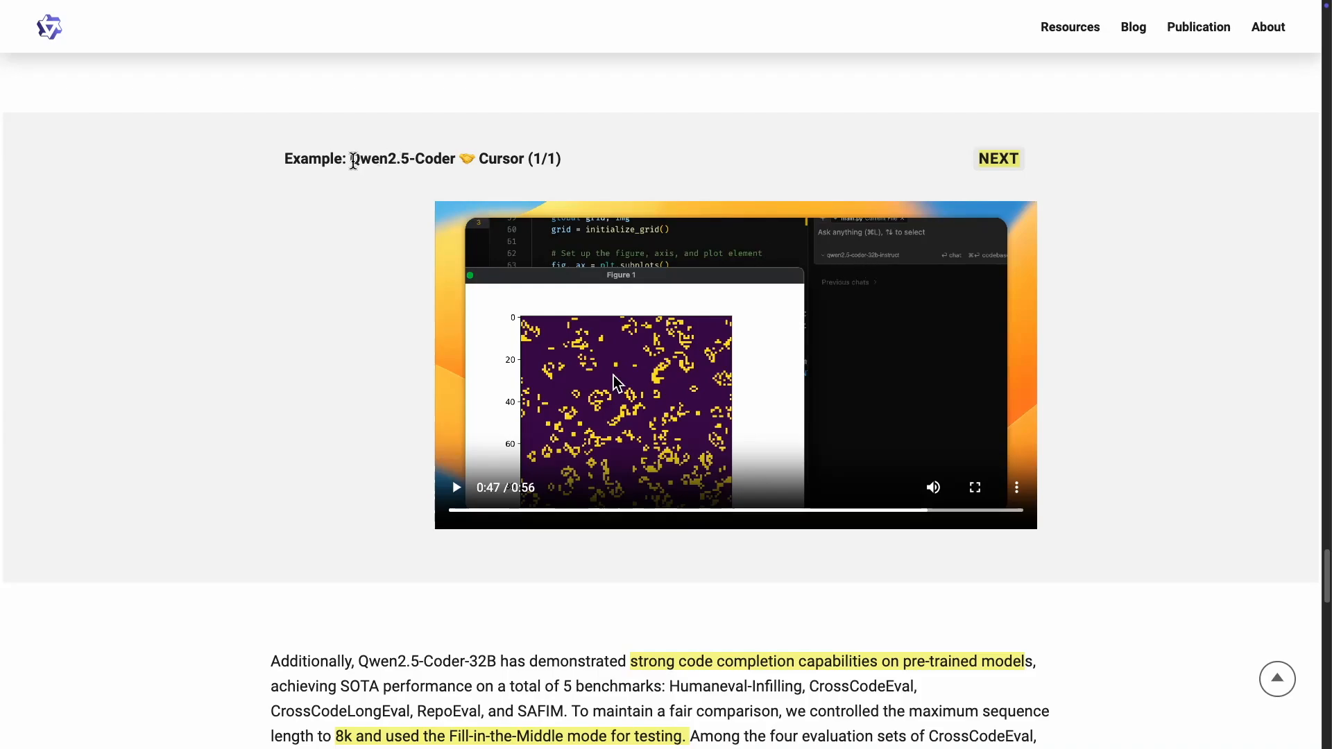
mouse_move(509, 252)
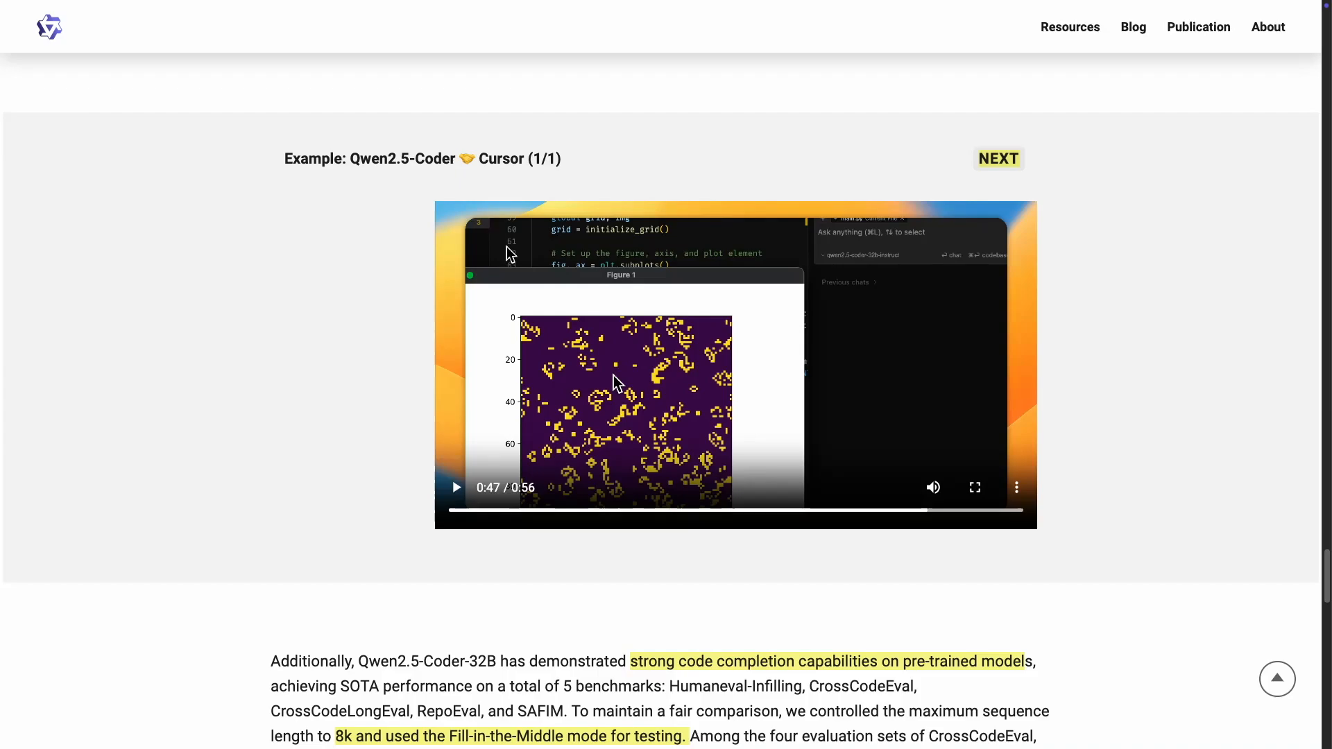
mouse_move(570, 143)
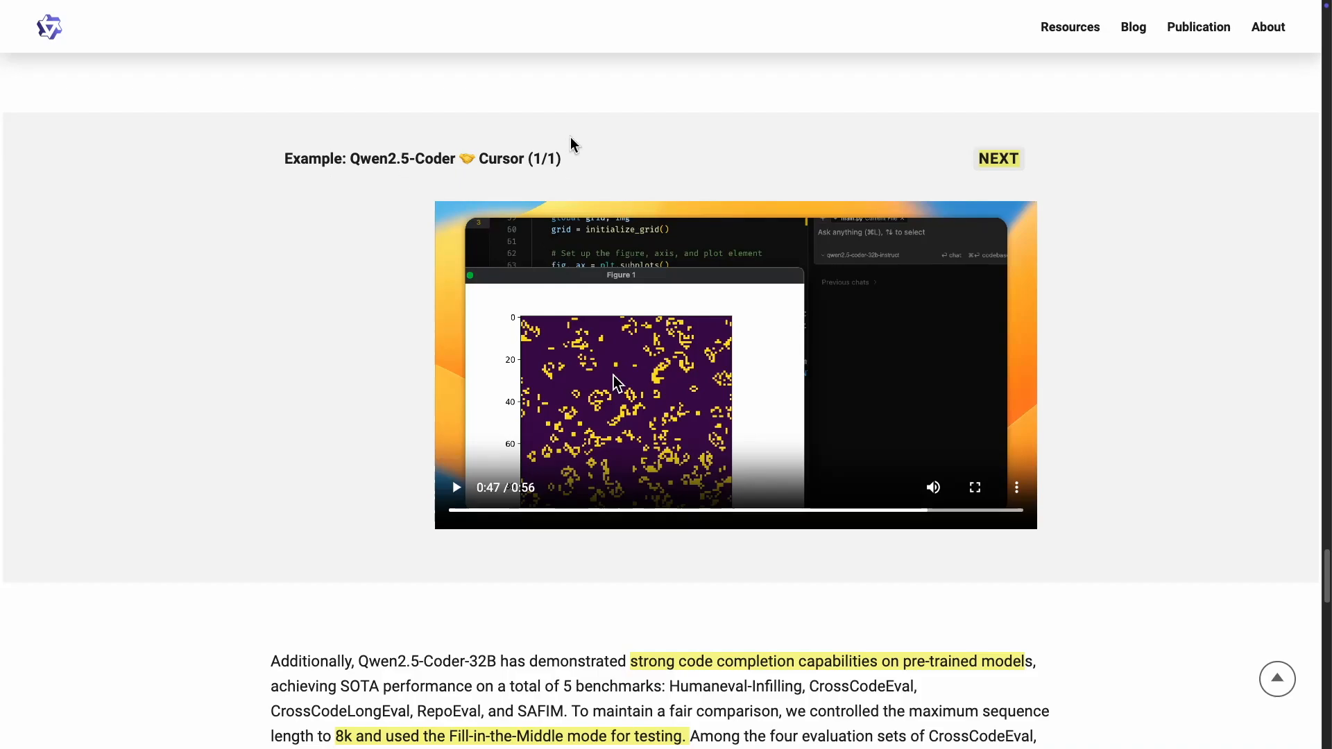
mouse_move(750, 307)
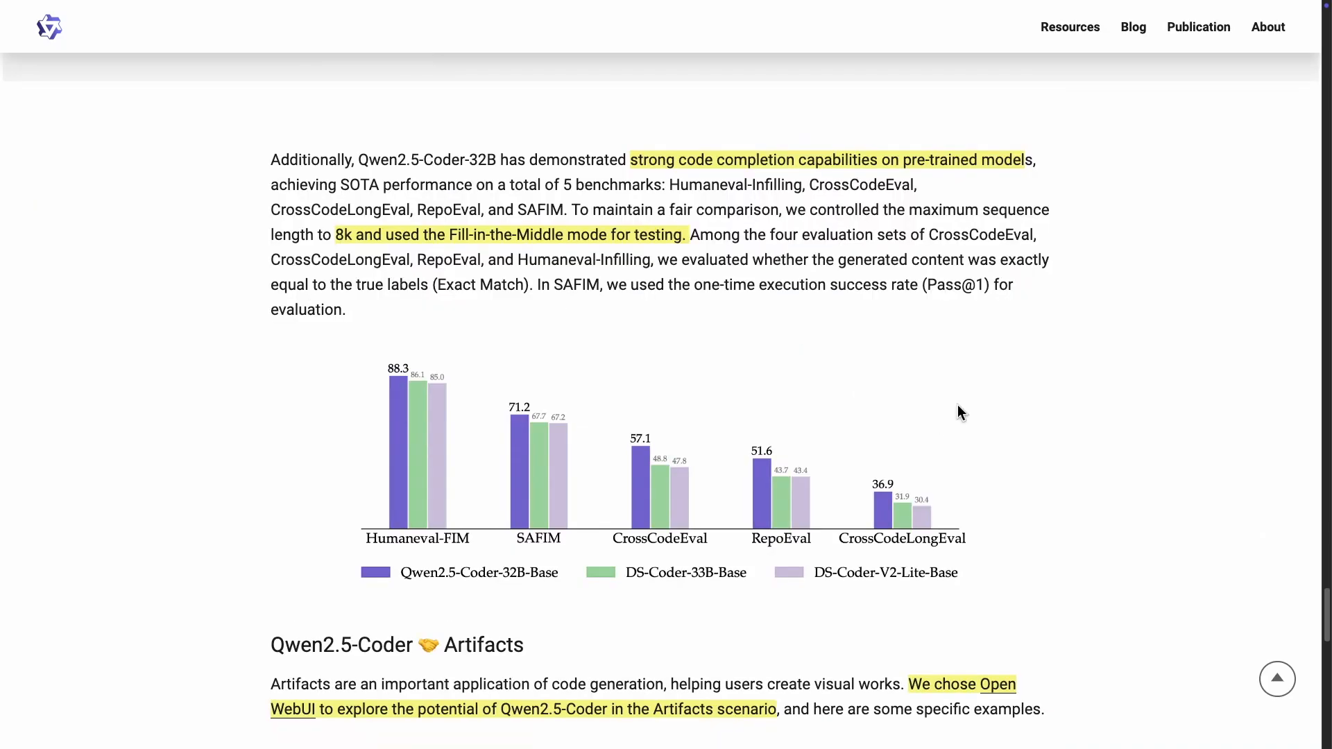
Scroll past the code completion chart back to the MBPP-3shot and LiveCodeBench model-size comparison charts.
scroll(down, 3)
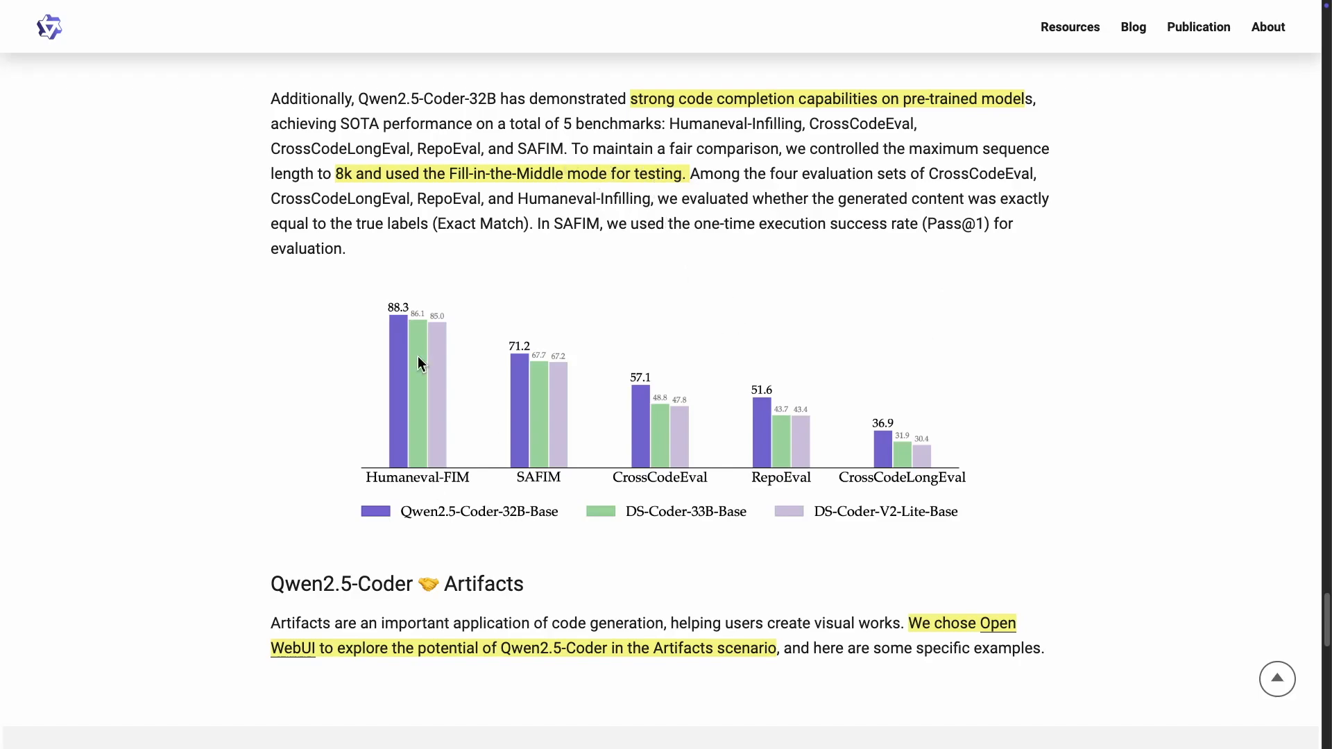
mouse_move(523, 532)
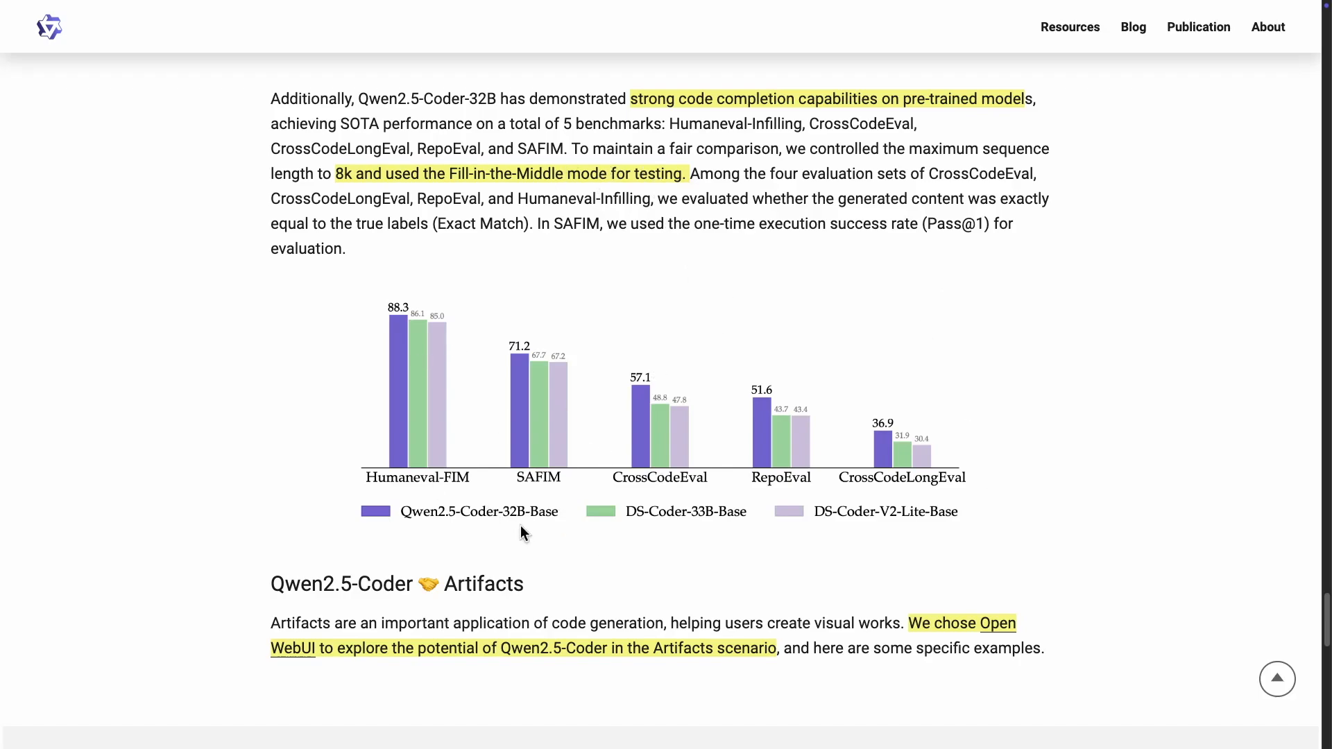
scroll(down, 3)
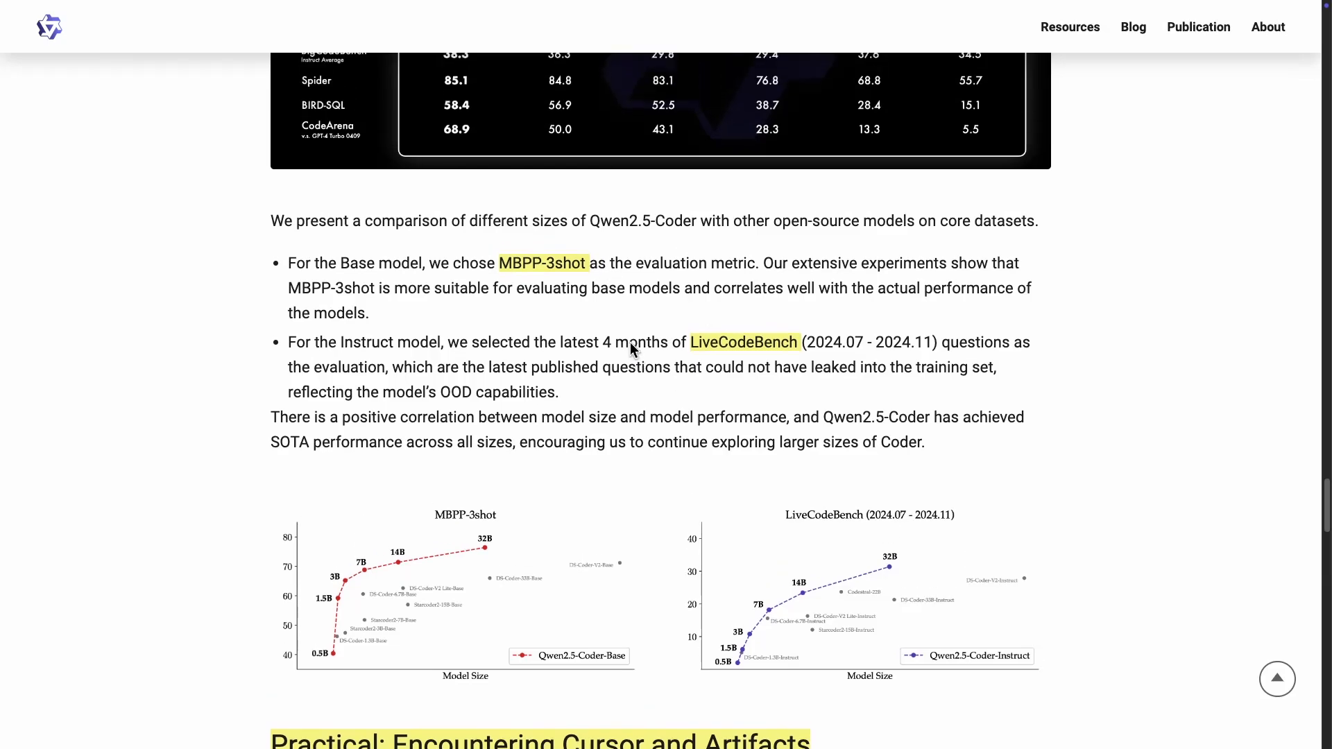
Scroll through the Base and Instruct model-size tables back to the MBPP-3shot and LiveCodeBench charts.
scroll(up, 3)
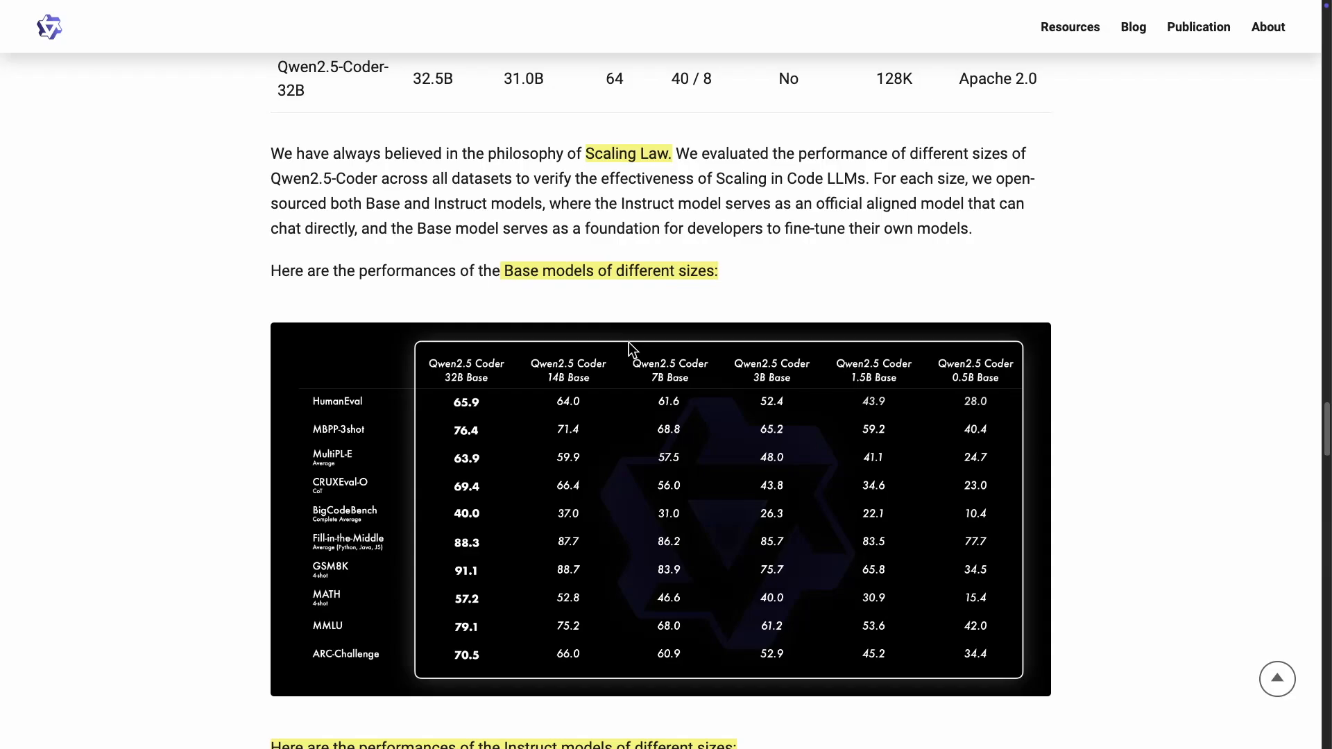
mouse_move(619, 403)
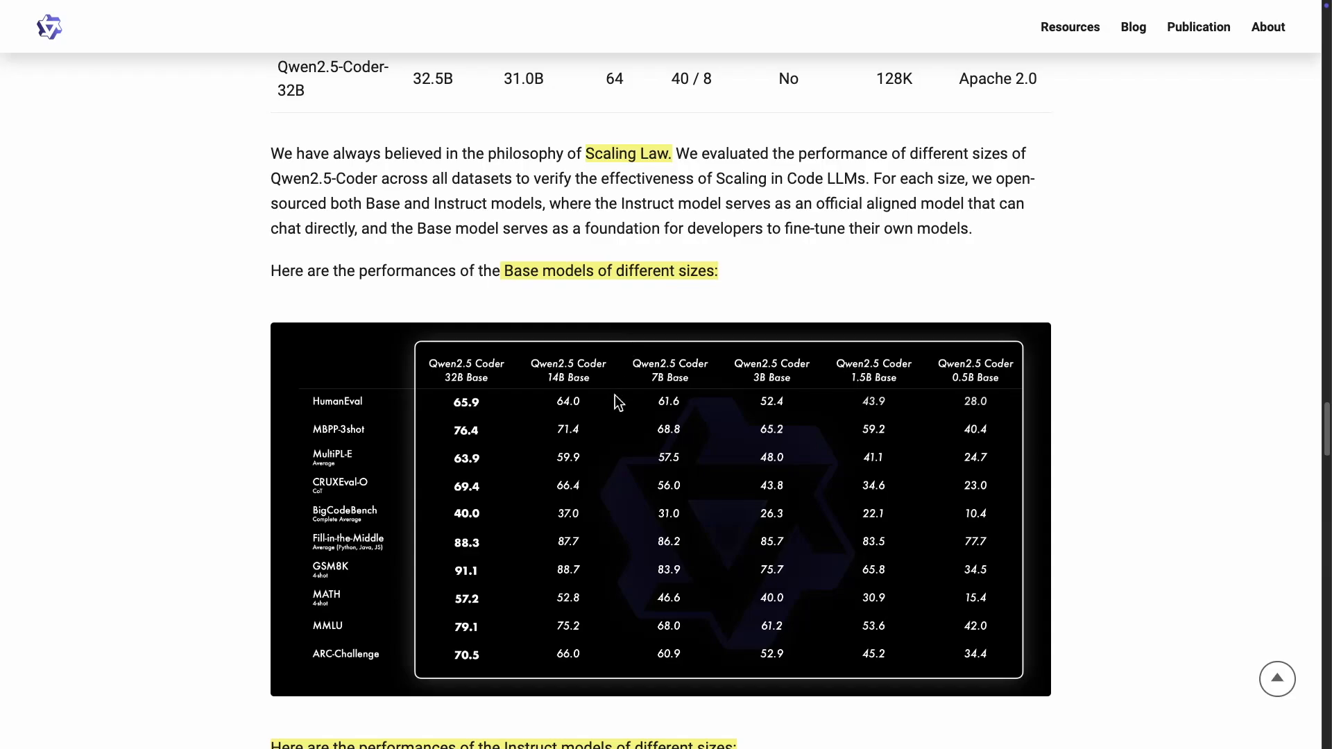
mouse_move(1011, 366)
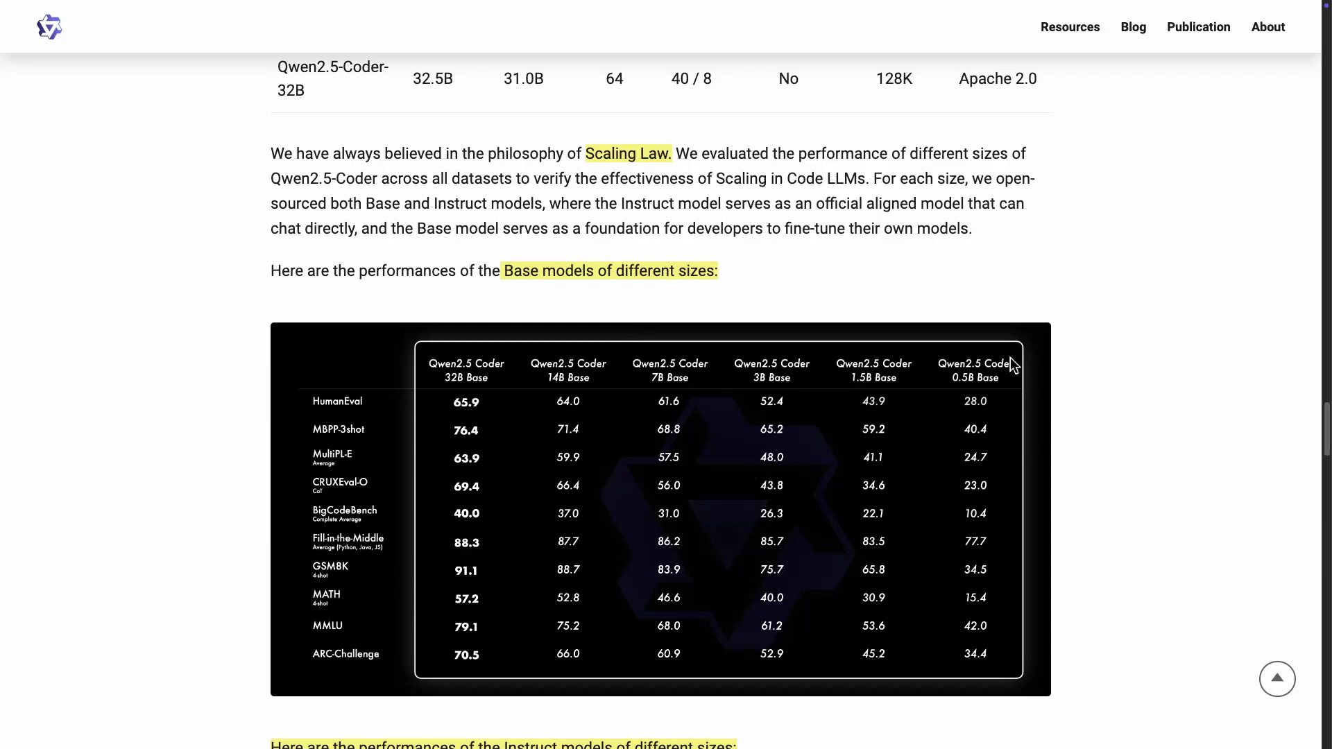
mouse_move(975, 425)
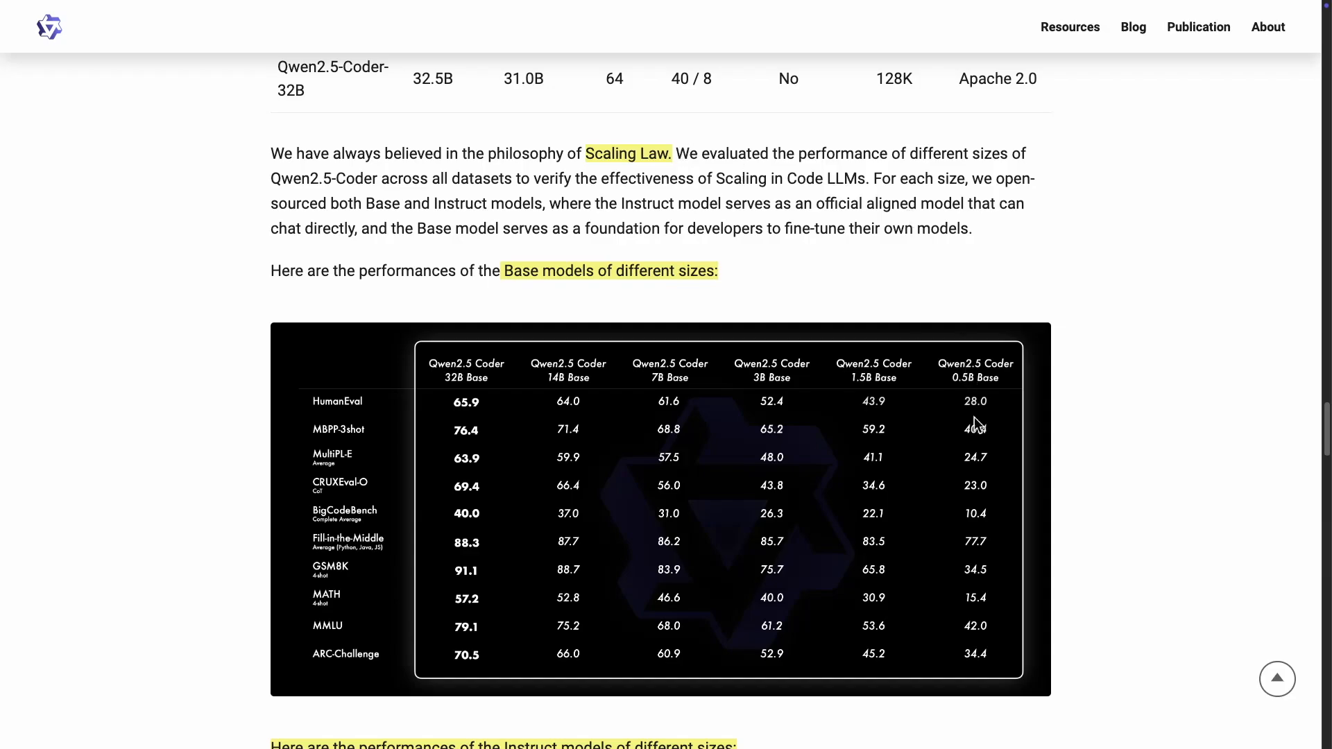
mouse_move(854, 392)
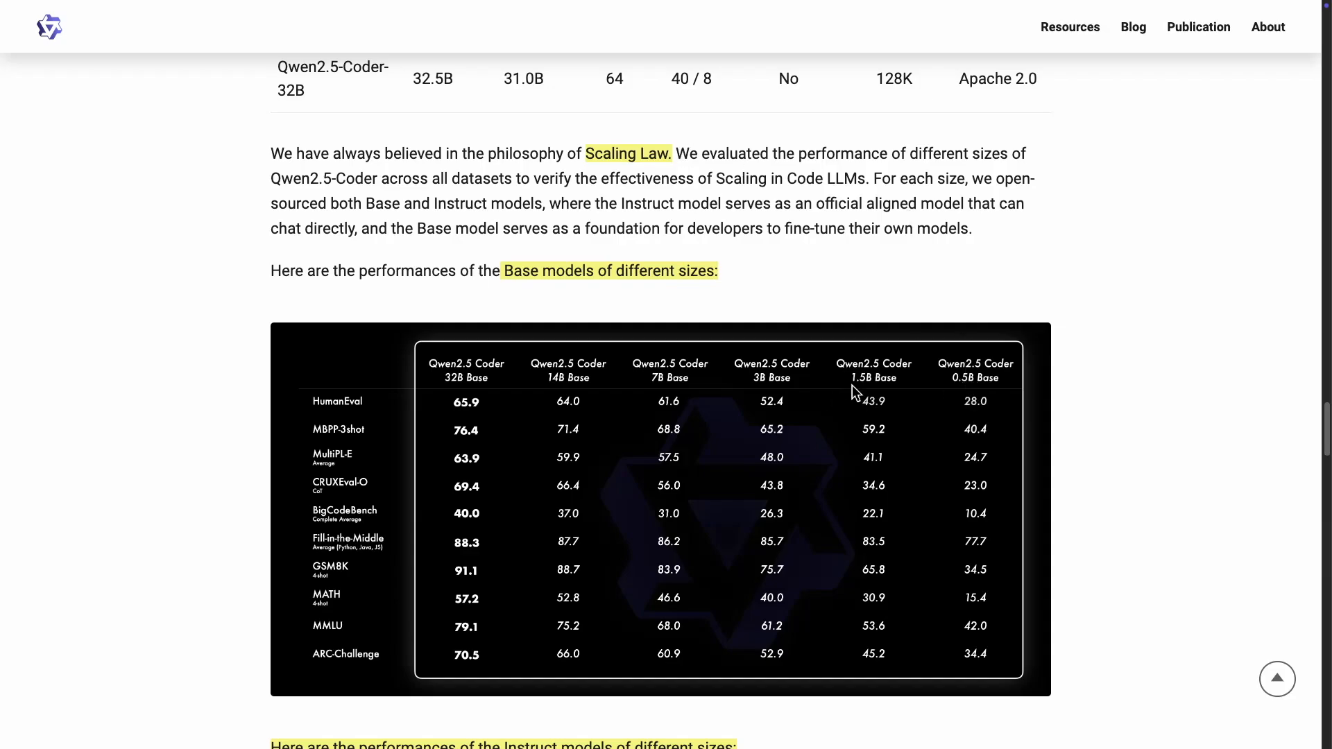
mouse_move(513, 393)
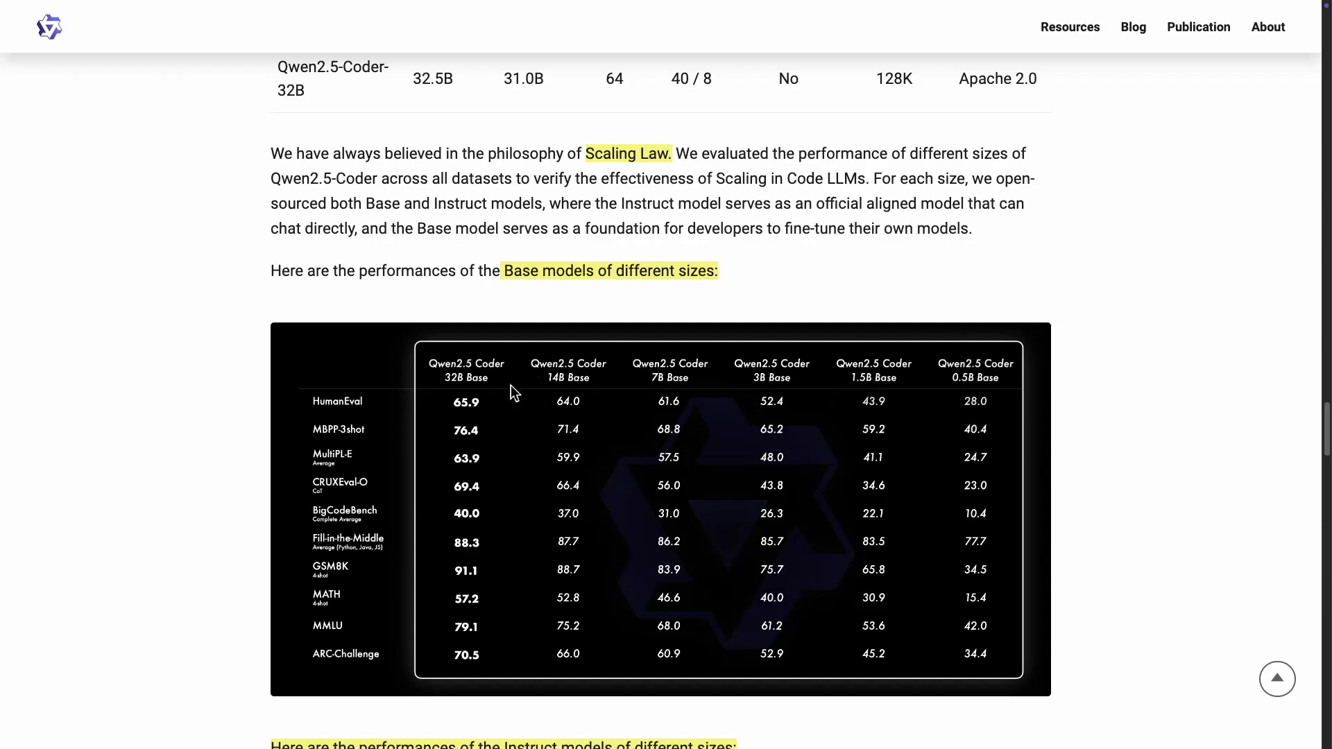
mouse_move(711, 221)
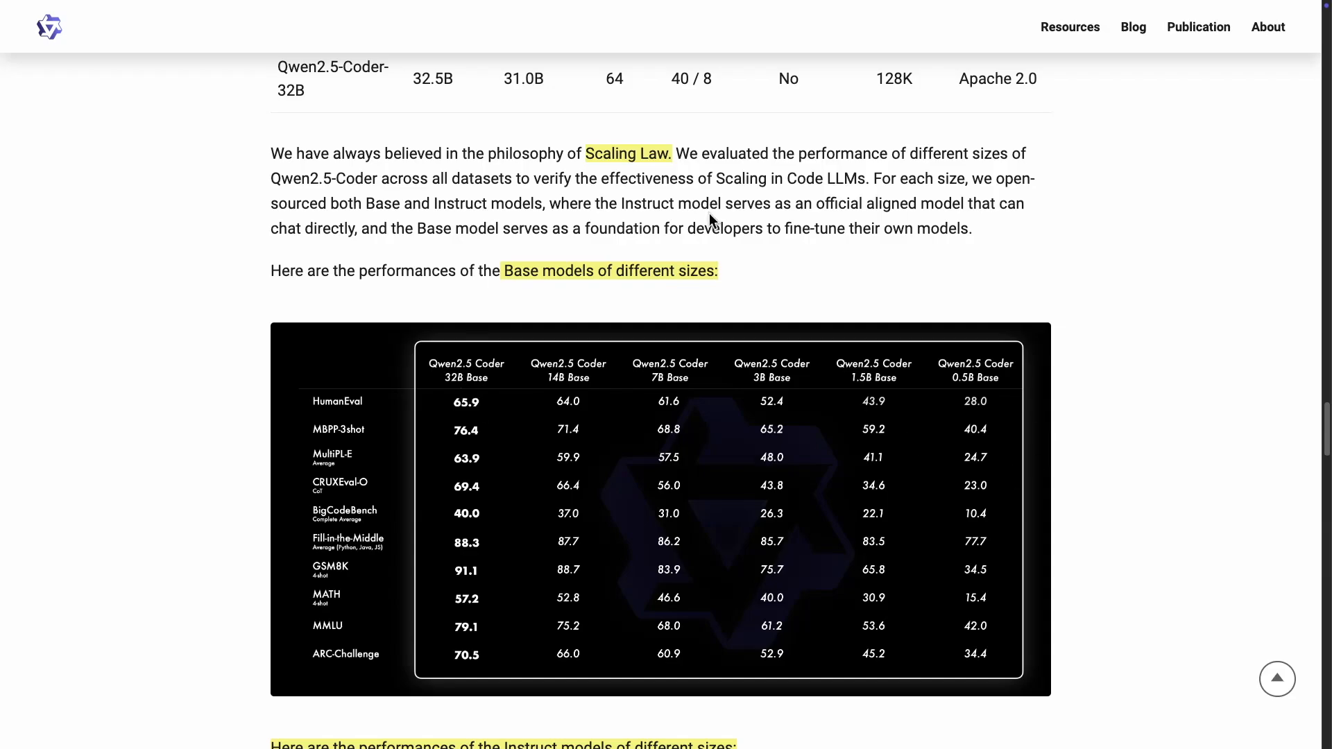
scroll(down, 3)
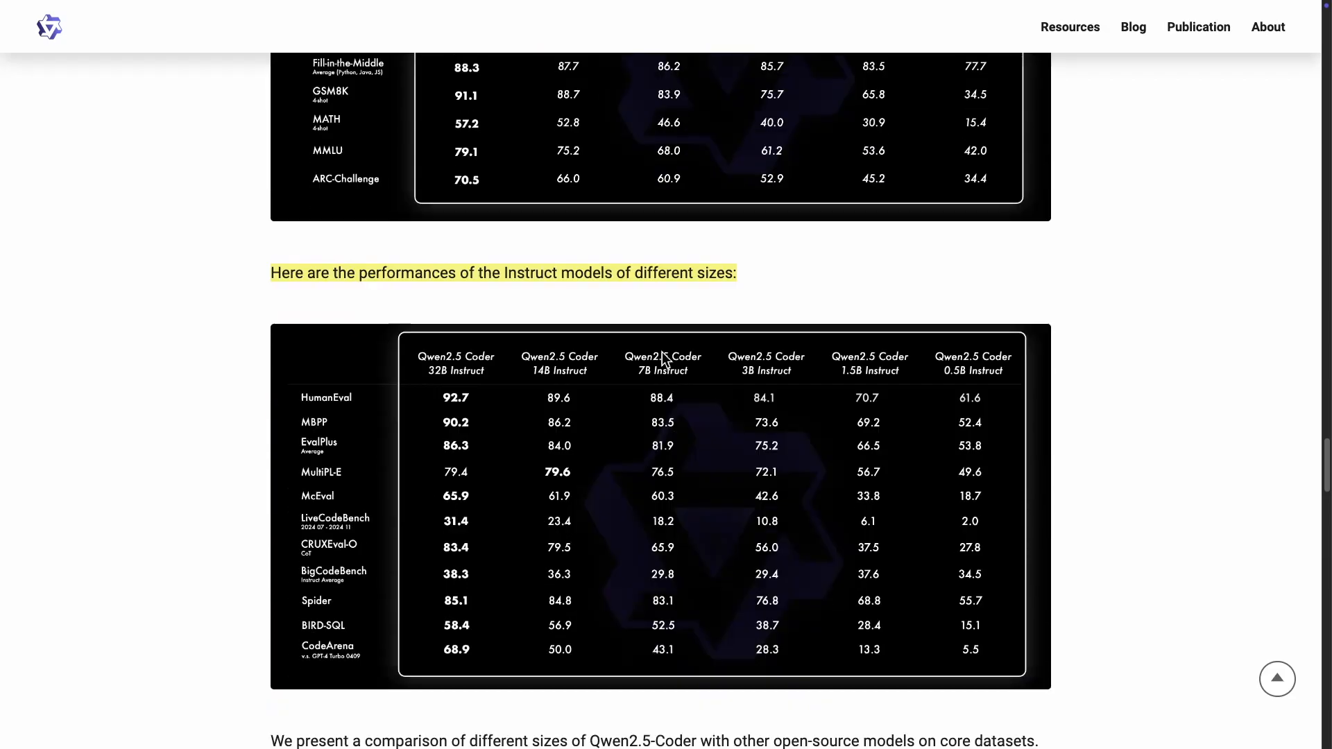
scroll(down, 3)
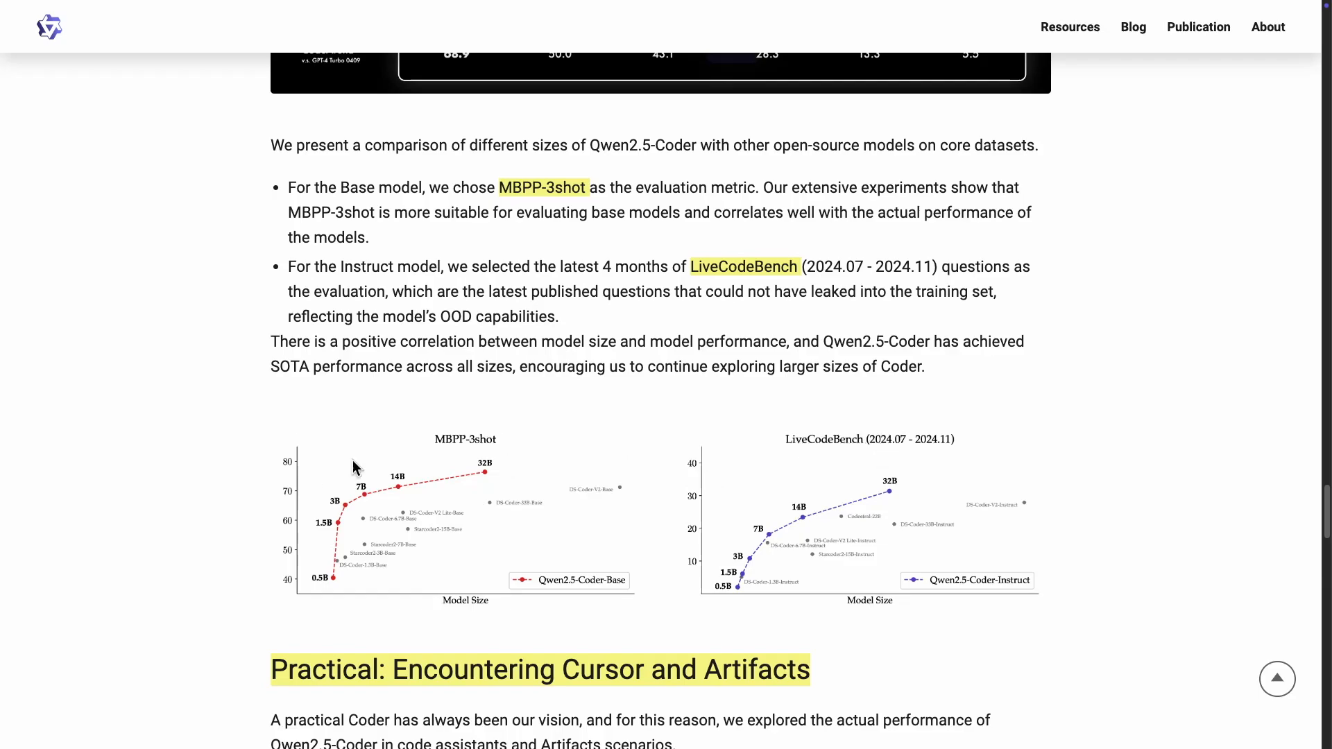
mouse_move(343, 548)
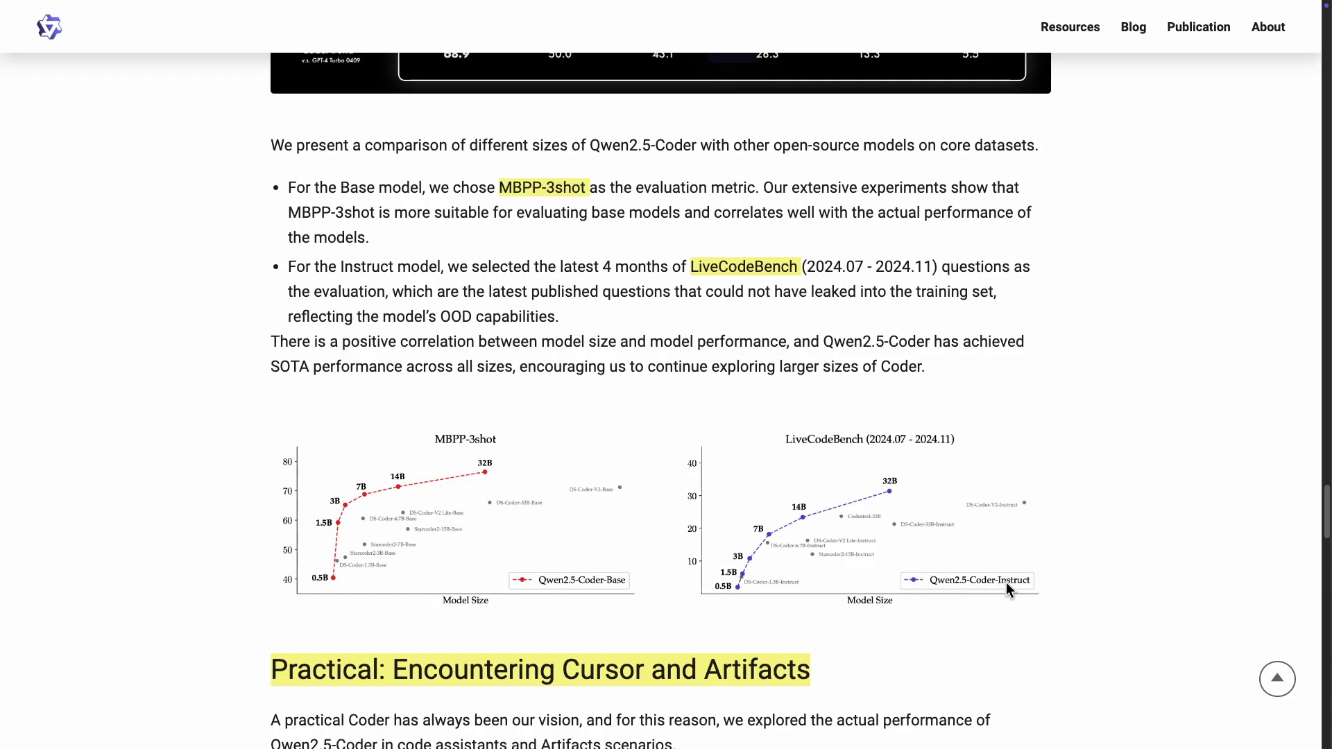
mouse_move(746, 586)
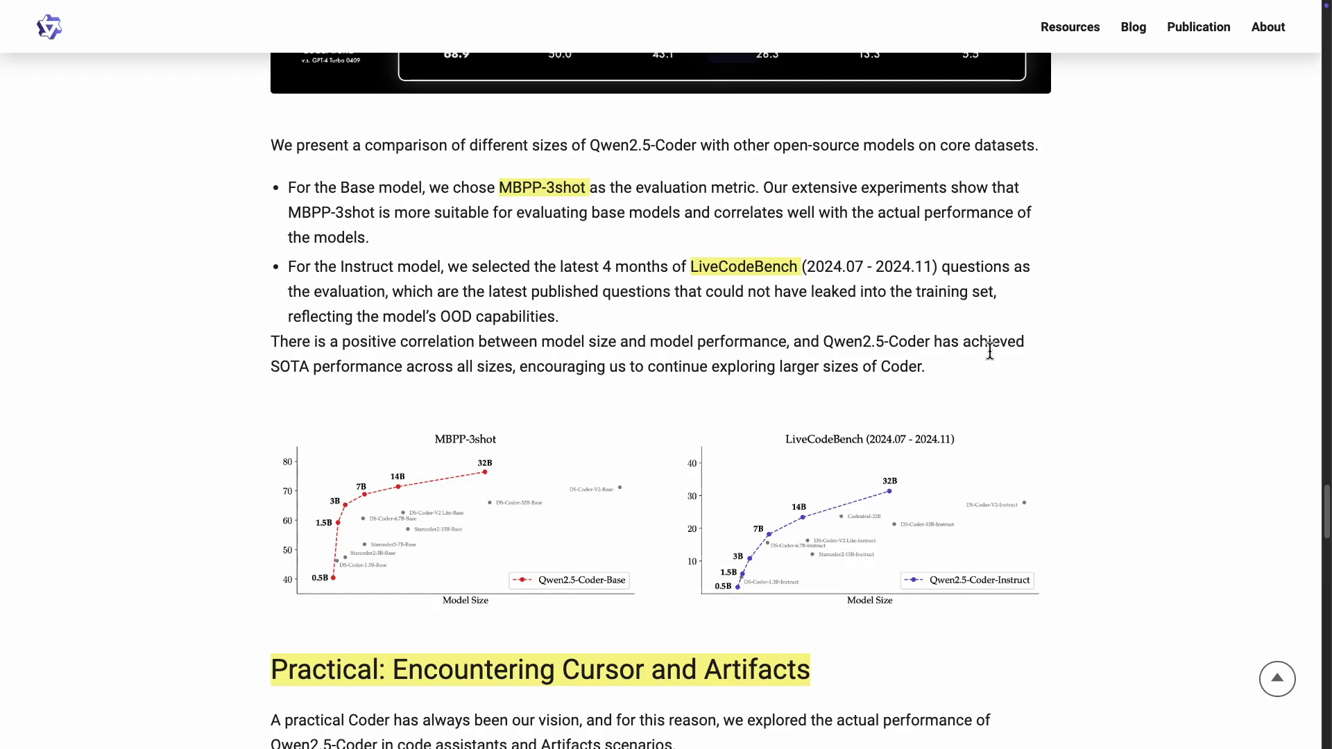
Scroll to the Qwen2.5-Coder Artifacts section with its Three-Body Problem Simulation example video.
scroll(down, 3)
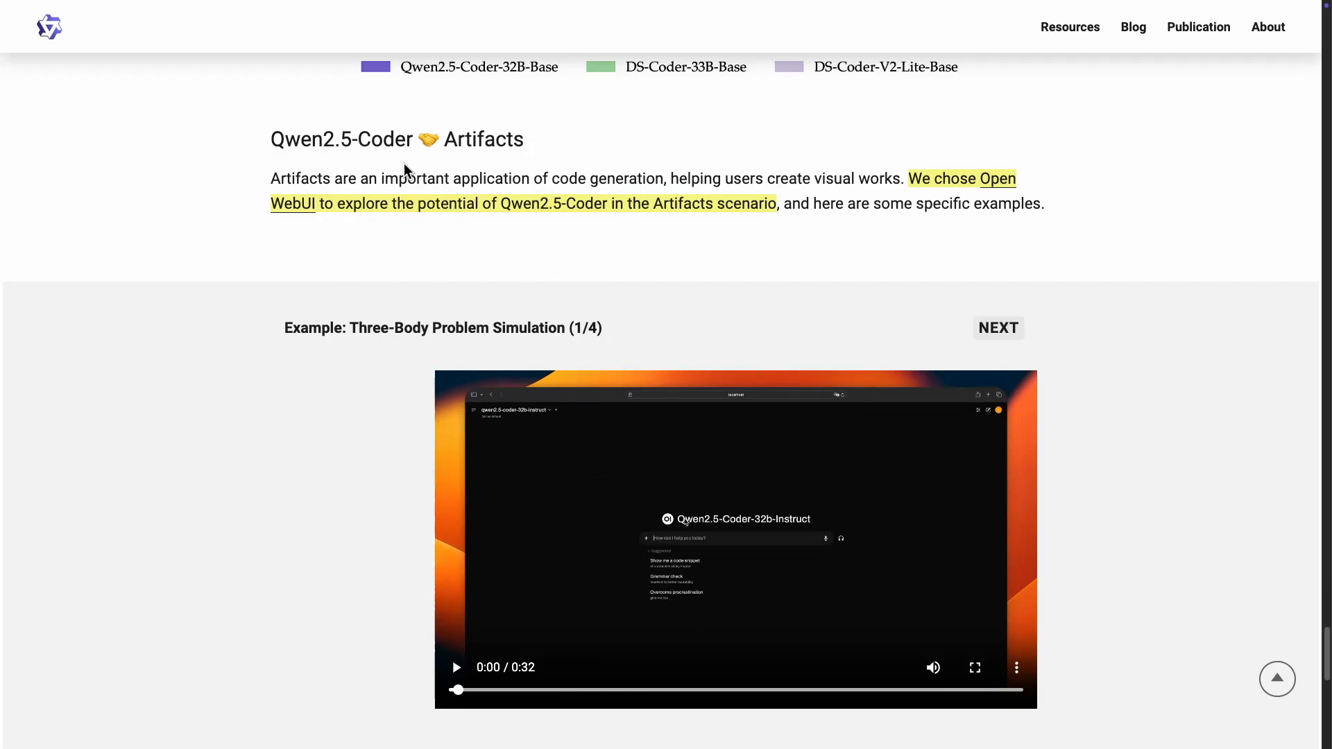
mouse_move(480, 144)
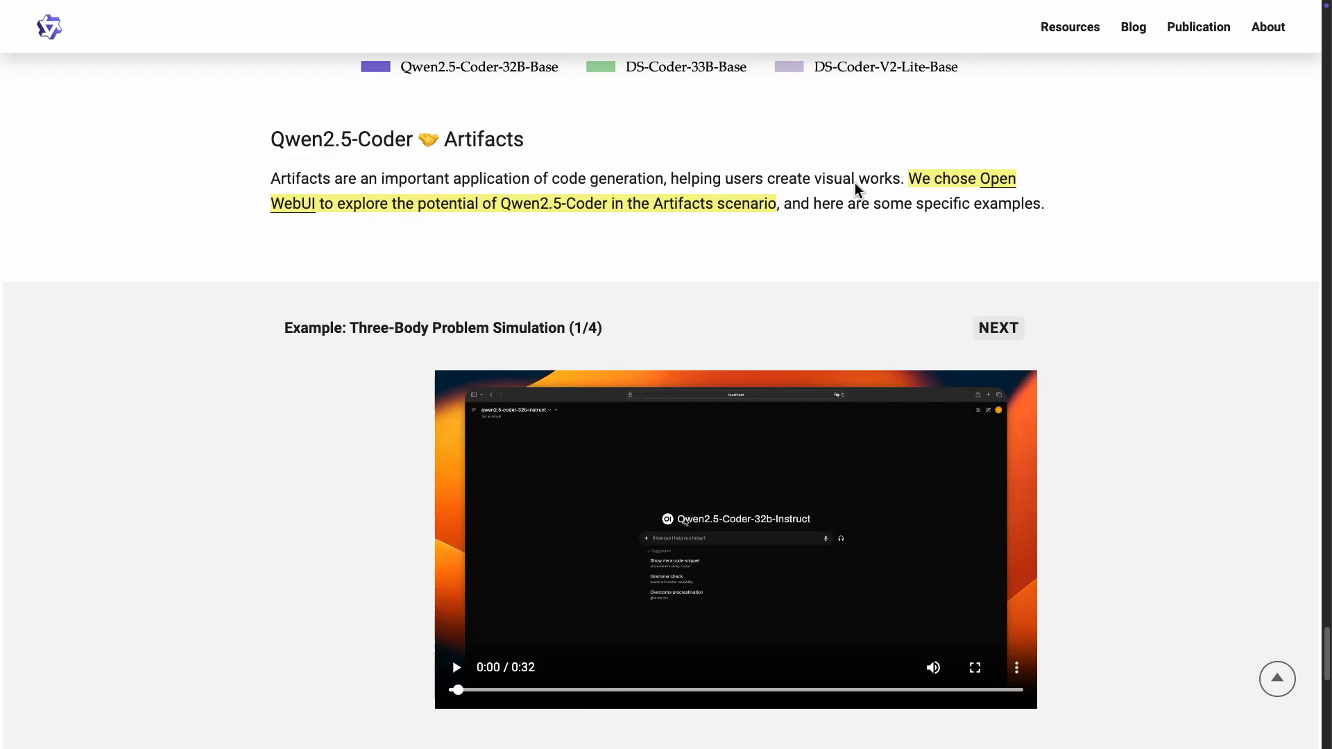
mouse_move(619, 235)
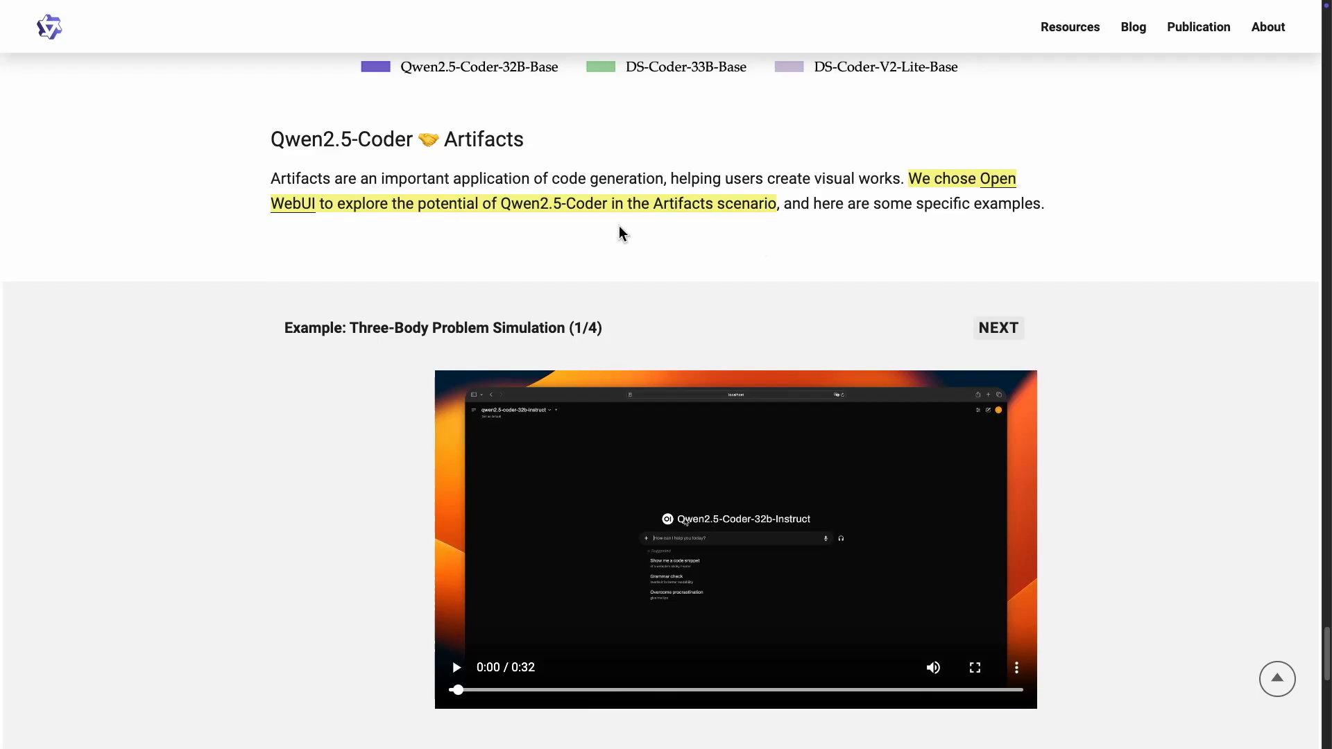
mouse_move(664, 189)
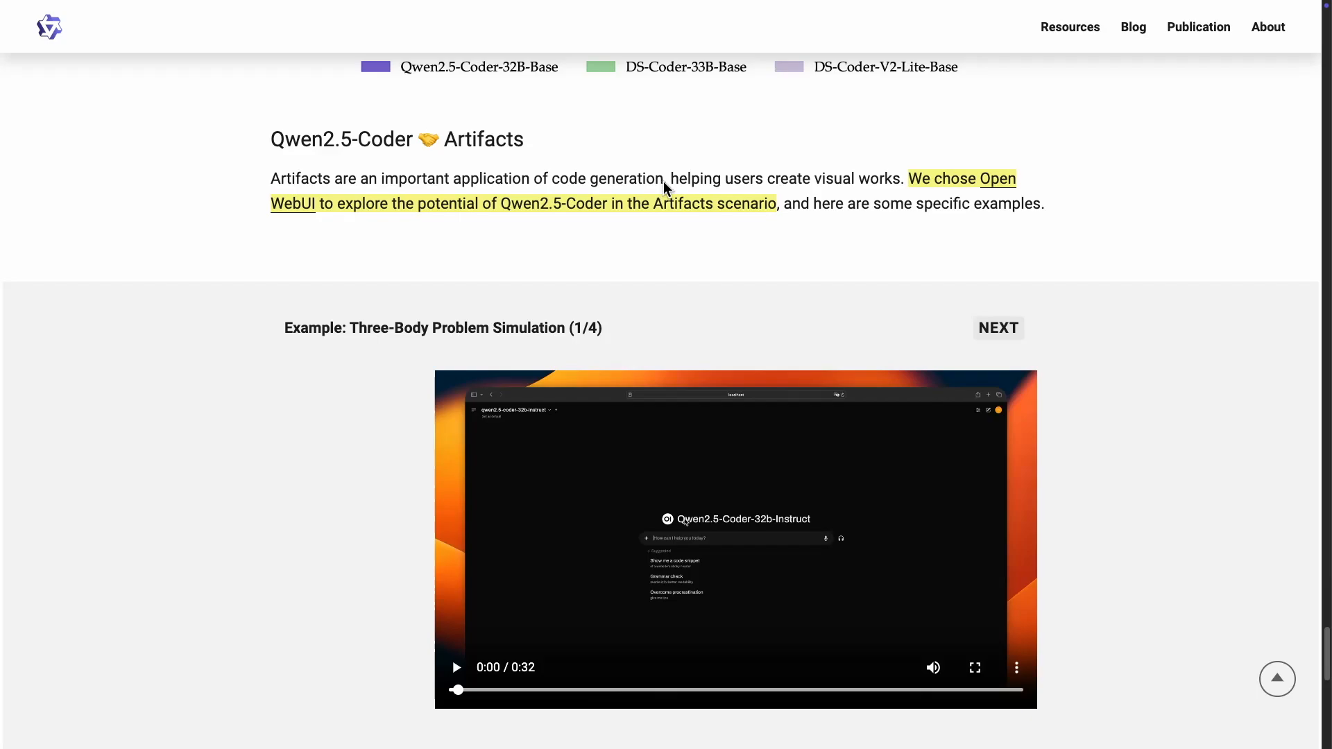
mouse_move(670, 186)
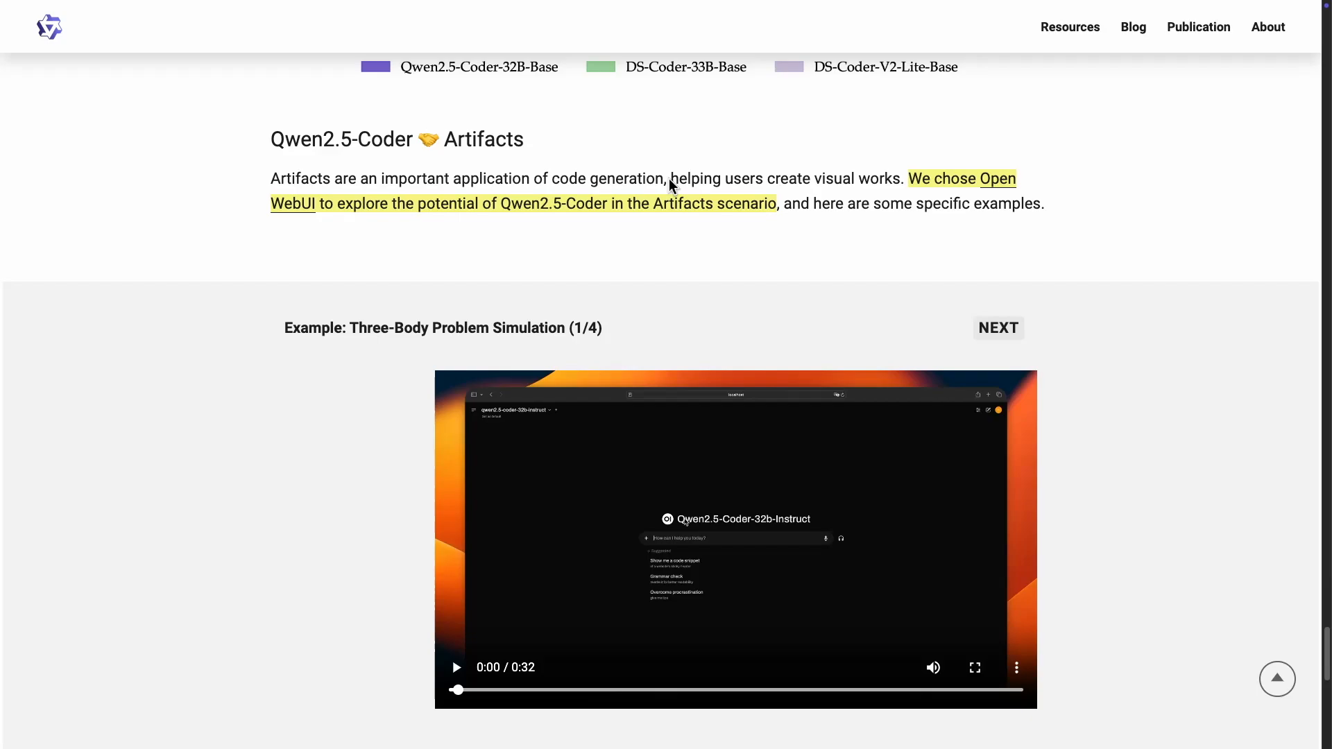
mouse_move(790, 226)
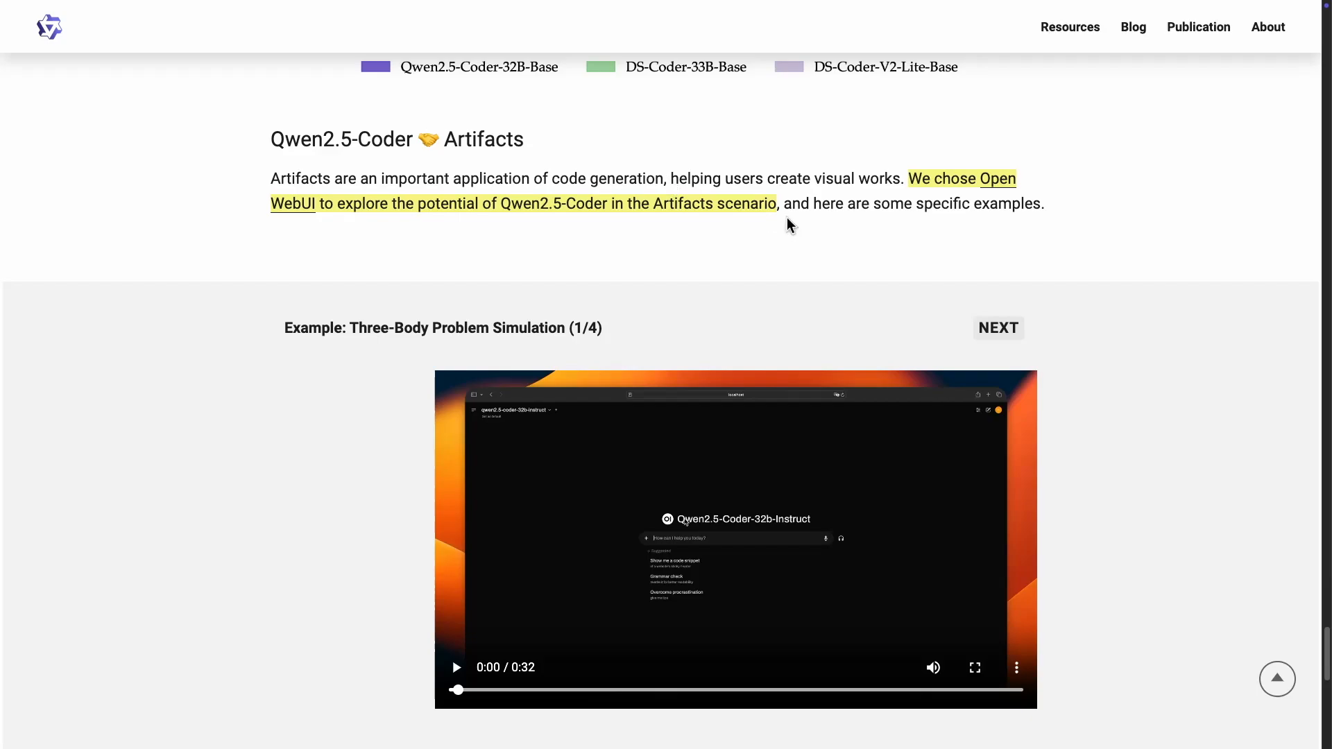
mouse_move(638, 218)
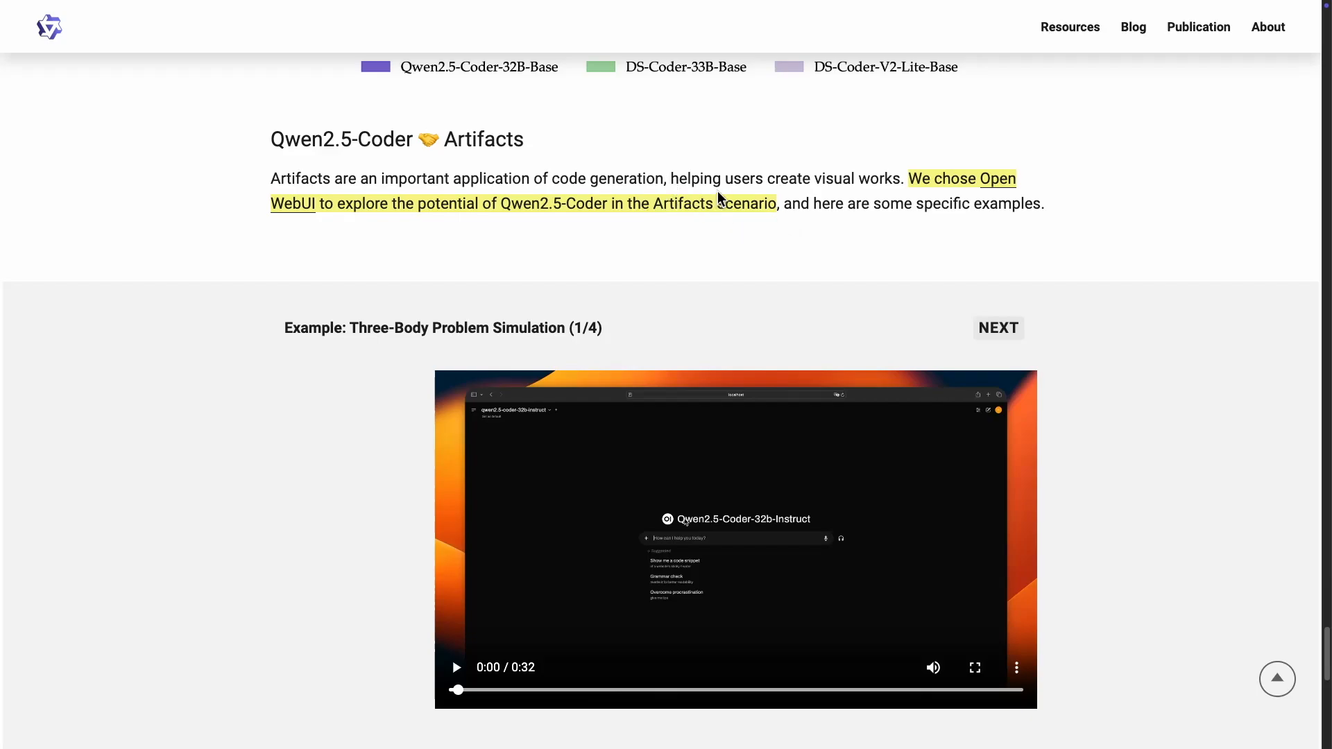
mouse_move(800, 227)
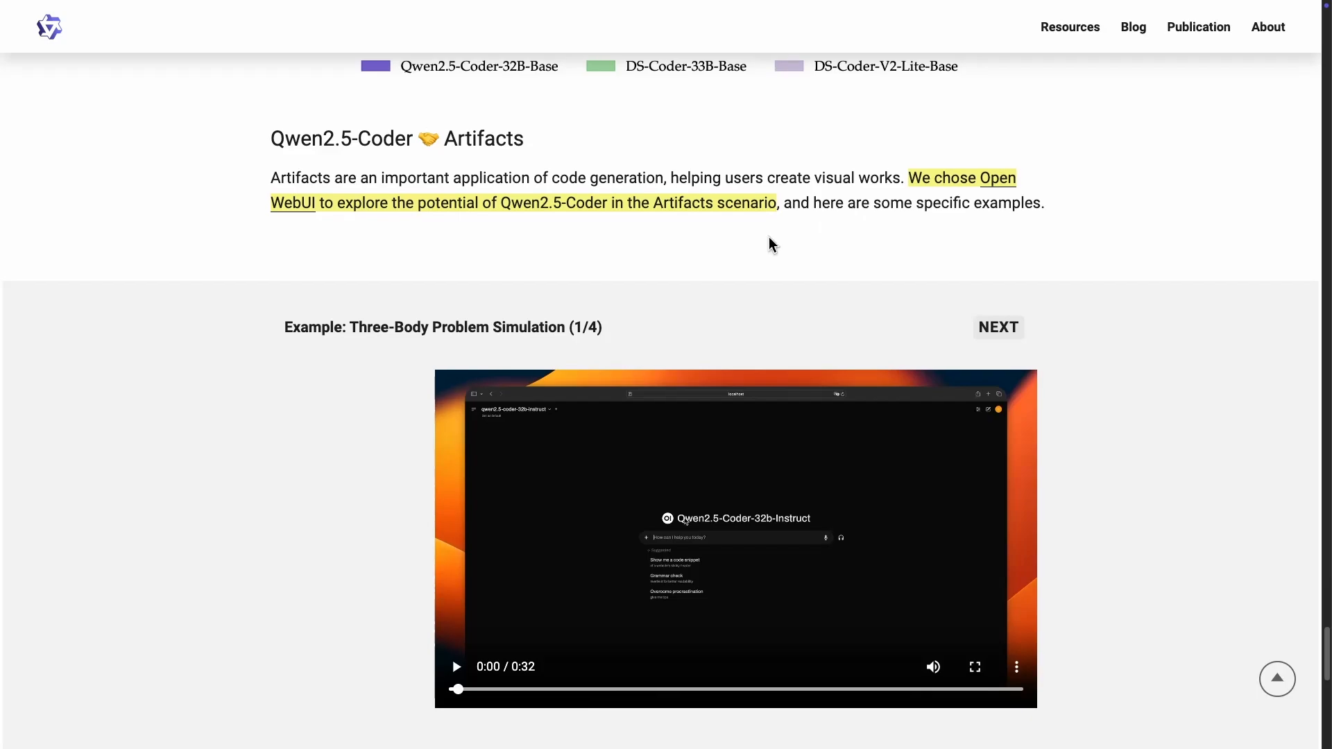
scroll(down, 3)
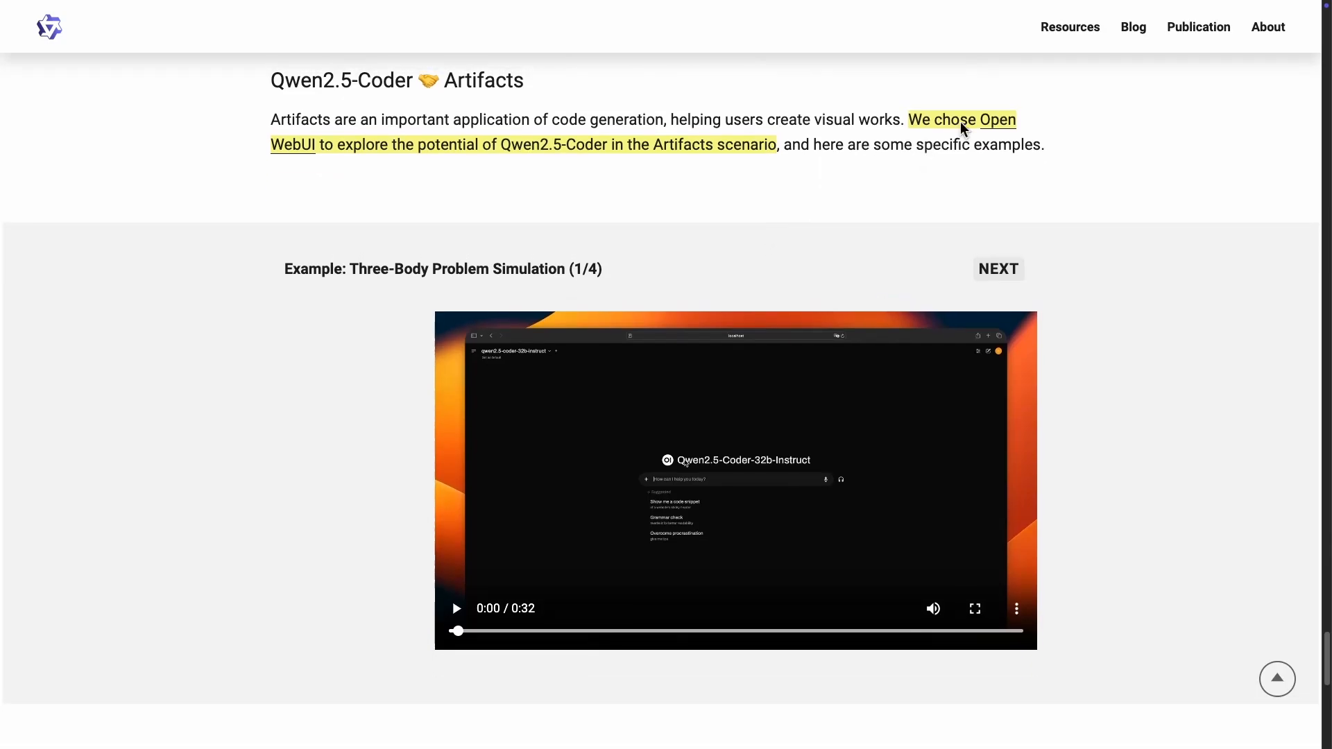
mouse_move(584, 161)
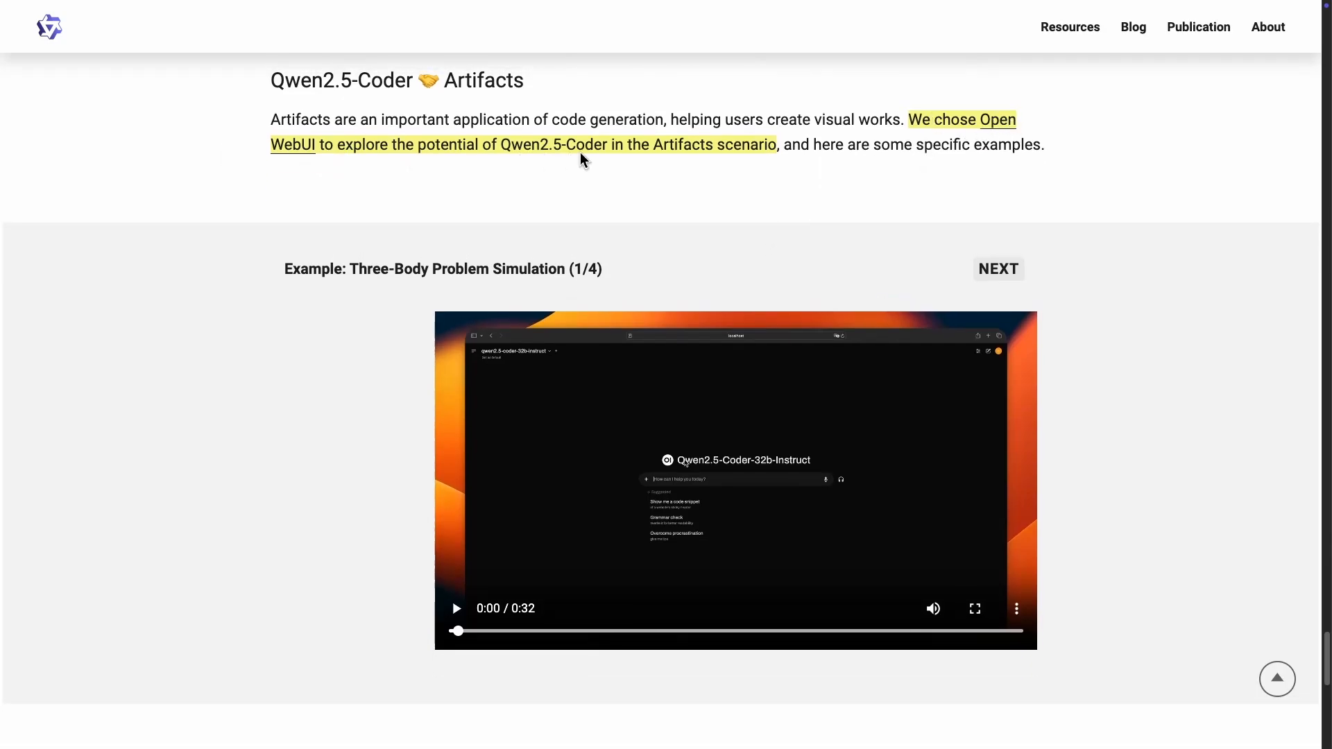
mouse_move(786, 168)
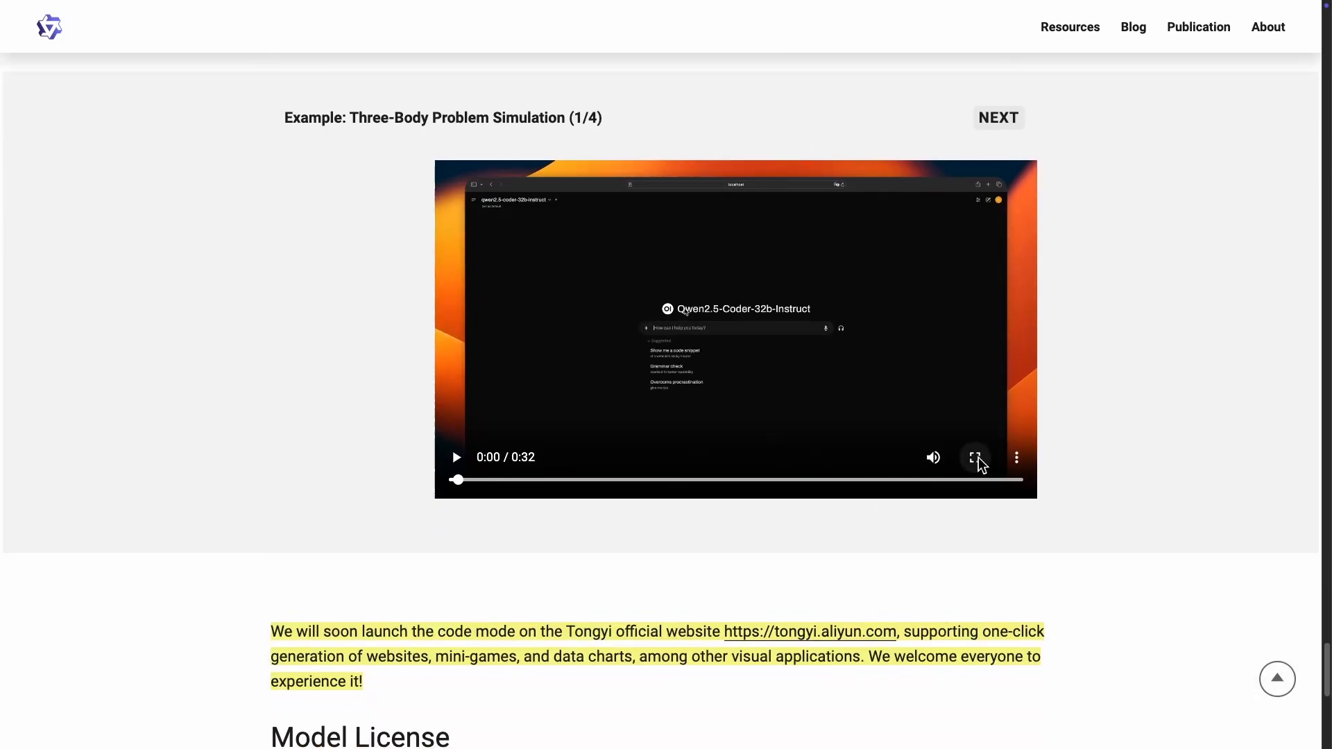
Watch the Three-Body Problem Simulation video full screen, then return it to the page still playing.
click(974, 457)
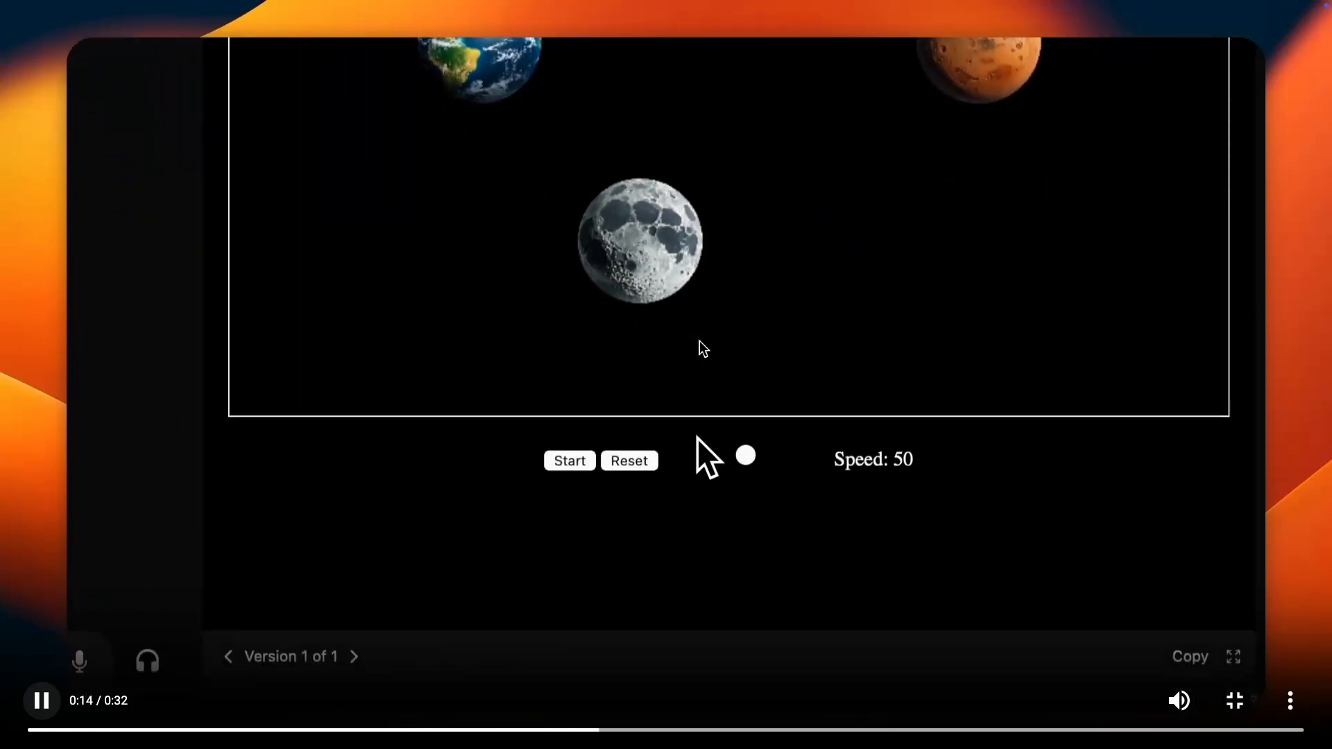
click(569, 460)
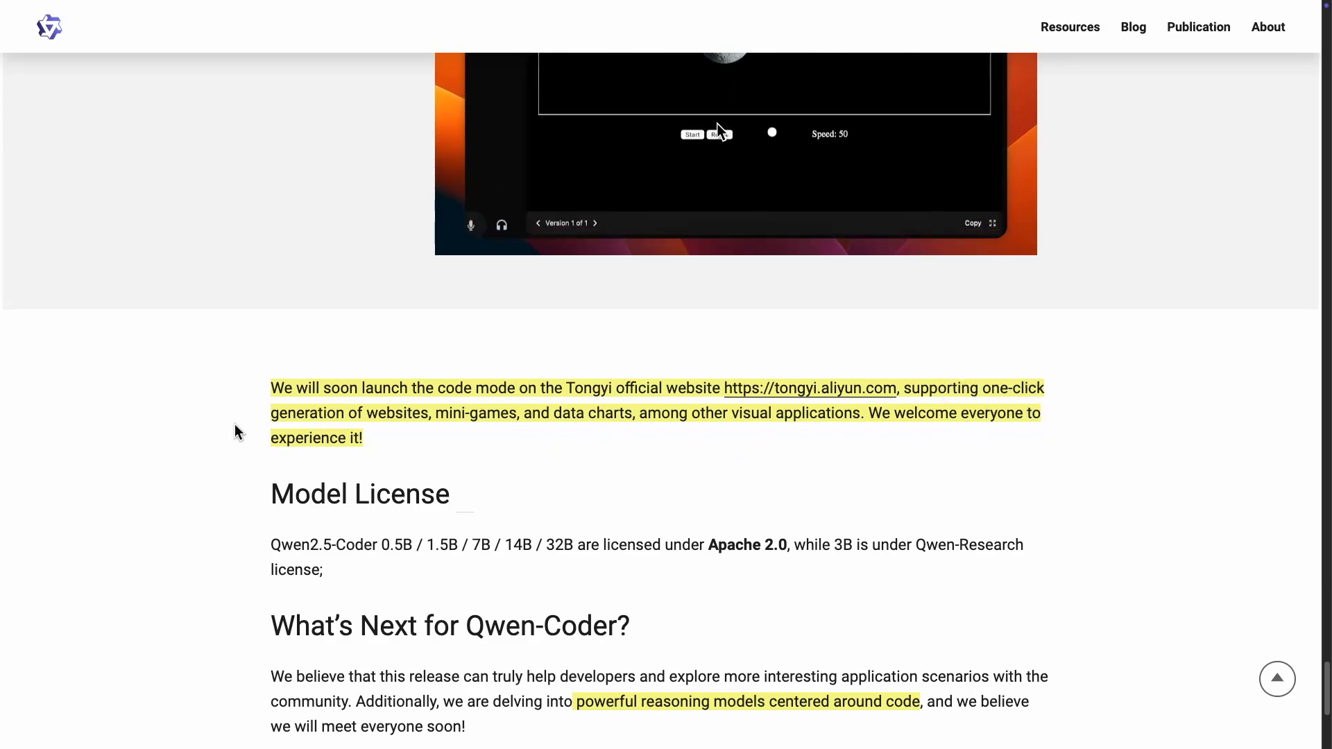
click(690, 134)
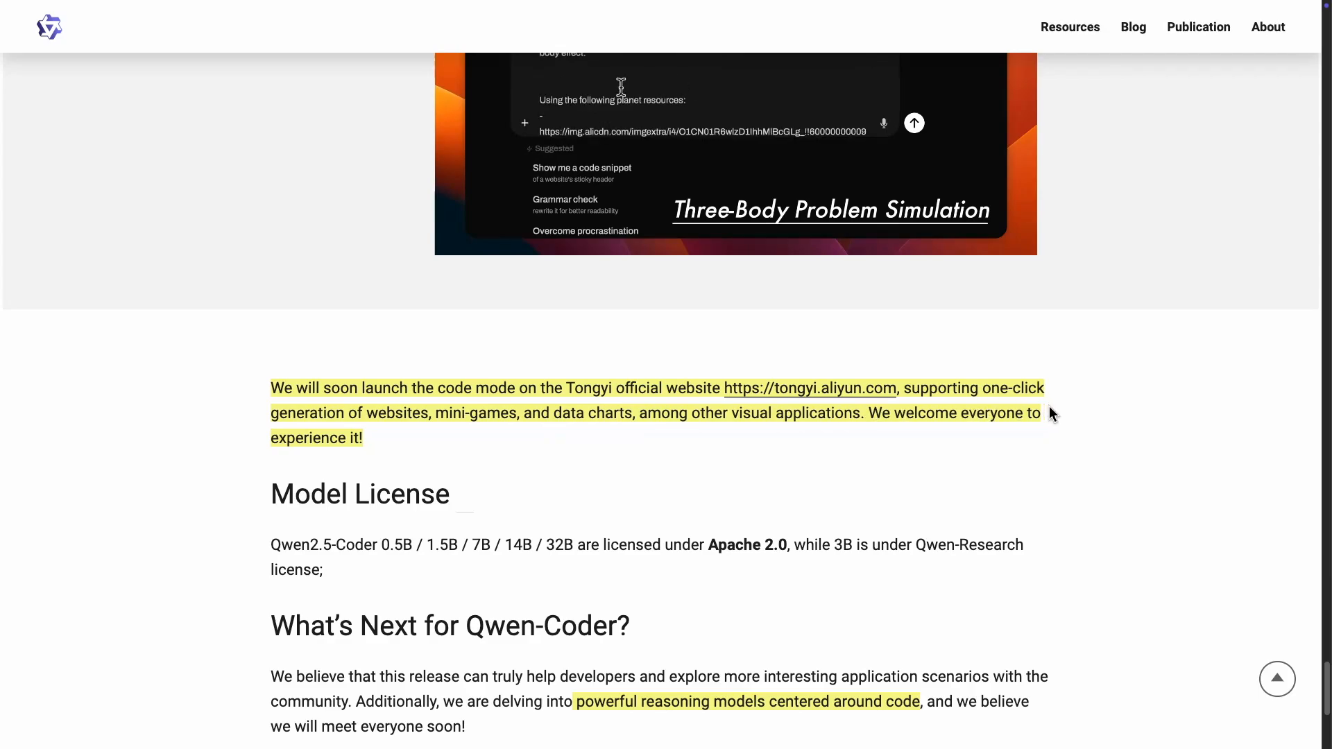
scroll(down, 3)
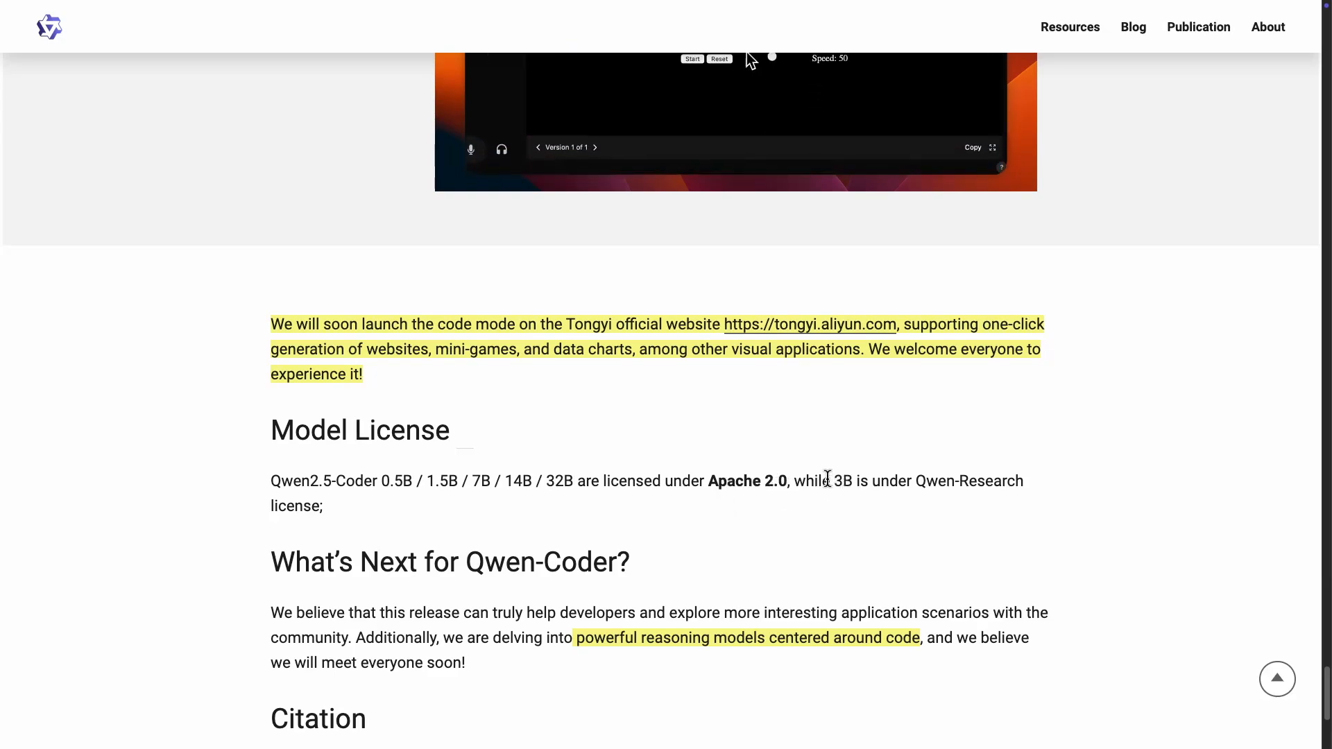
click(691, 58)
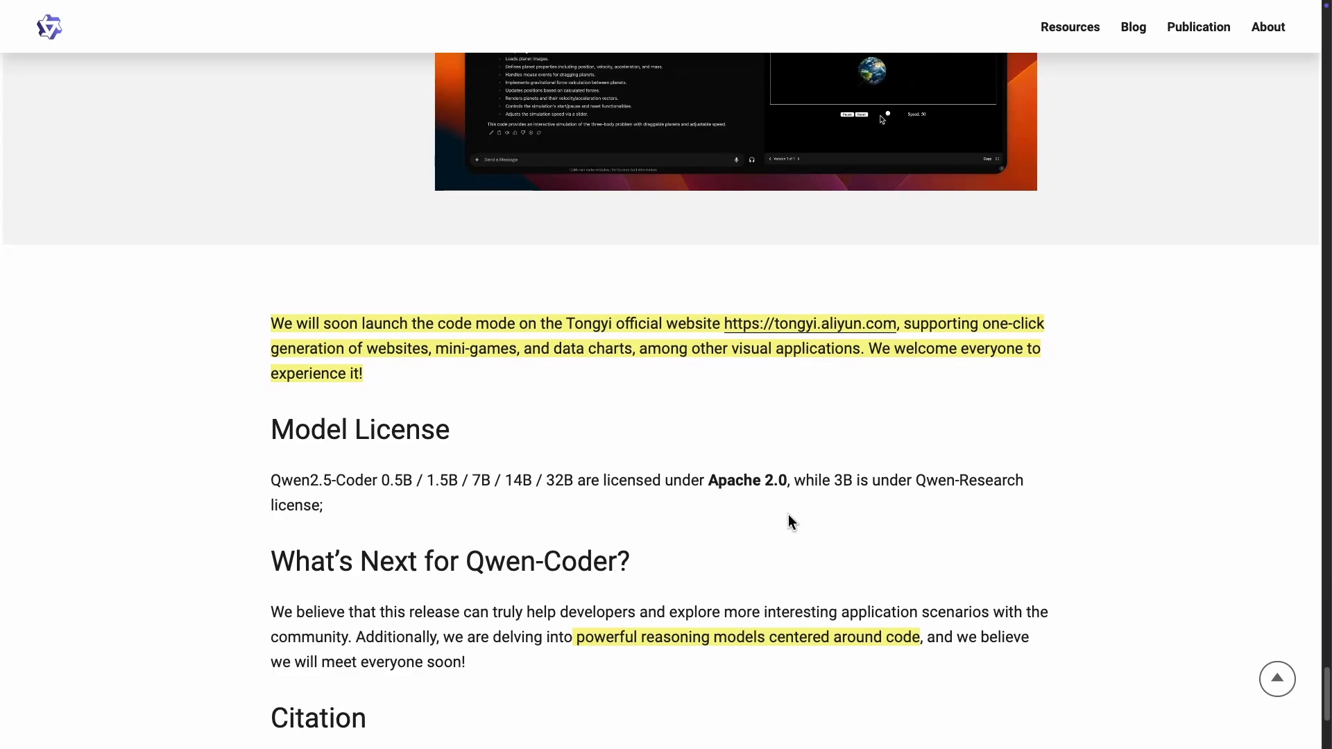
Scroll down to the Citation section's BibTeX entries and the page footer.
scroll(down, 3)
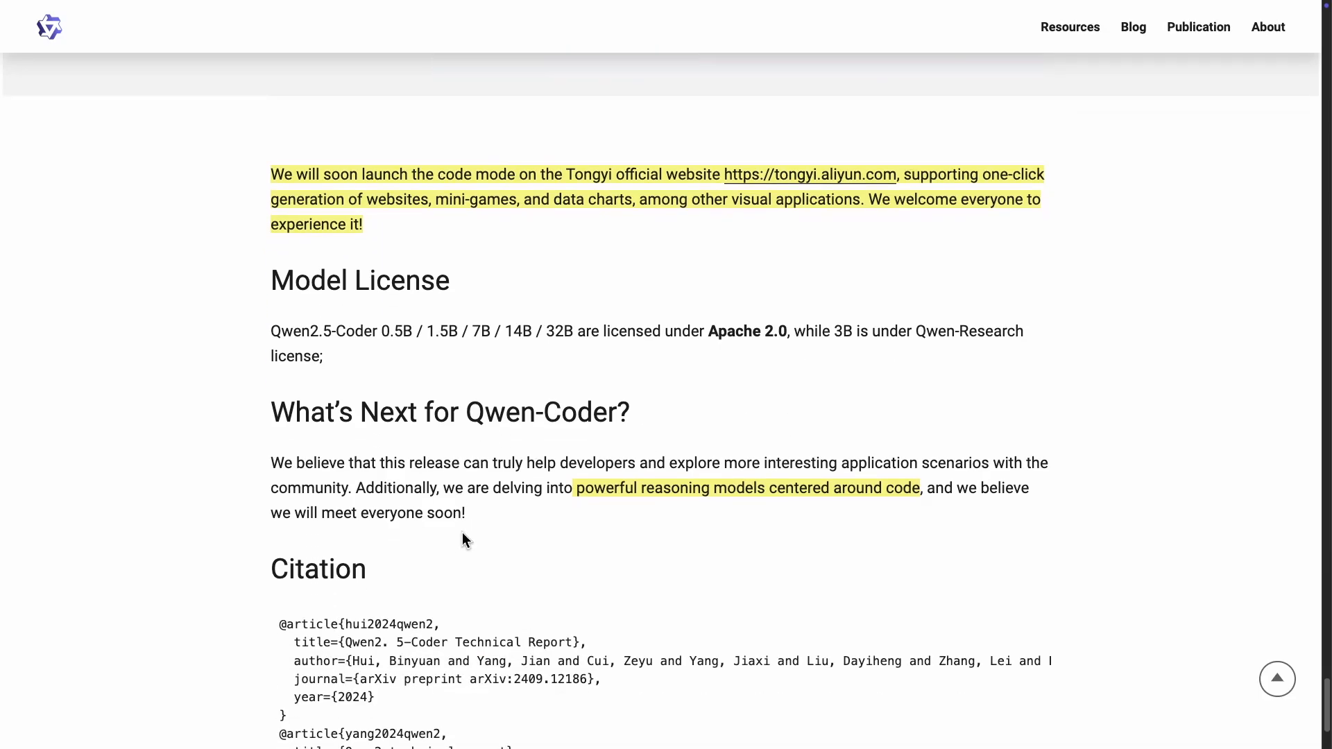
scroll(down, 3)
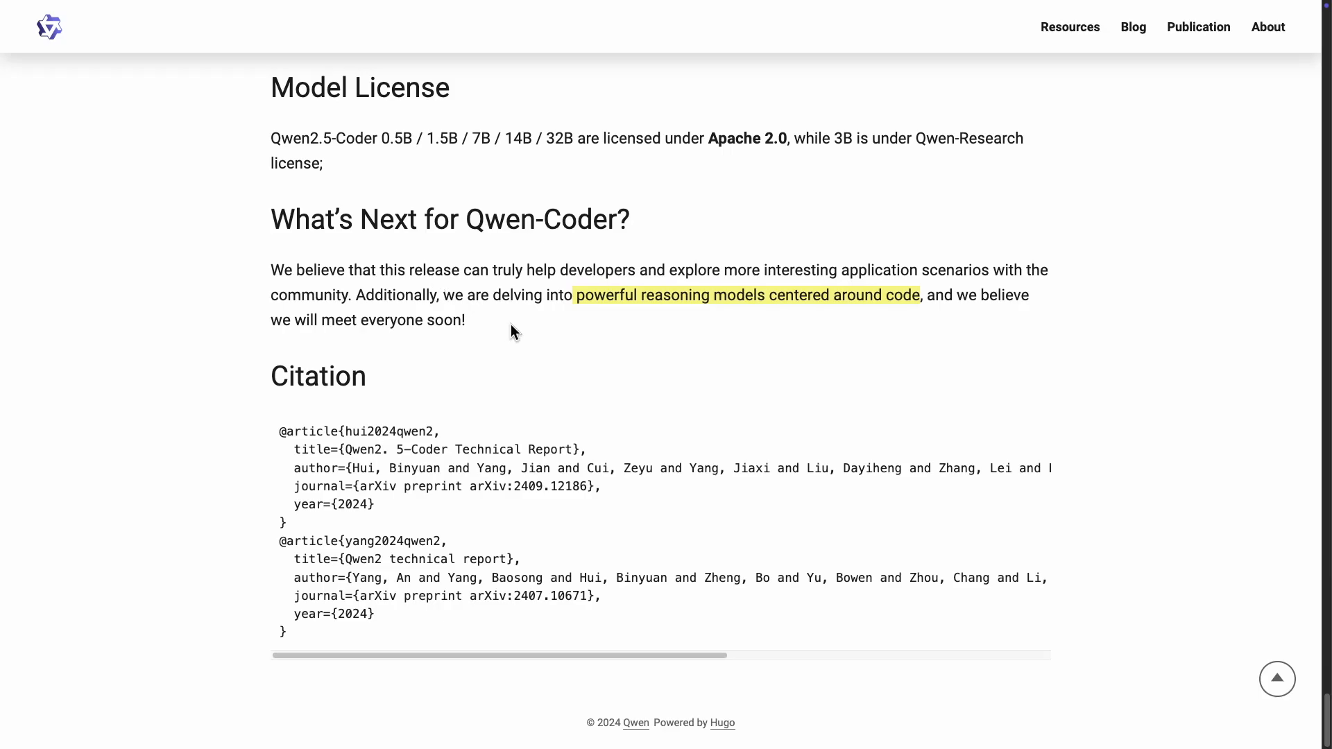
mouse_move(513, 323)
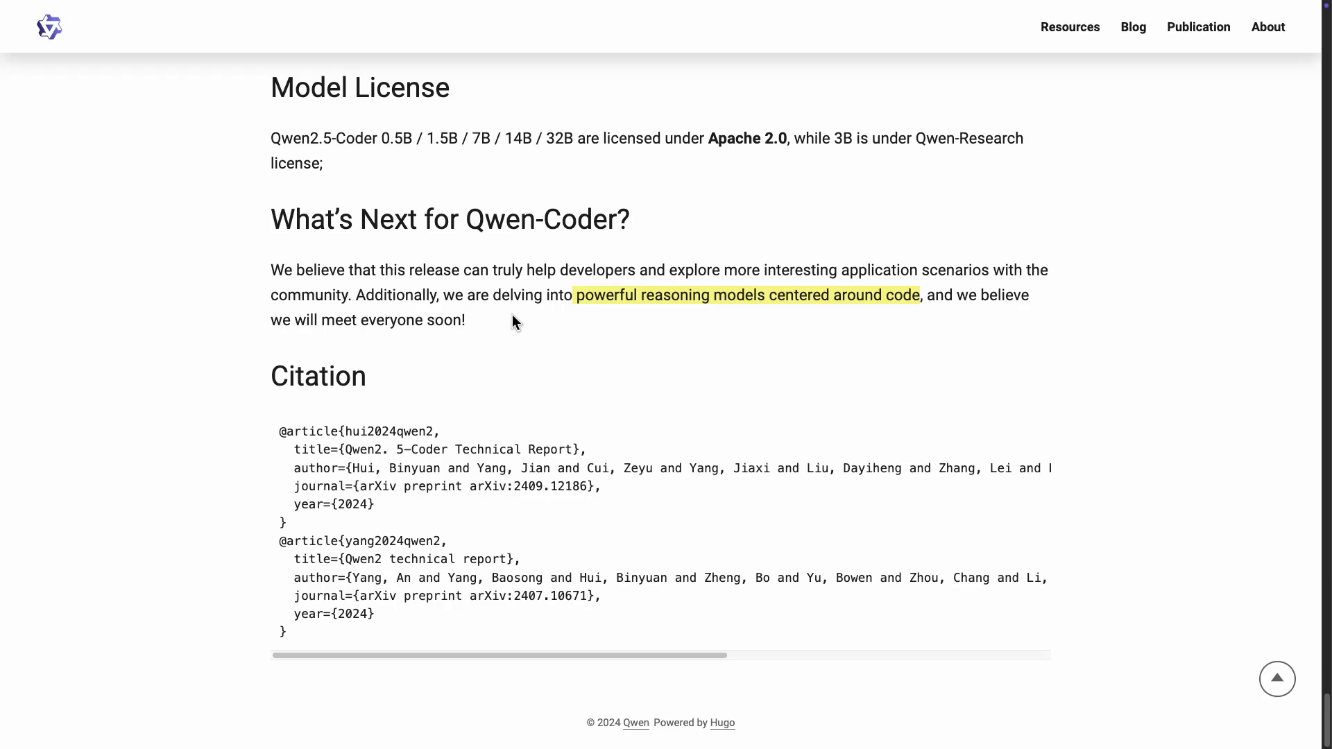